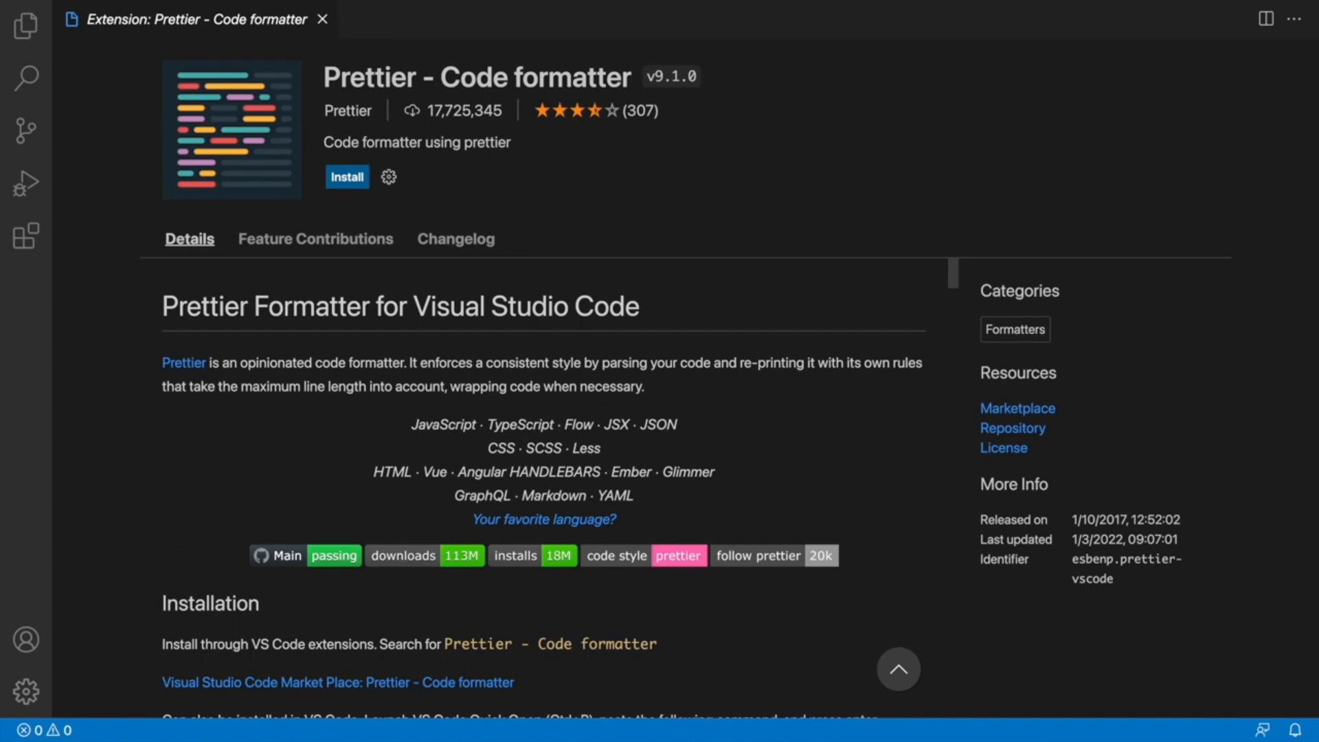
Step: Show the Prettier - Code formatter result, then write a badly spaced const name = 'adam' line in index.js
click(28, 235)
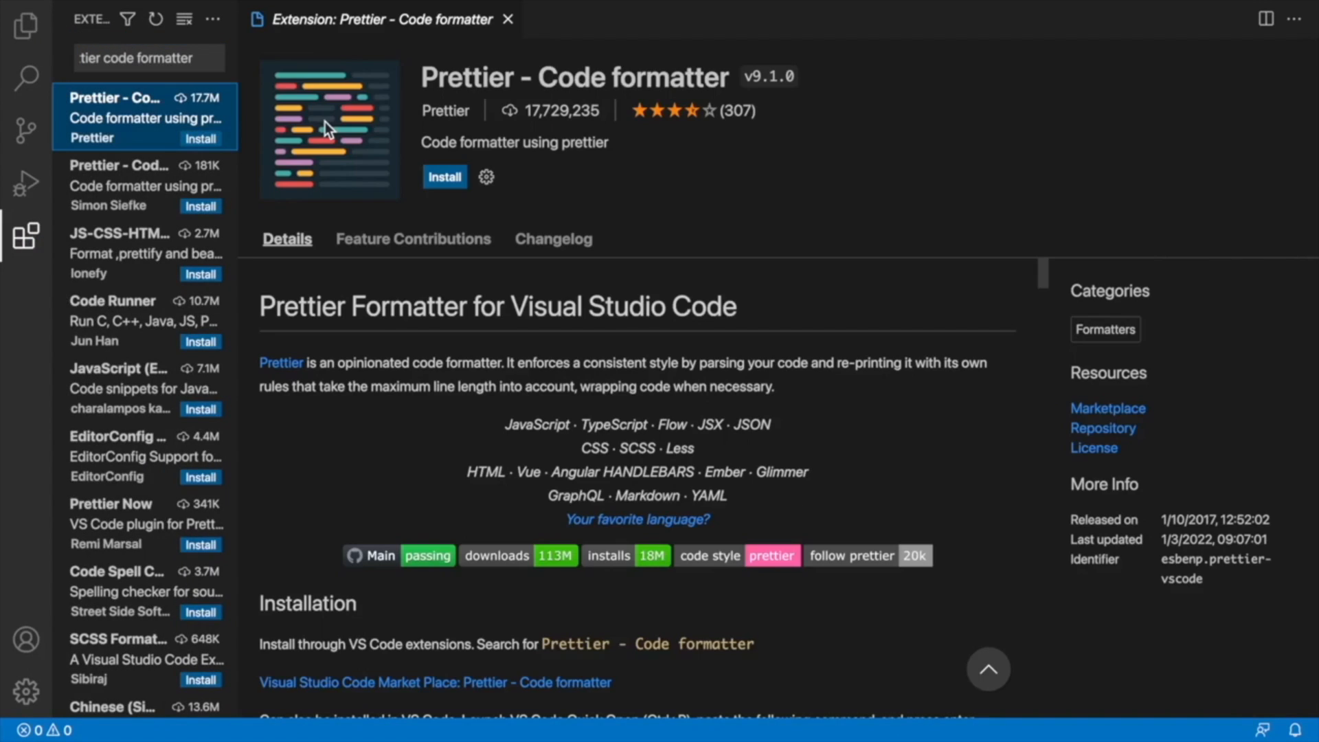
mouse_move(759, 77)
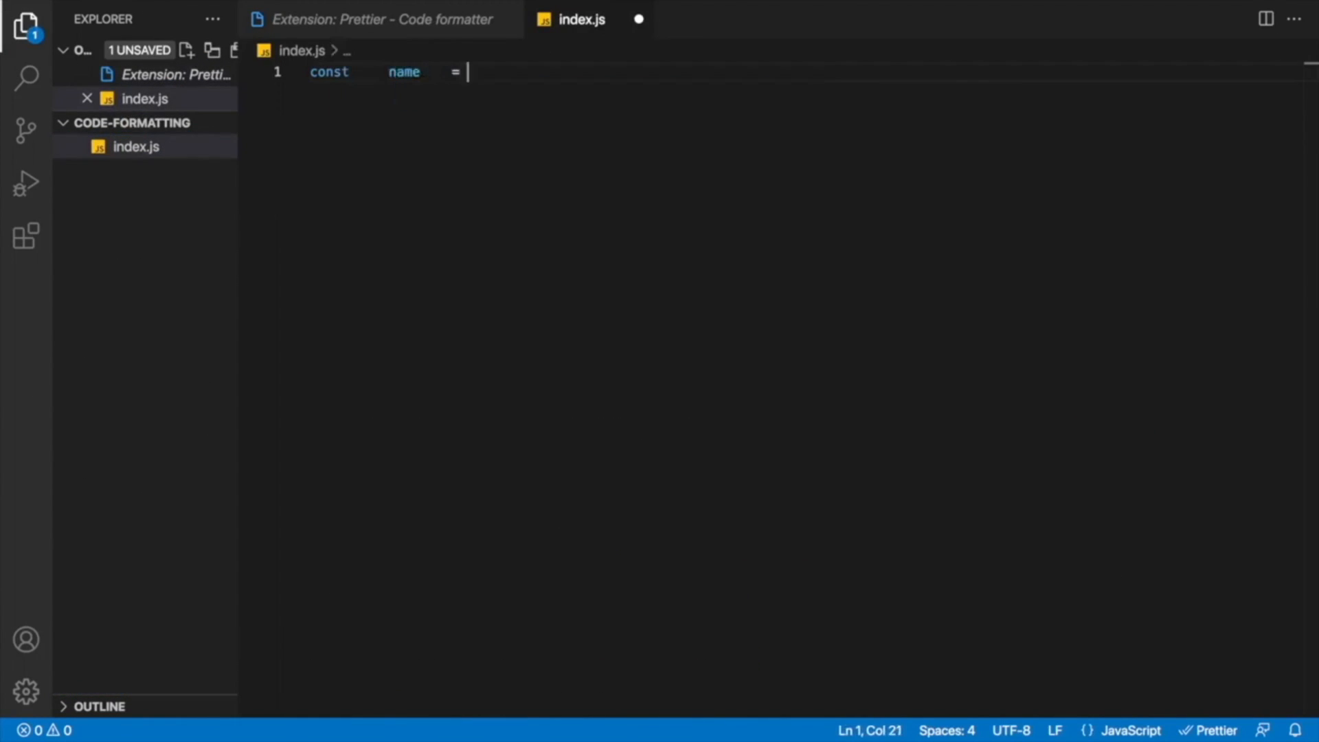
text('adam')
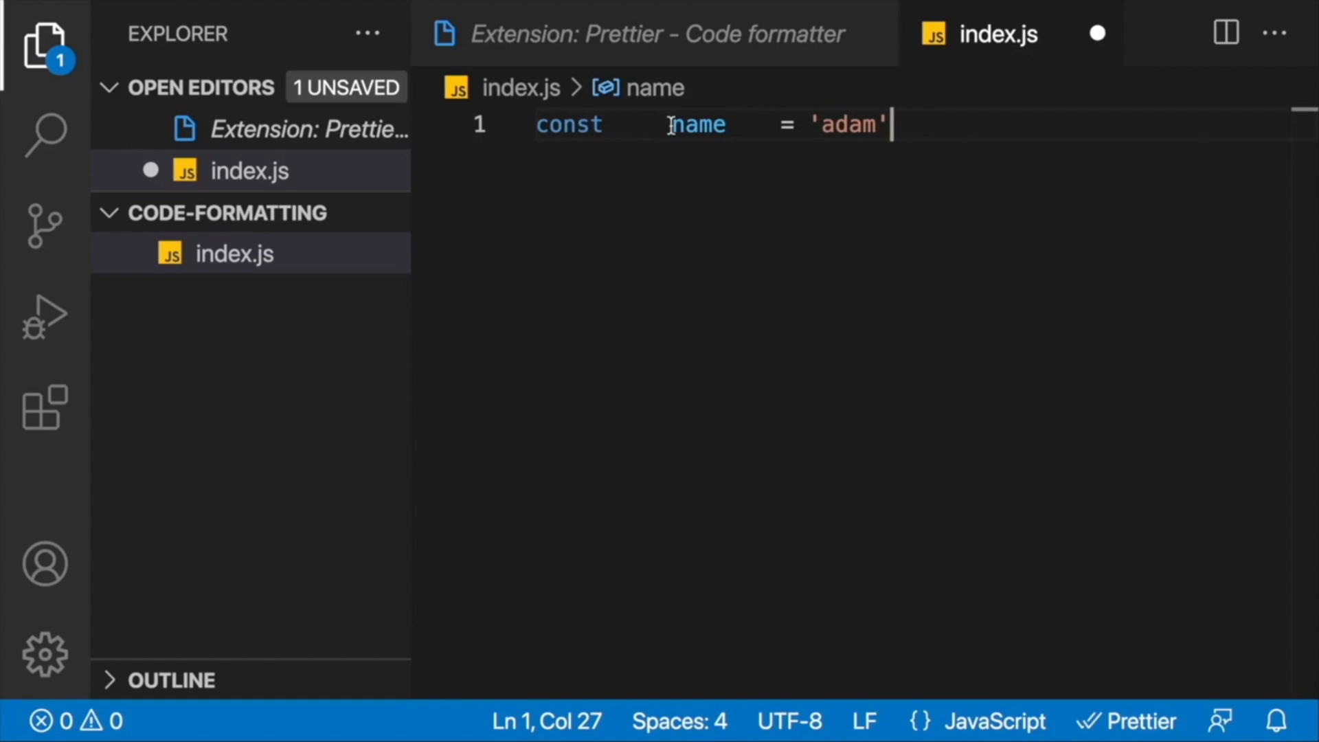
right_click(697, 124)
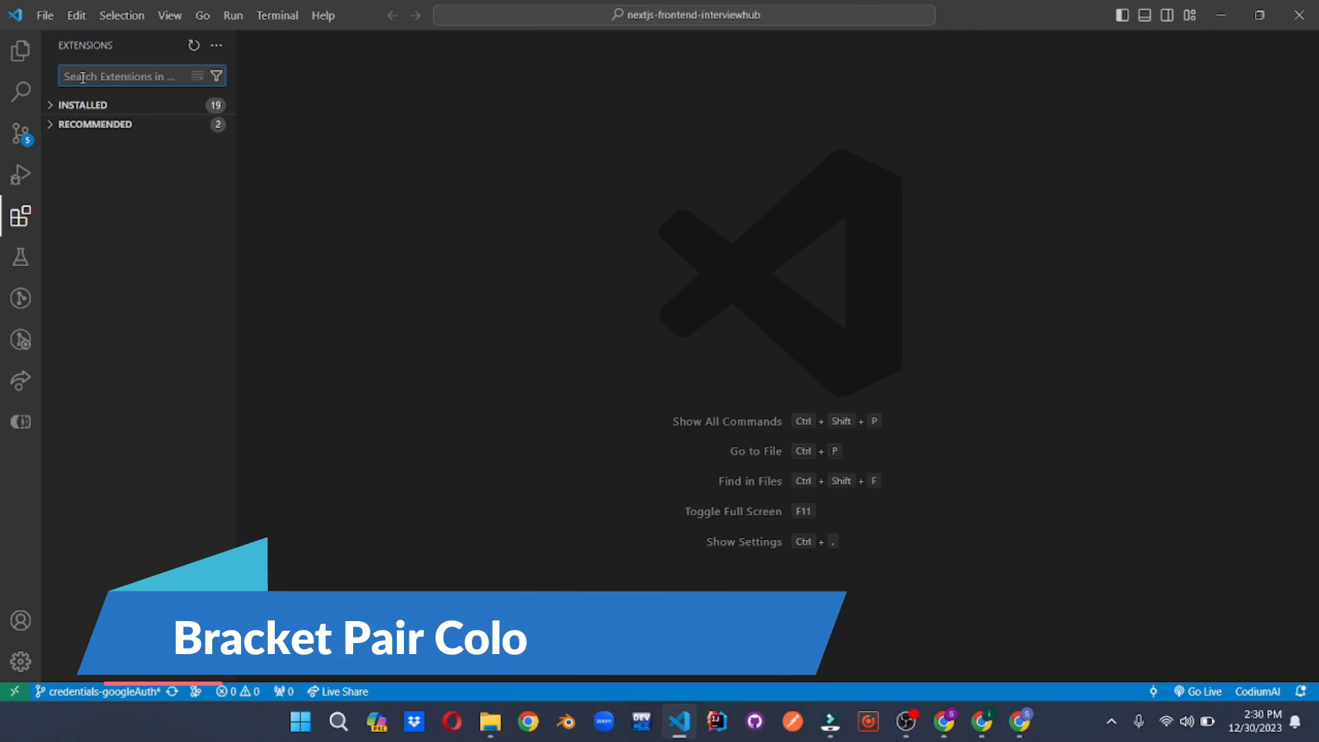
Step: Find the Bracket Pair Colorization Toggler extension and view route.ts with colored brackets
text(bracket pair colorization)
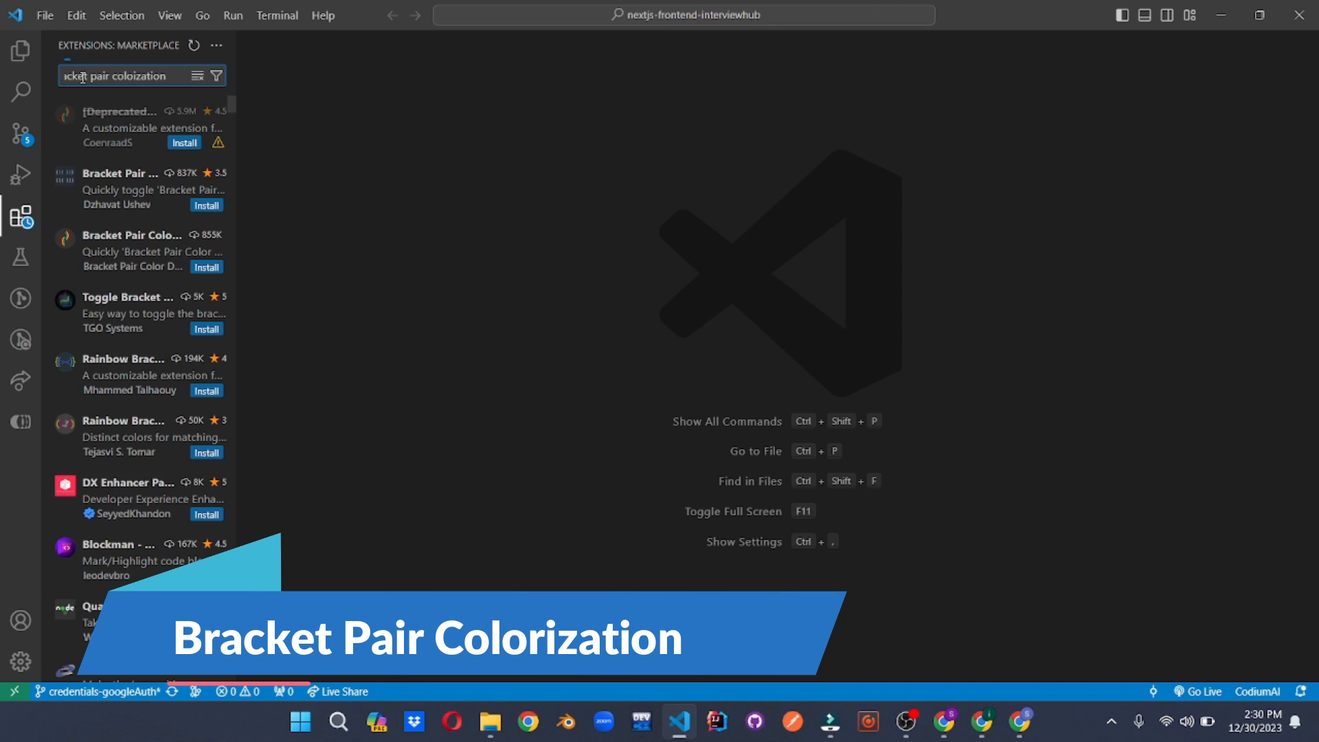
click(121, 173)
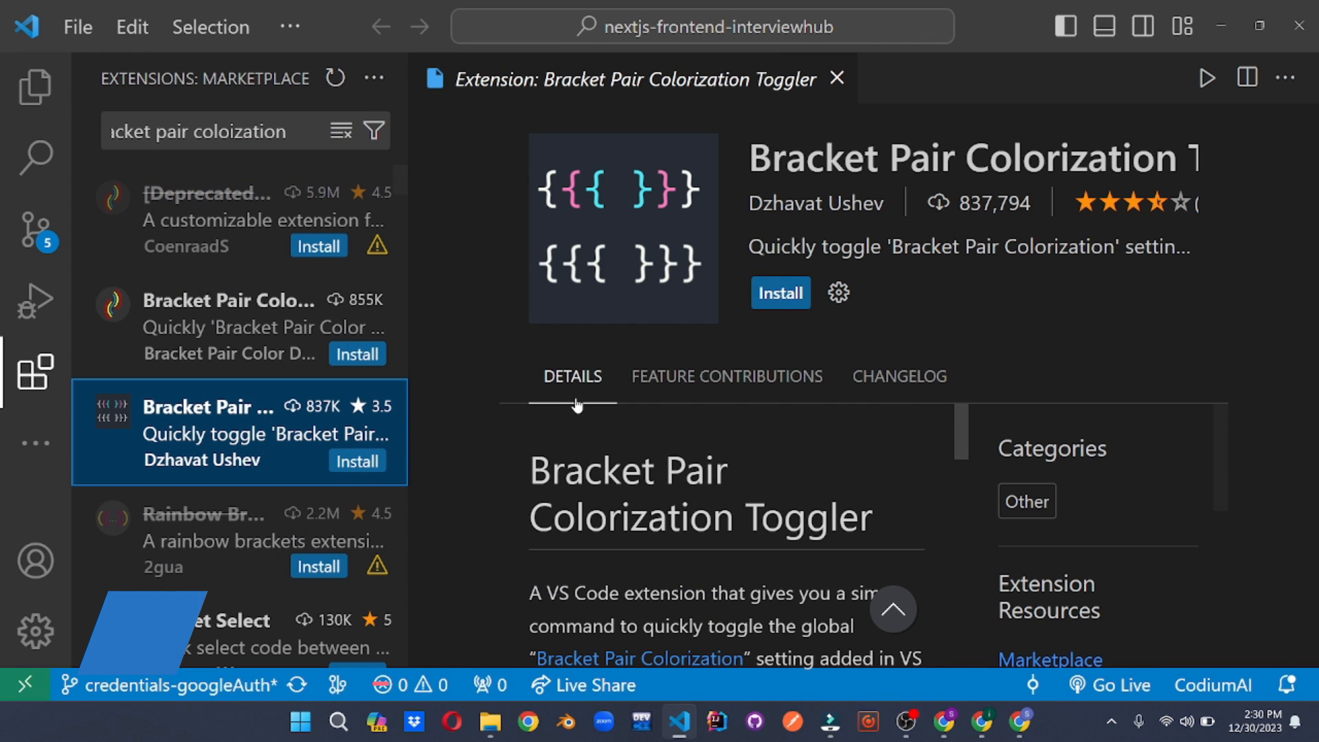
click(781, 293)
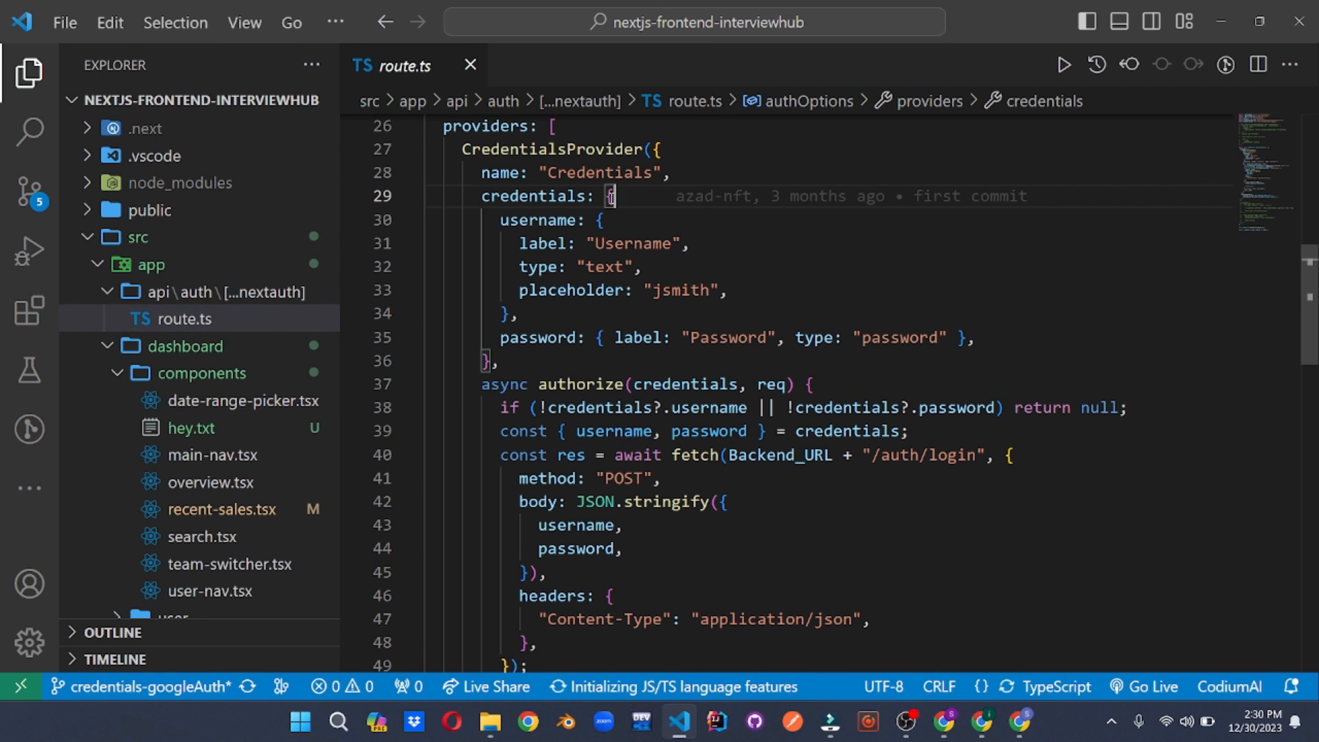
Step: Run Toggle 'Bracket Pair Colorization' from the command palette to switch it off
key(ctrl+shift+p)
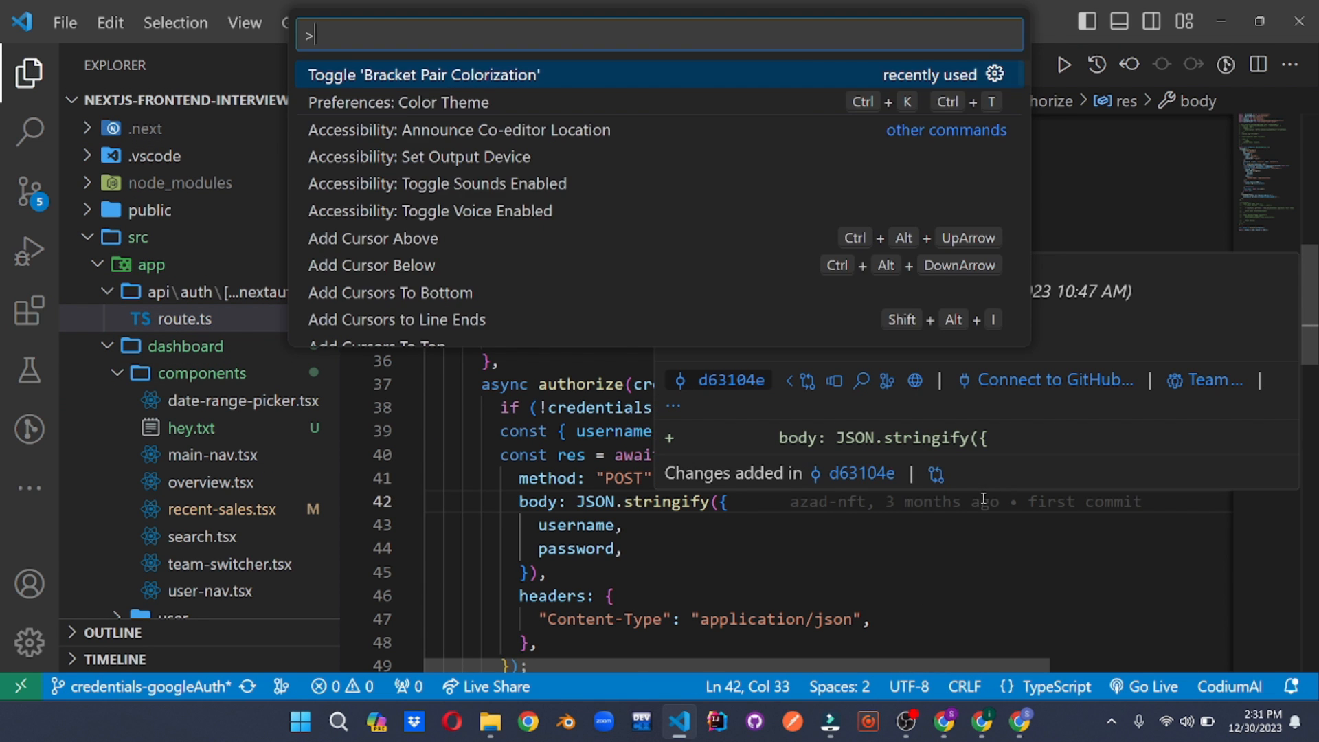
click(423, 75)
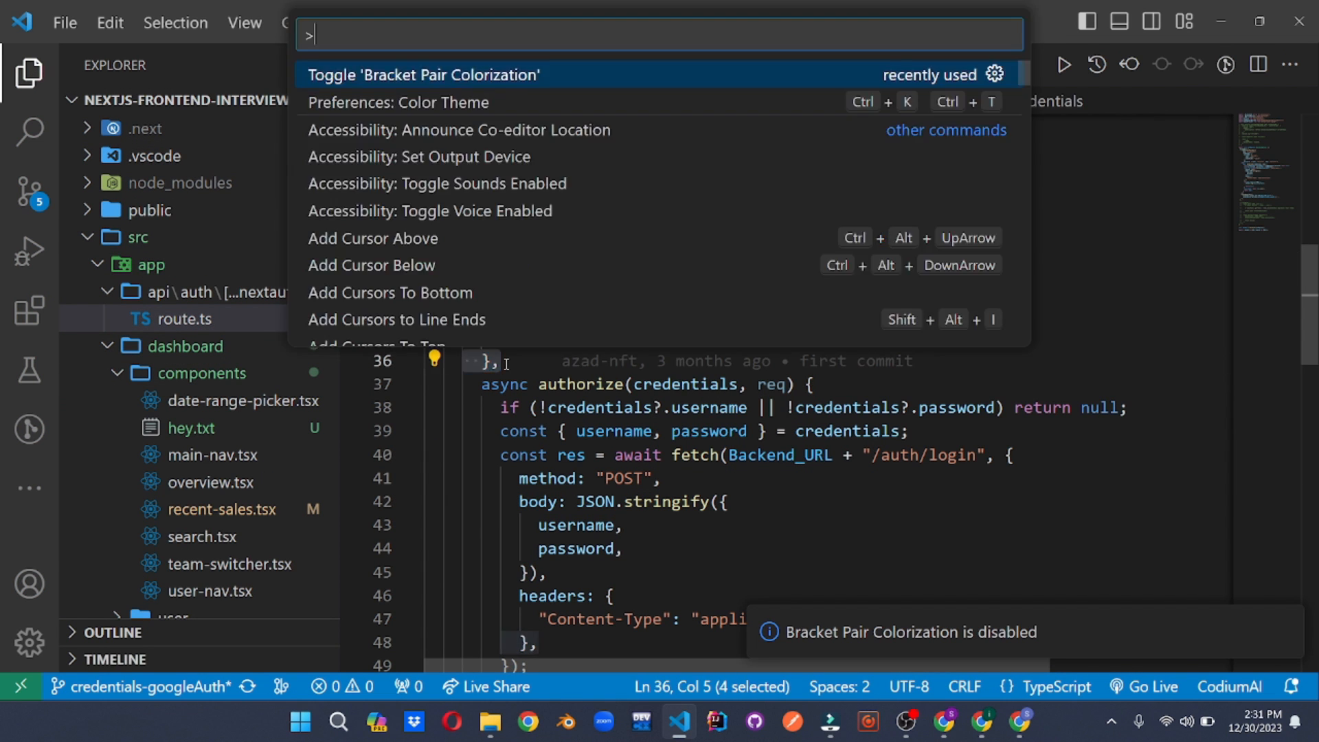
click(425, 74)
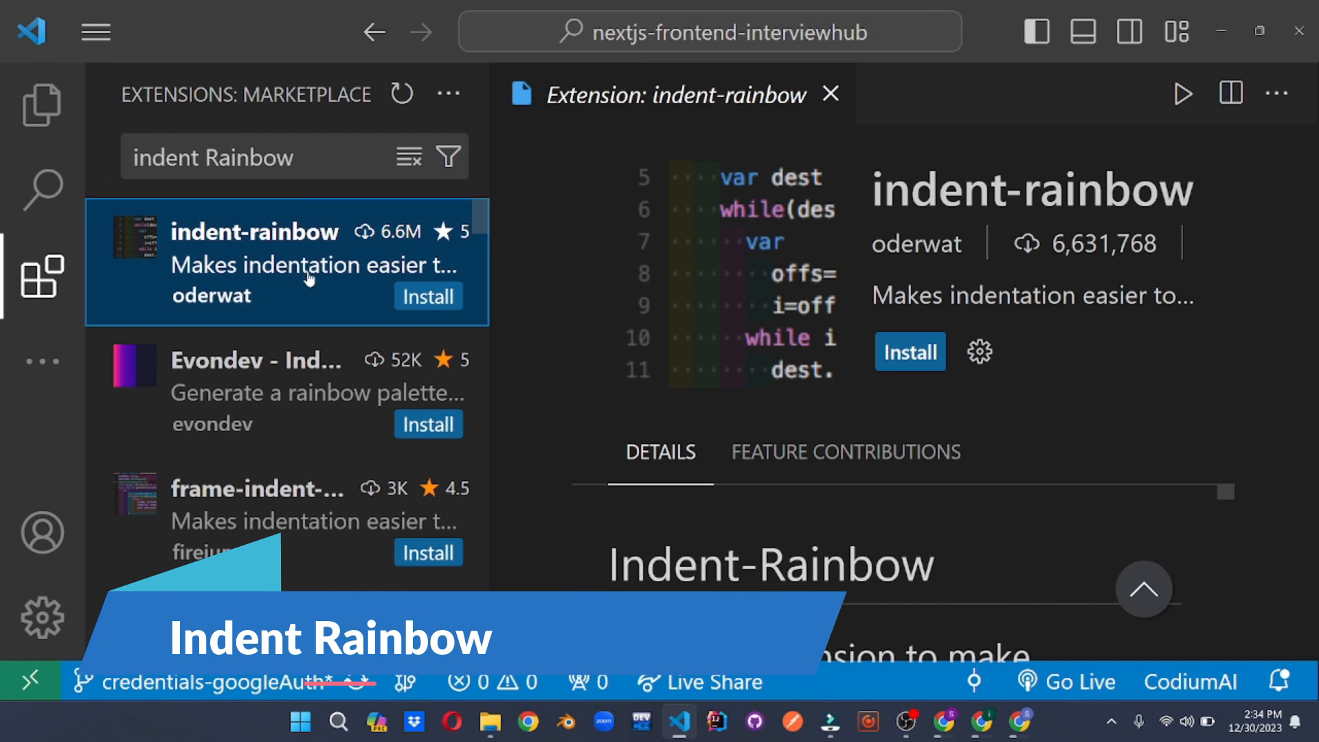
Step: Install indent-rainbow and reopen its page to confirm it is installed
click(909, 351)
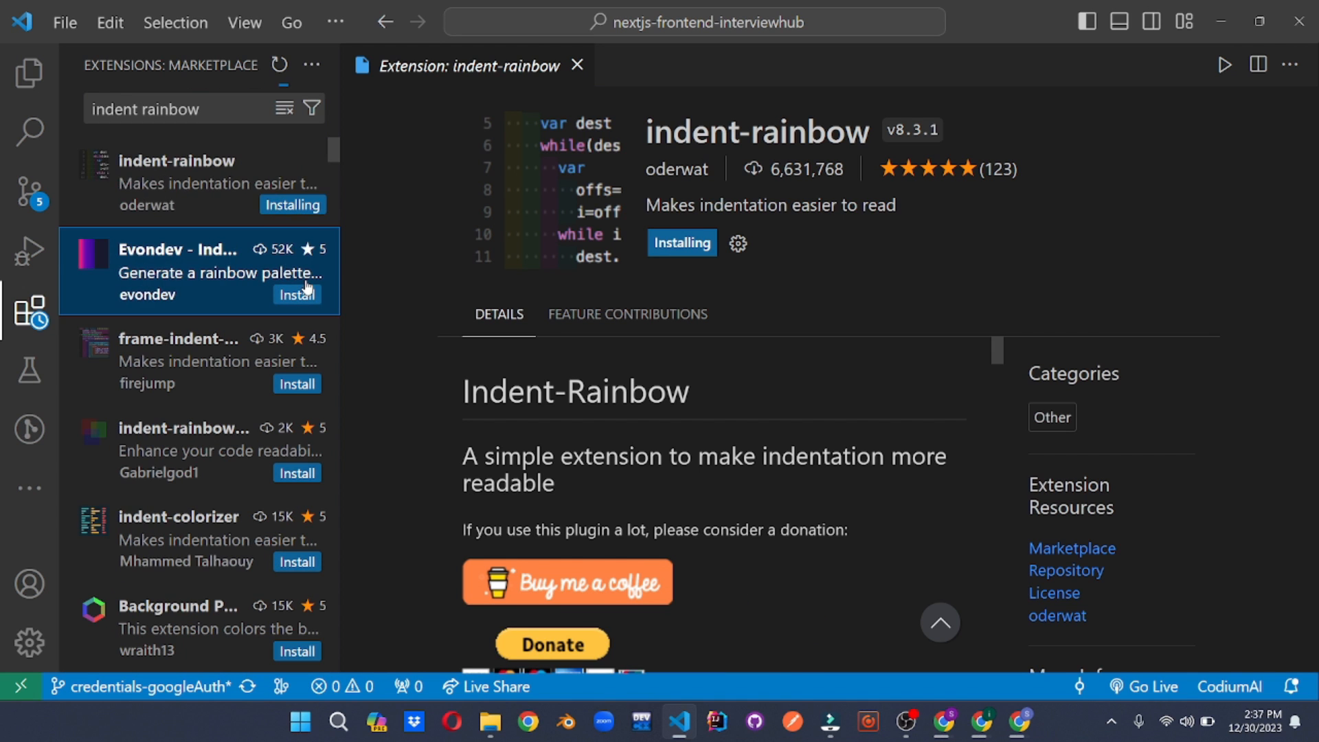
click(578, 66)
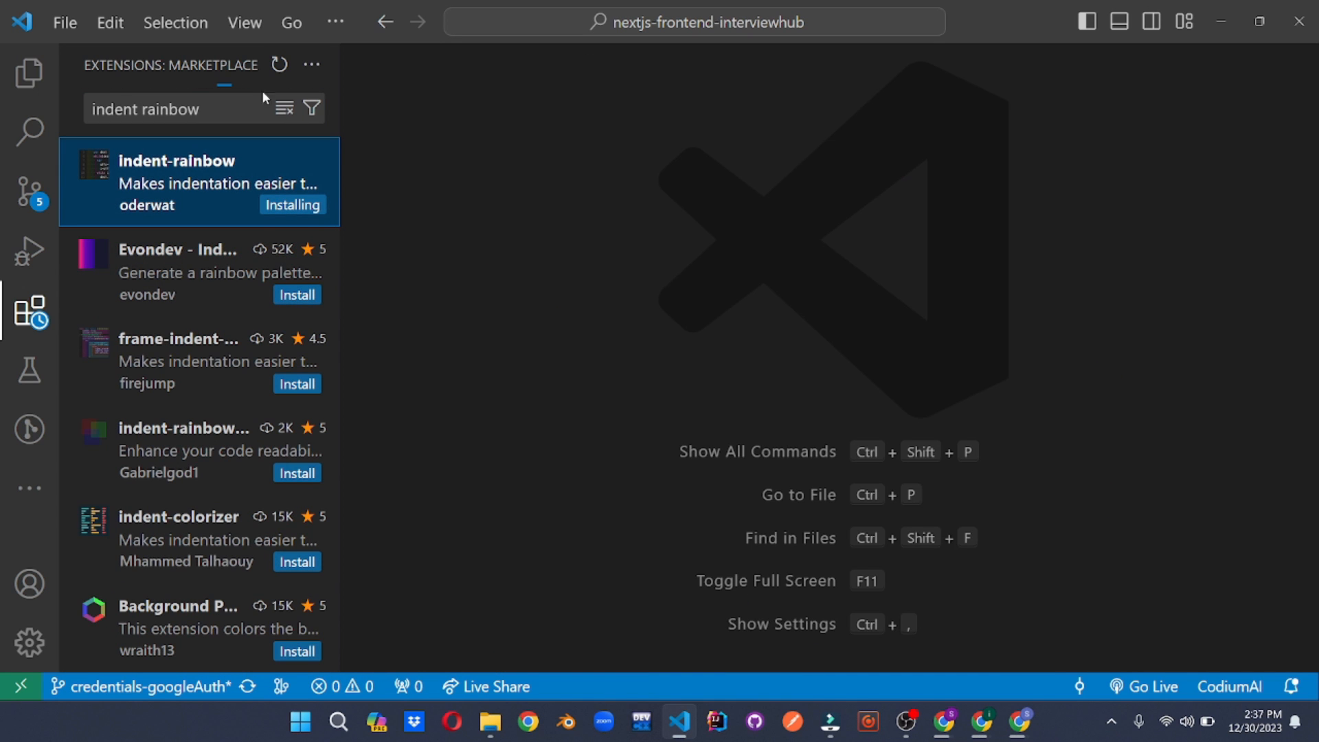
click(177, 183)
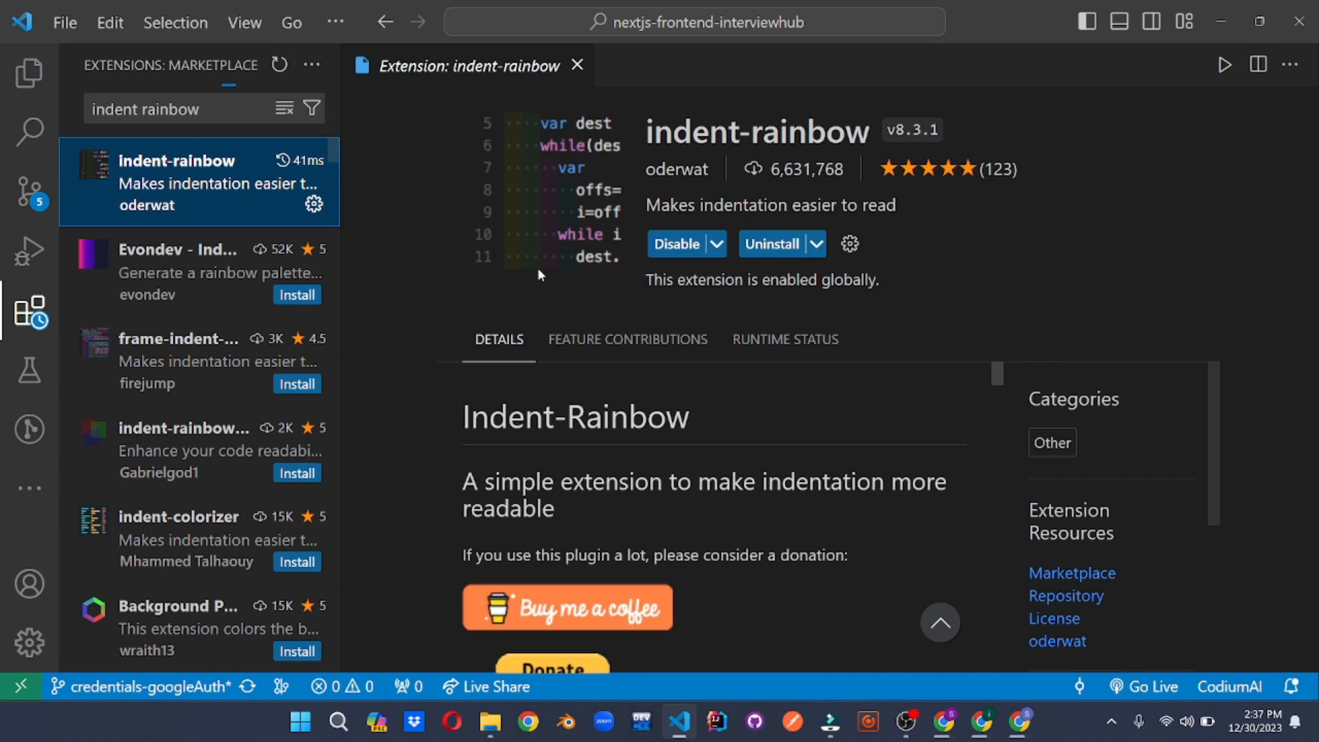
Step: Show the project tree and open route.ts to see its indentation coloring
click(31, 73)
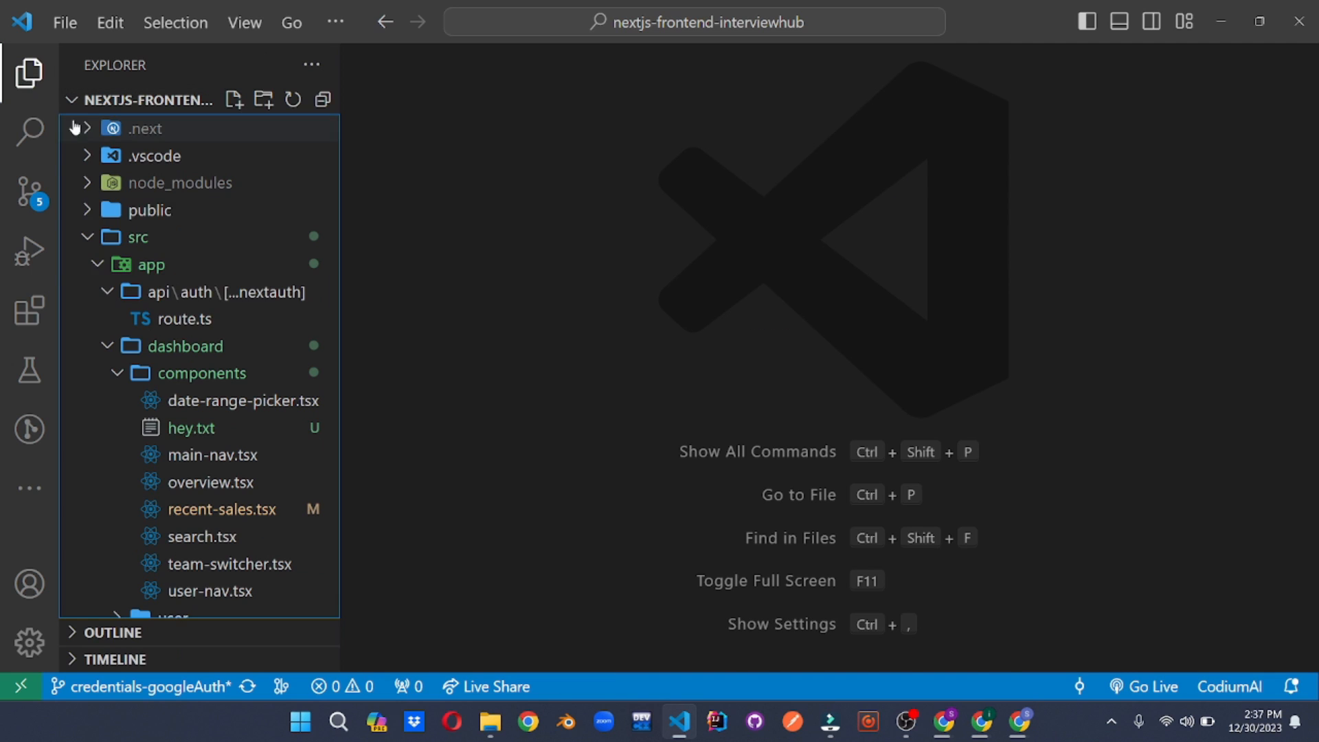
click(183, 318)
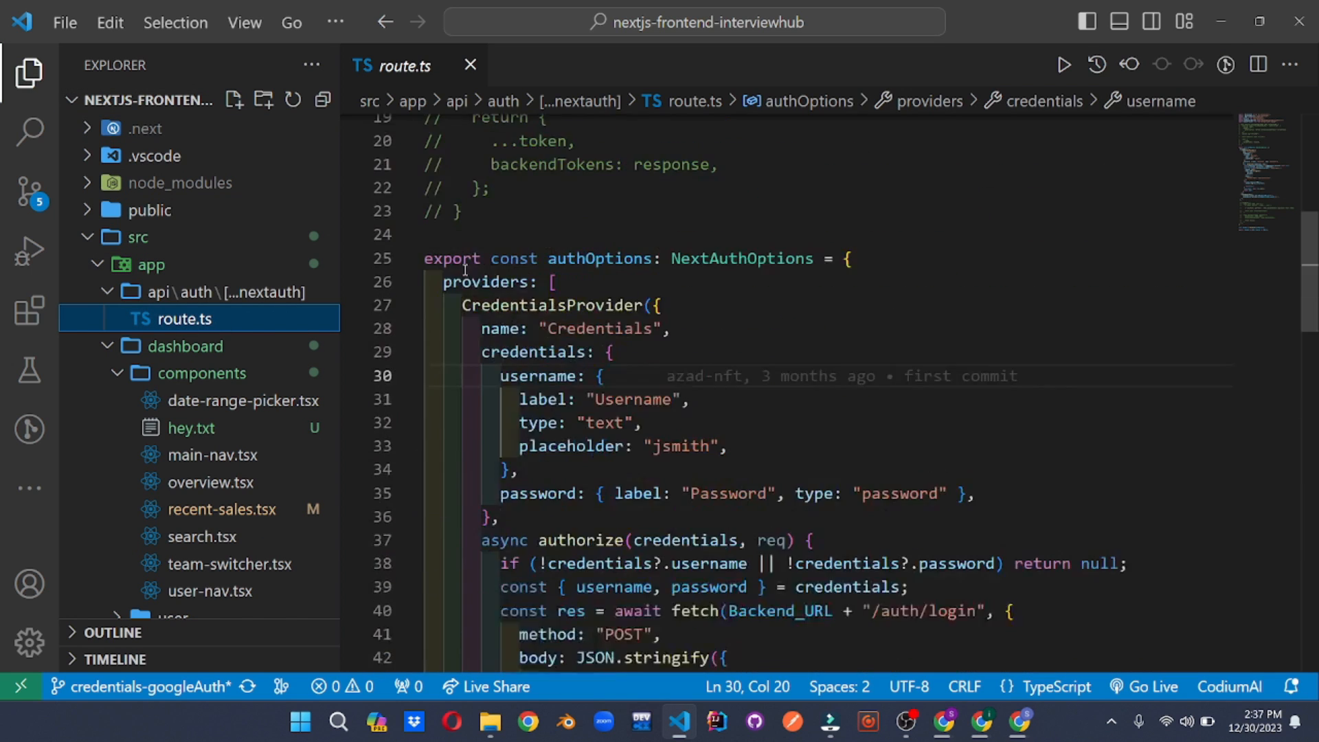
click(223, 508)
text(test explorer)
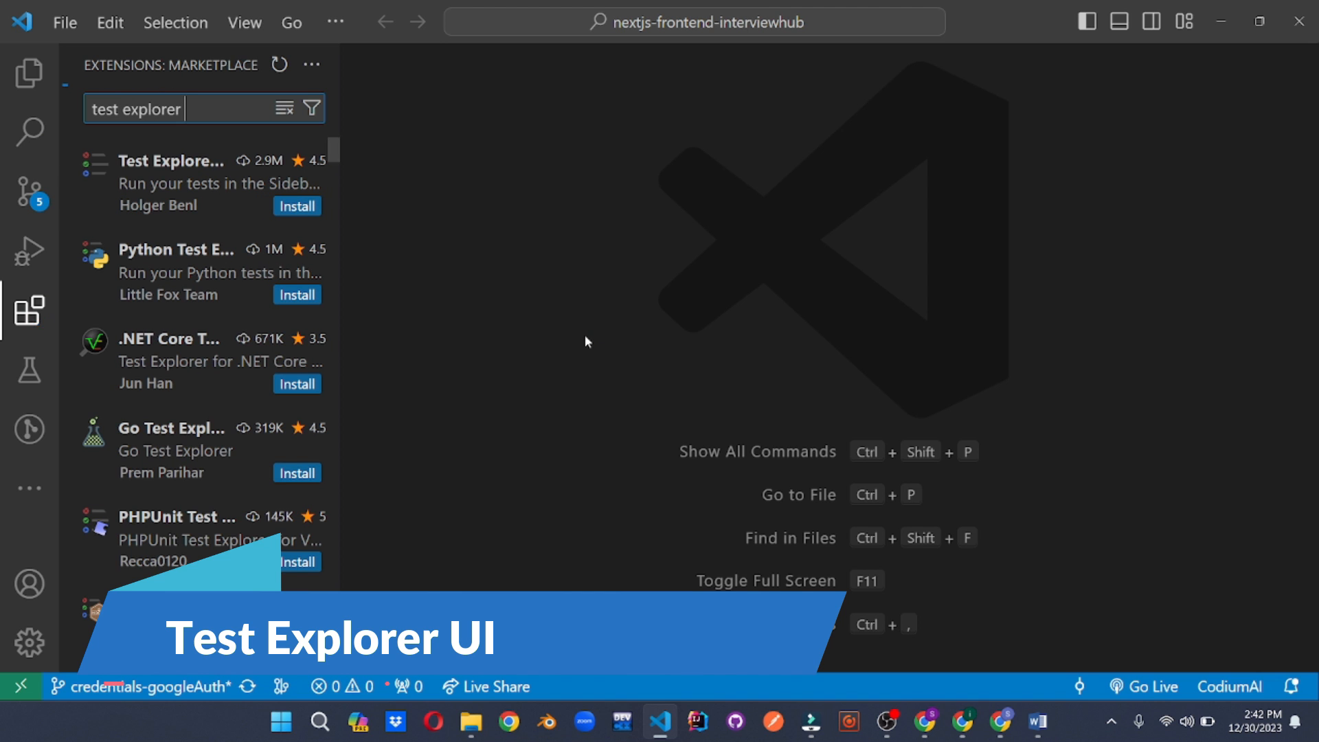
Step: Install Test Explorer UI by Holger Benl and read its settings and Commands table
click(172, 183)
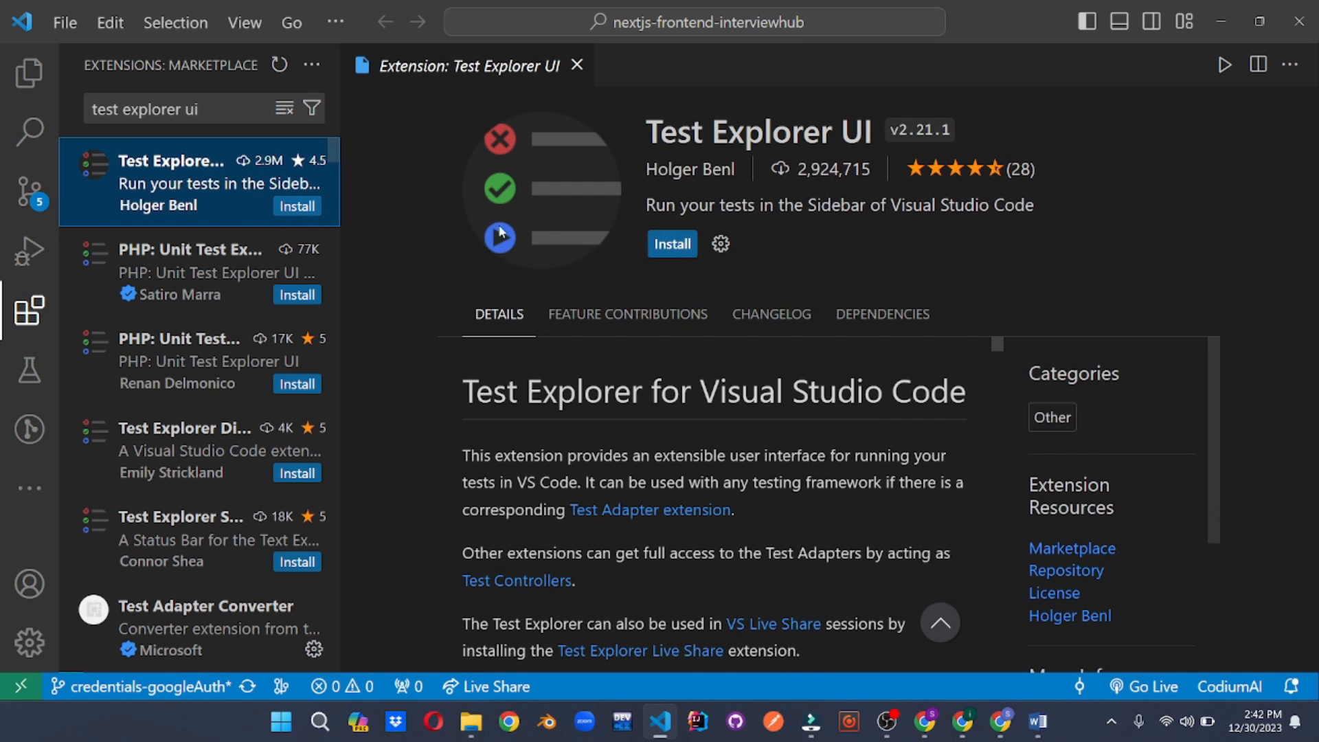
click(670, 243)
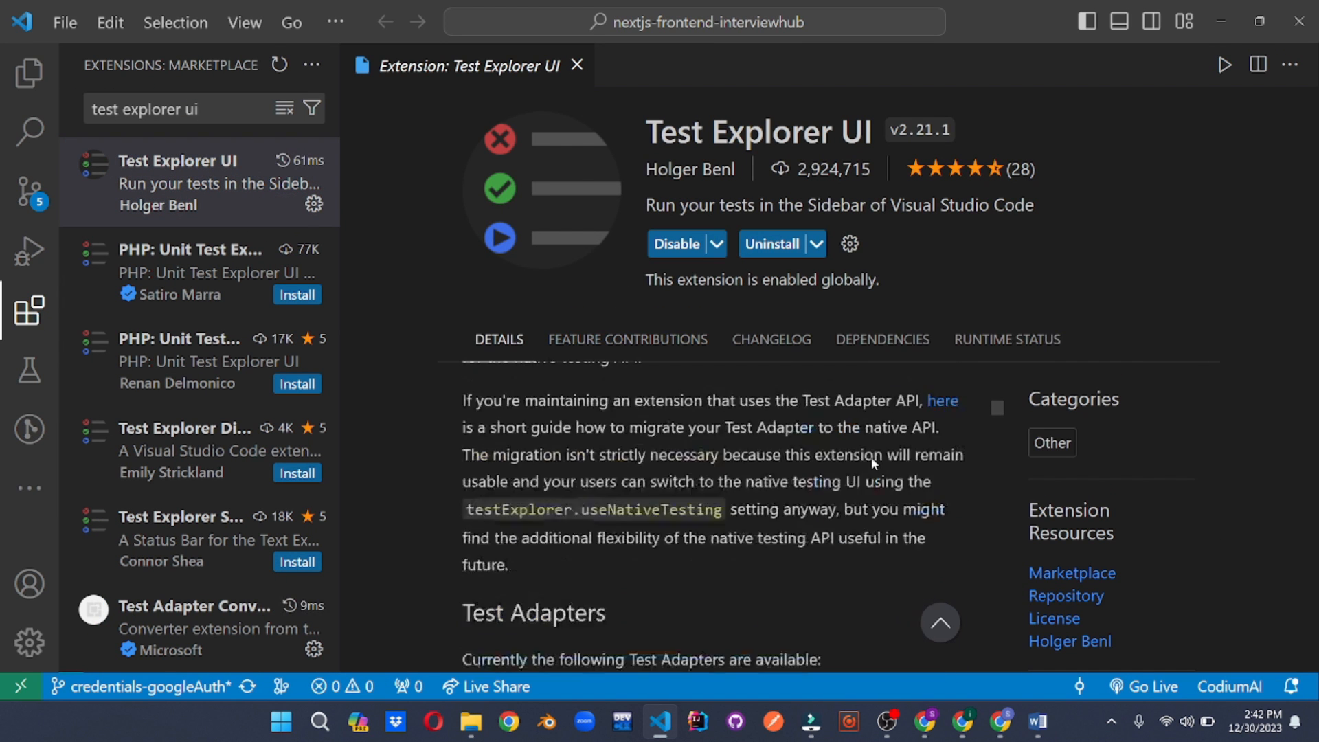
scroll(down, 3)
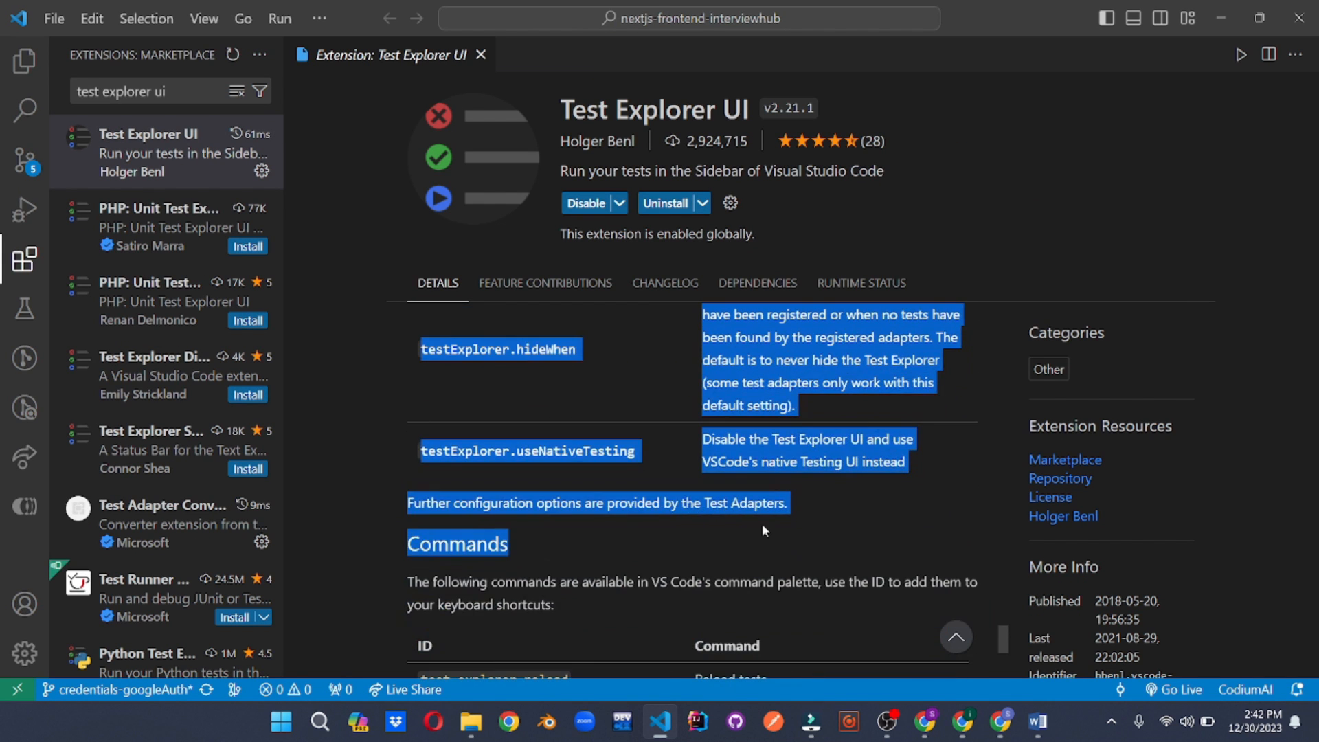
scroll(down, 3)
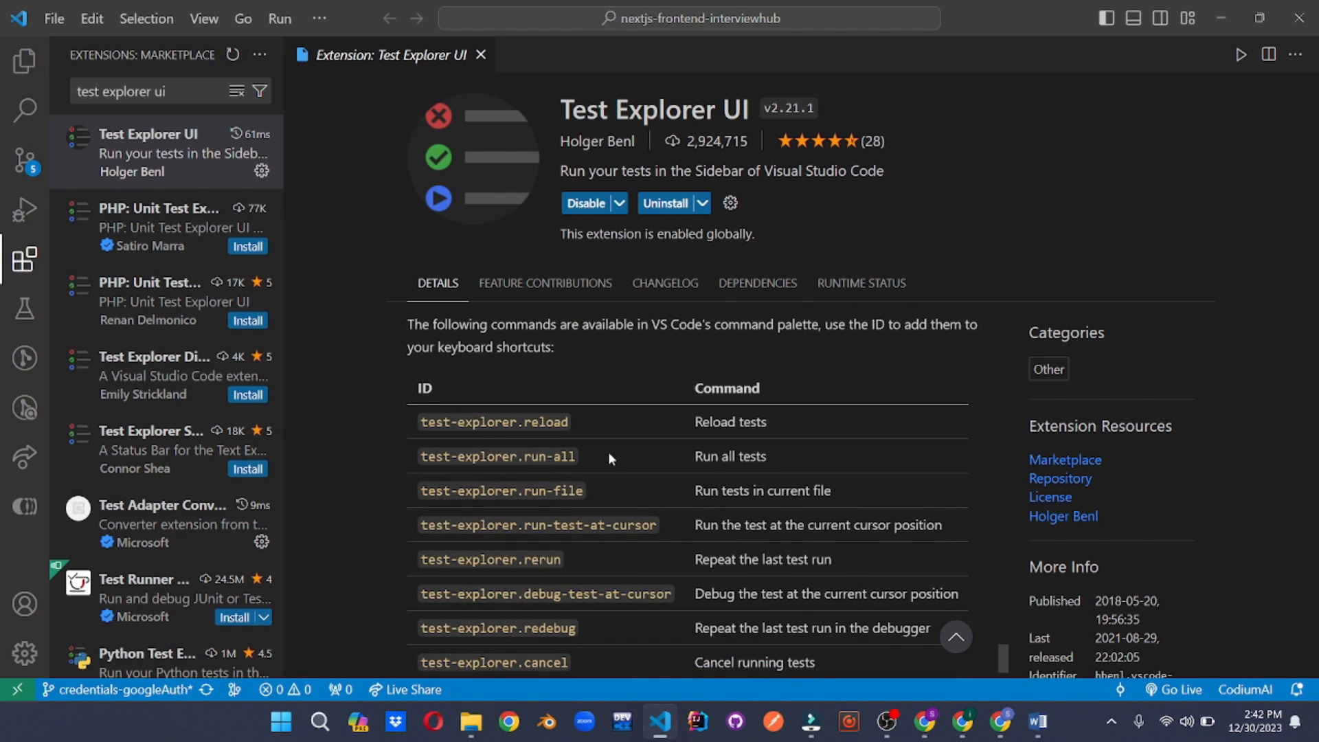
scroll(down, 3)
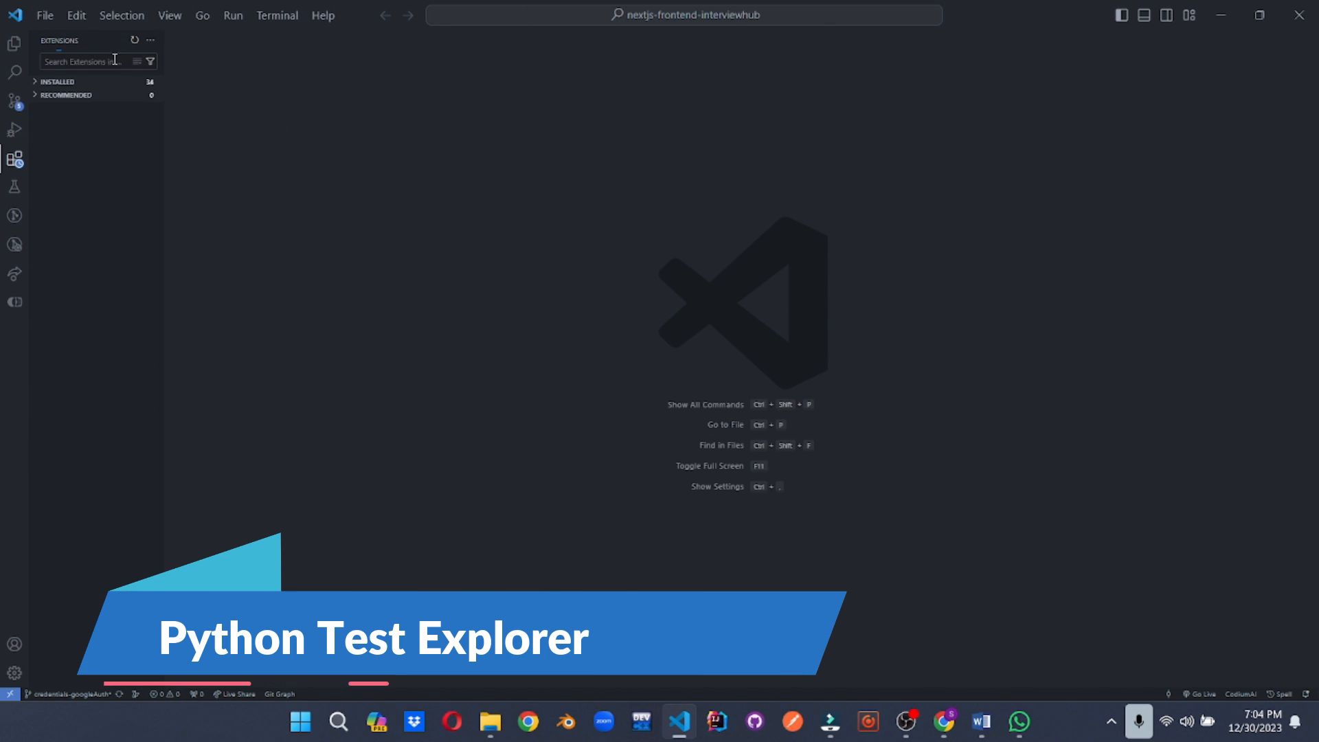
Step: Install Python Test Explorer by Little Fox Team and review its features and configuration properties
text(python test explorer)
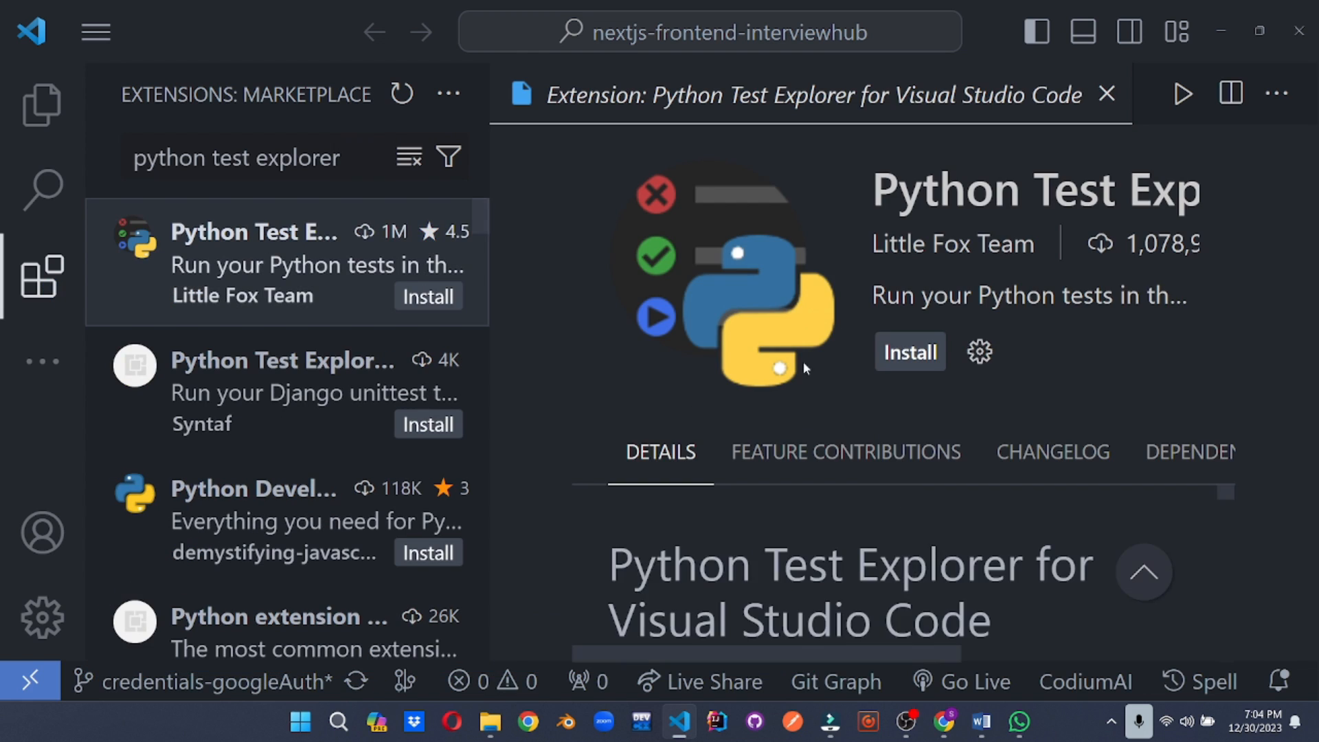
click(910, 352)
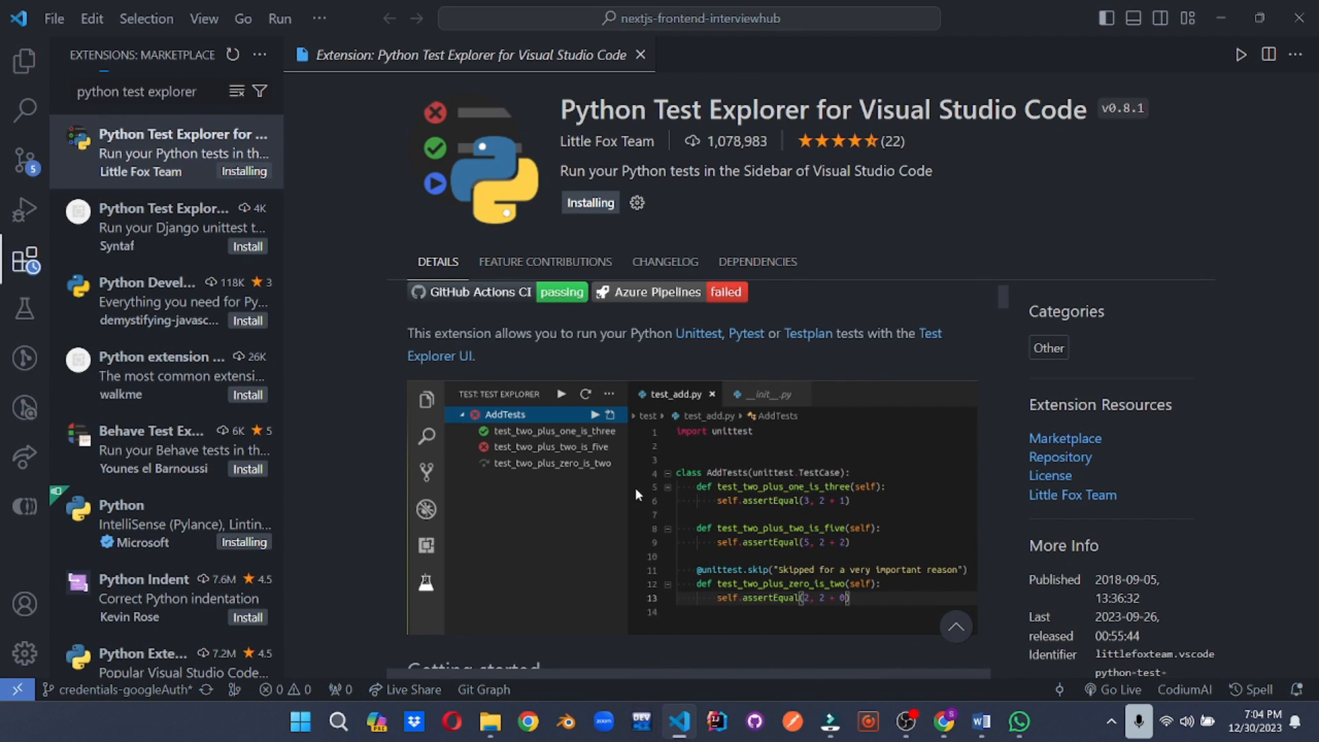
scroll(down, 3)
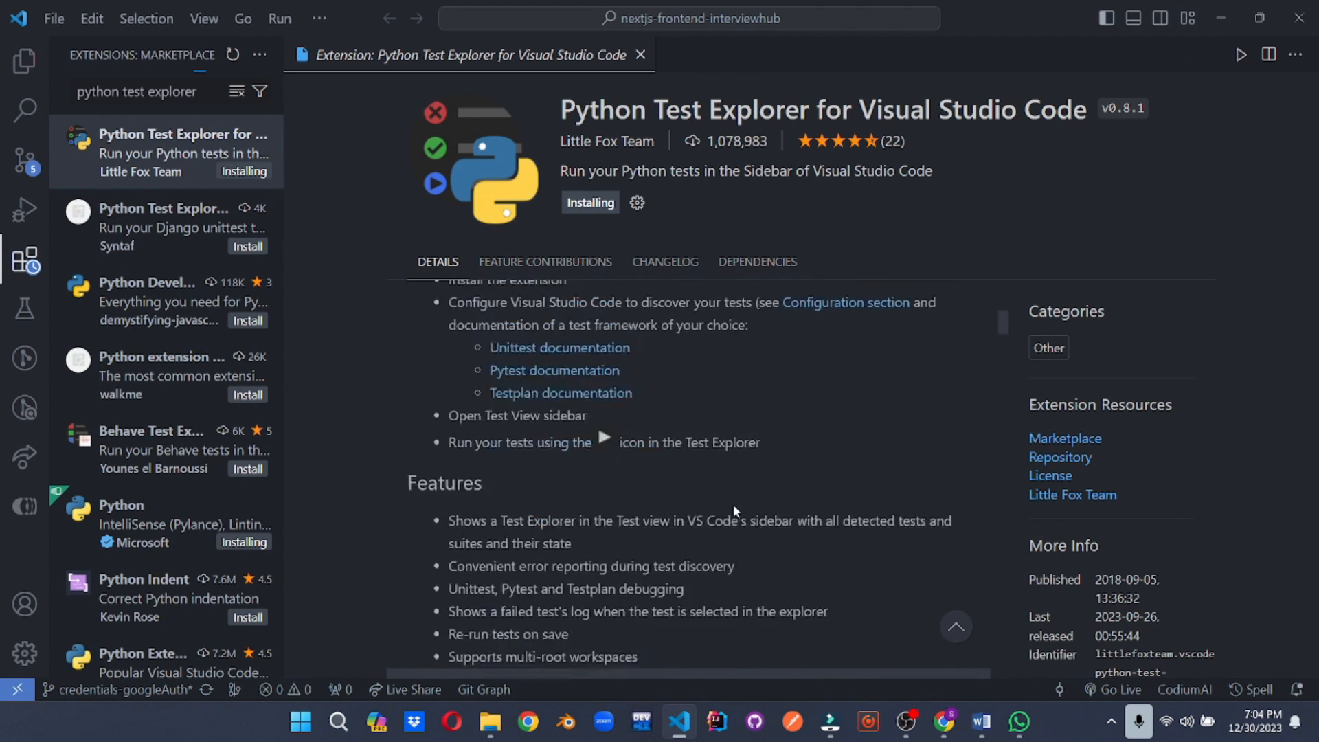
scroll(down, 3)
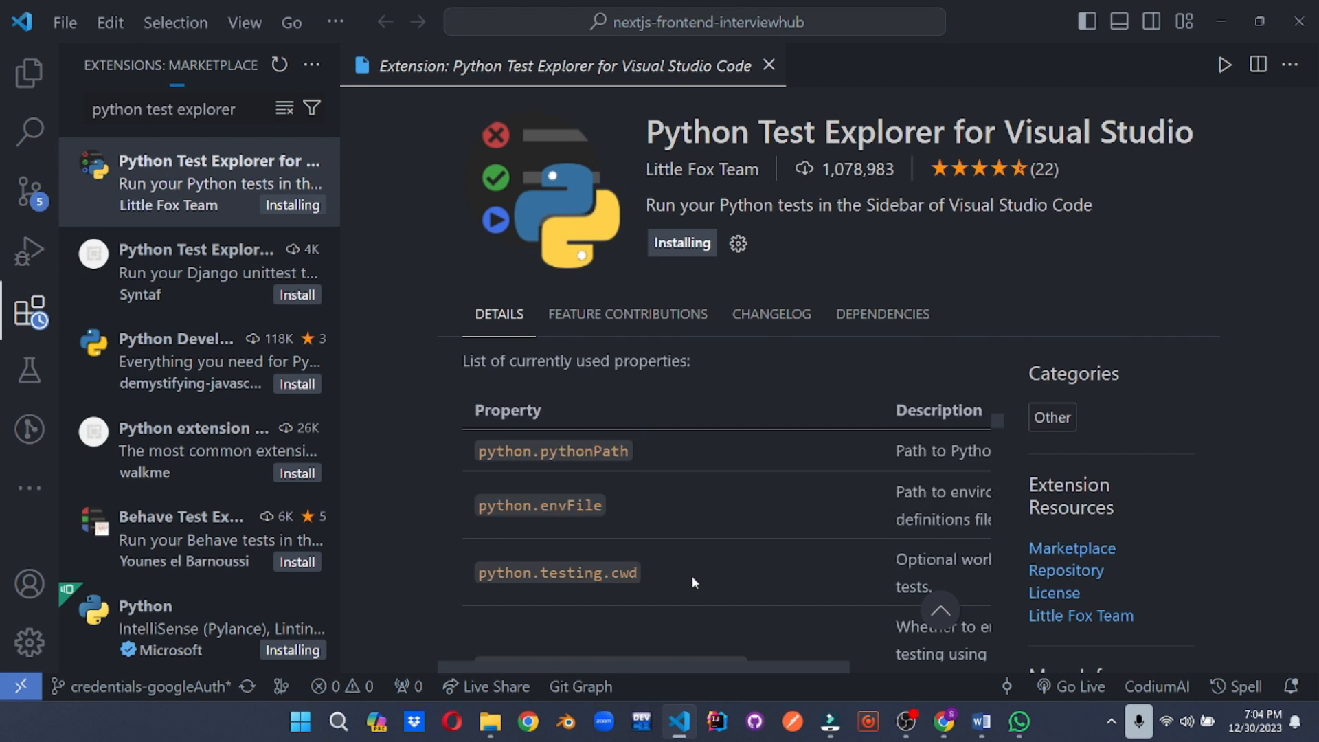
scroll(down, 3)
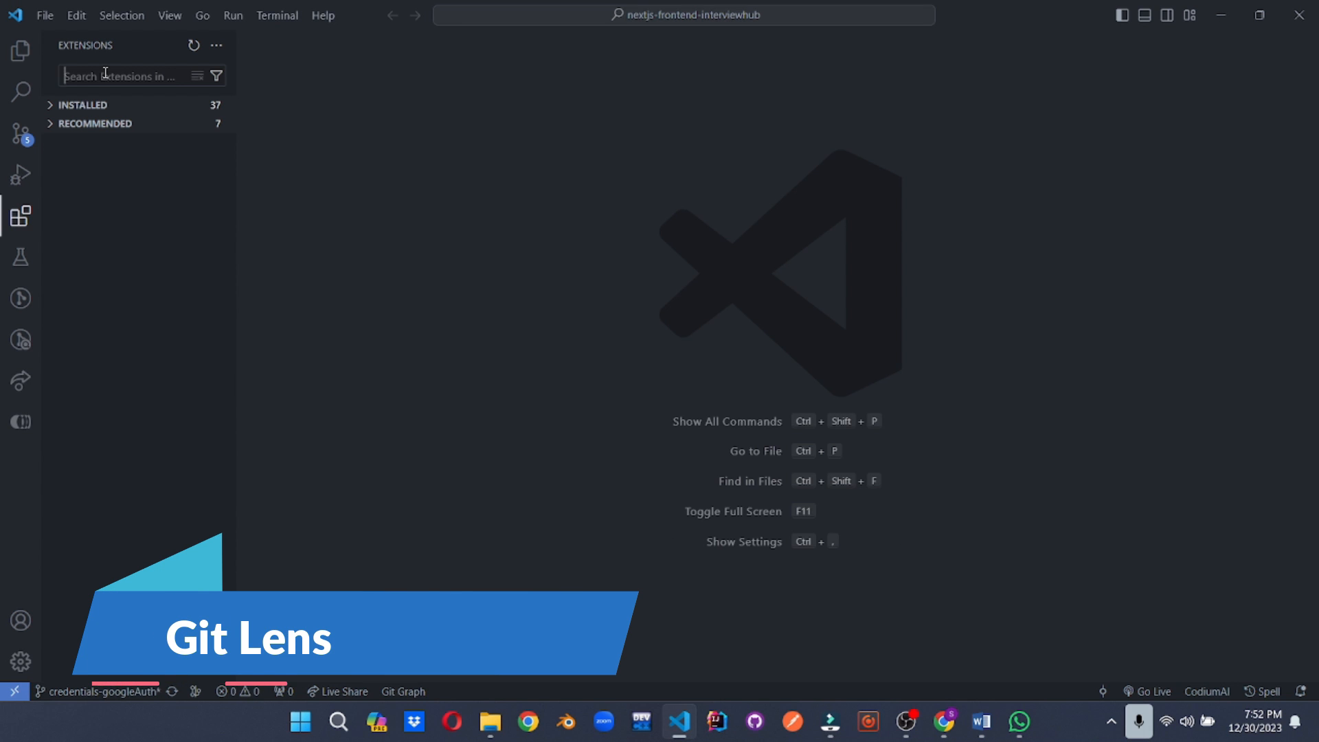
Step: Look up GitLens by GitKraken and read through its details page
text(git lens)
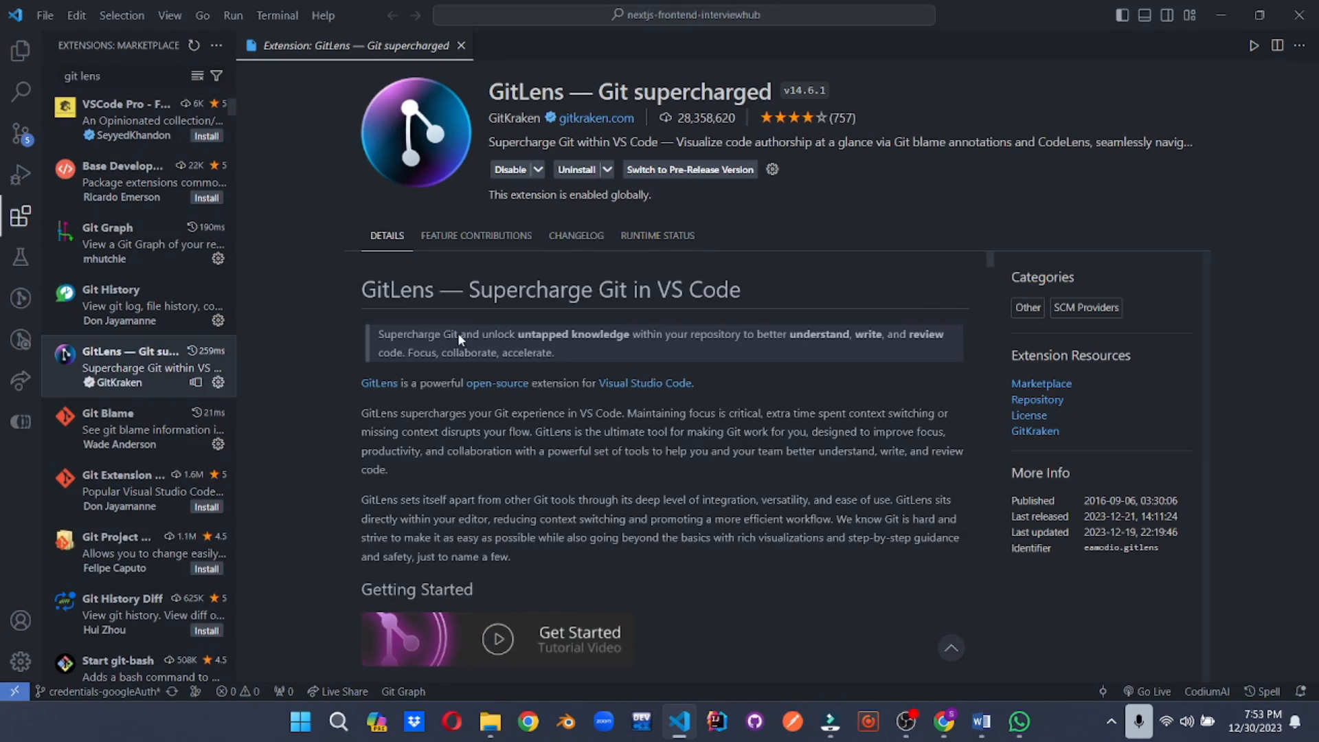
scroll(down, 3)
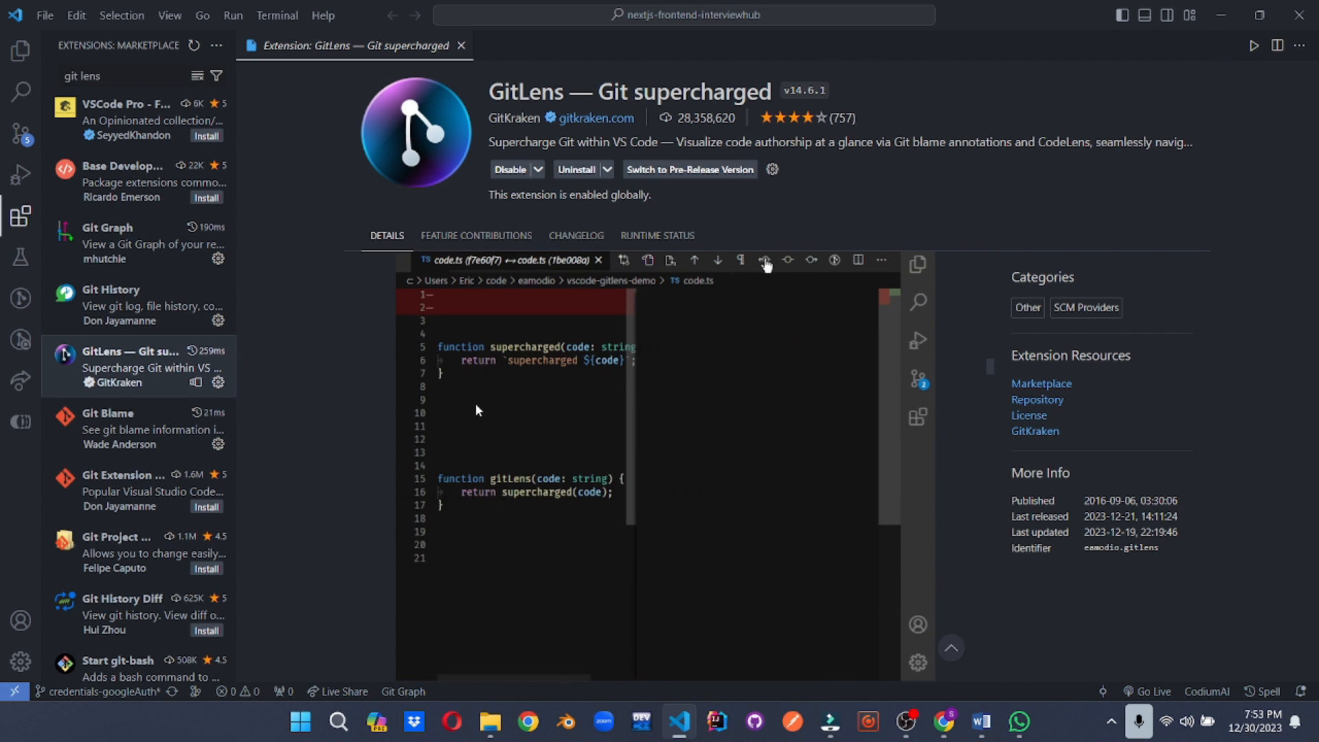
click(20, 51)
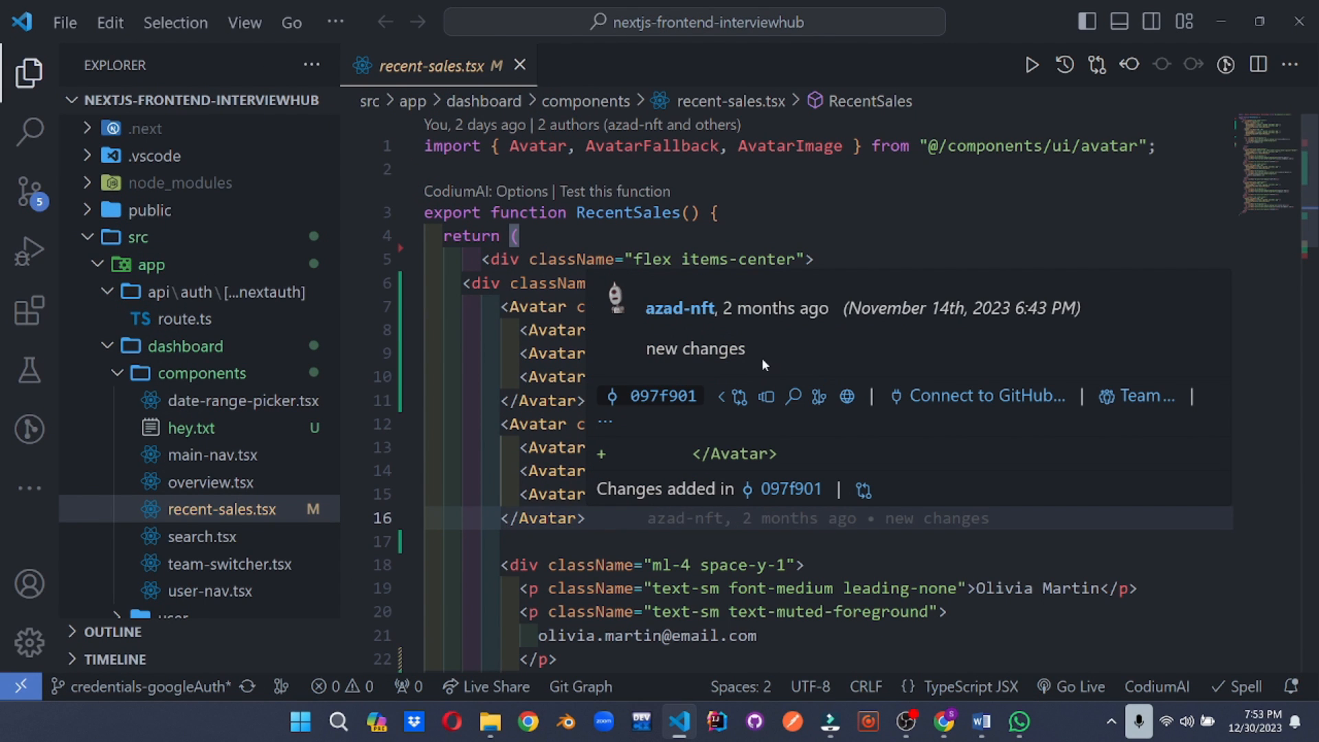
mouse_move(816, 336)
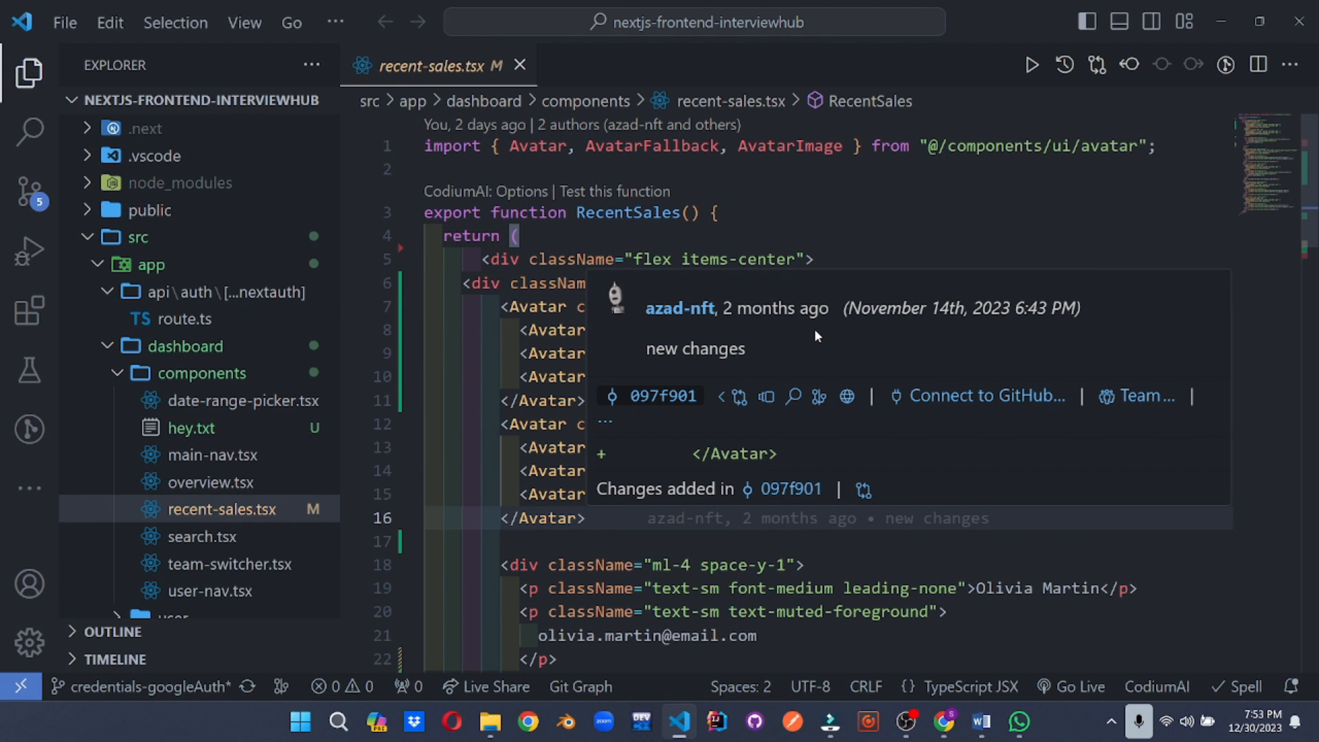
Step: Close the open file and GitLens page and return to an empty Extensions search
click(519, 66)
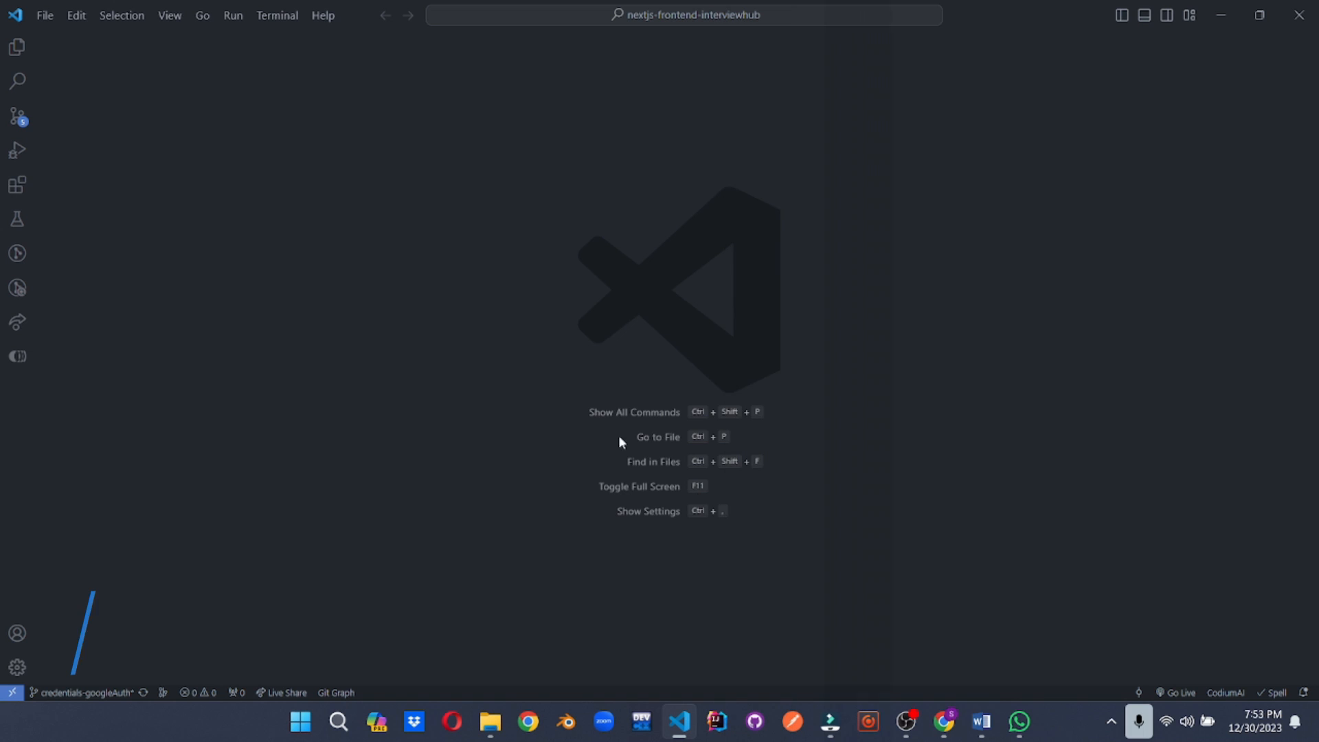
click(17, 184)
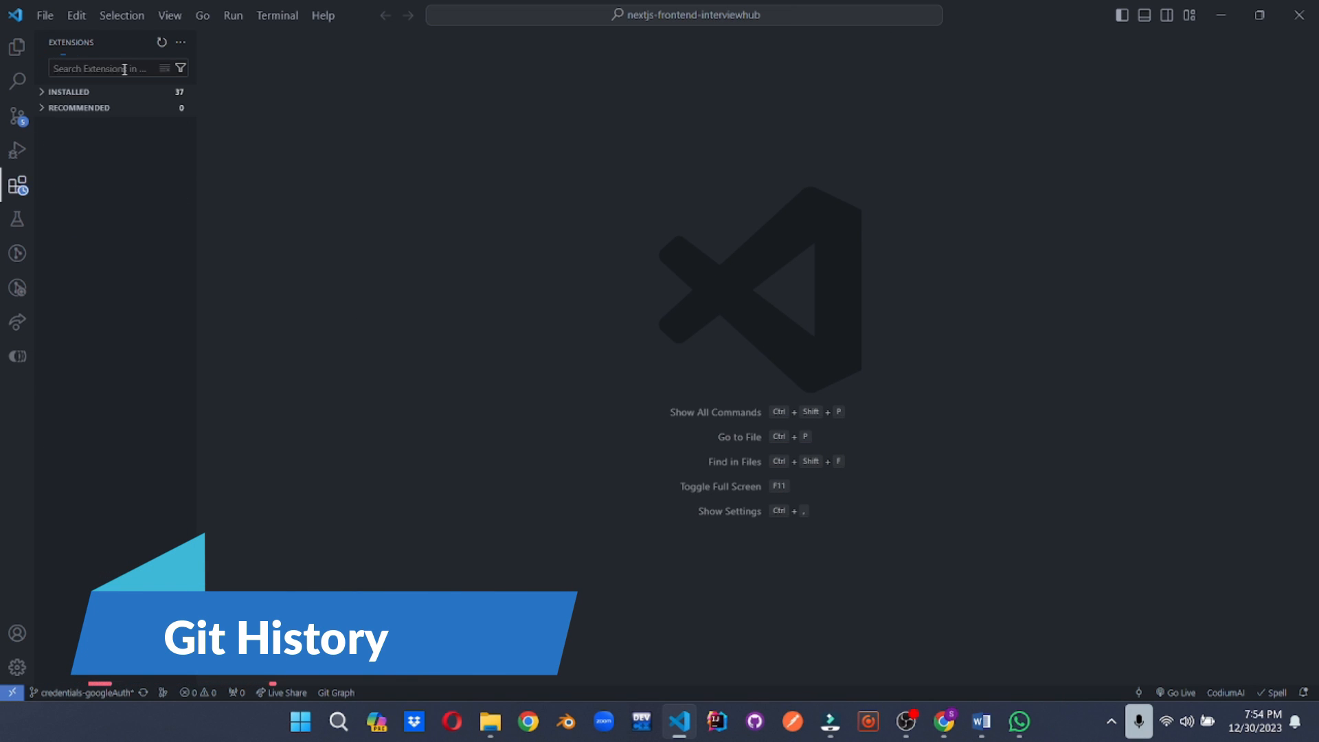
Step: Find Git History by Don Jayamanne and review its feature list
text(git history)
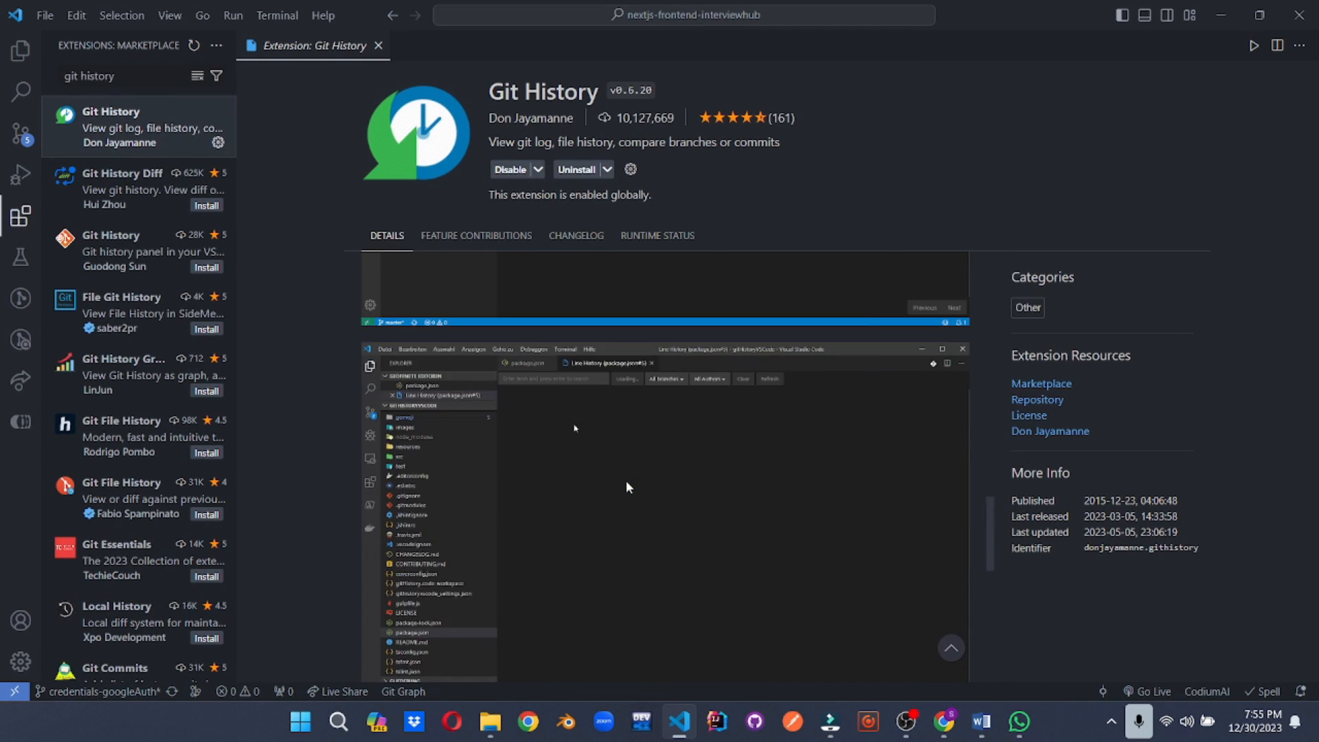
scroll(down, 3)
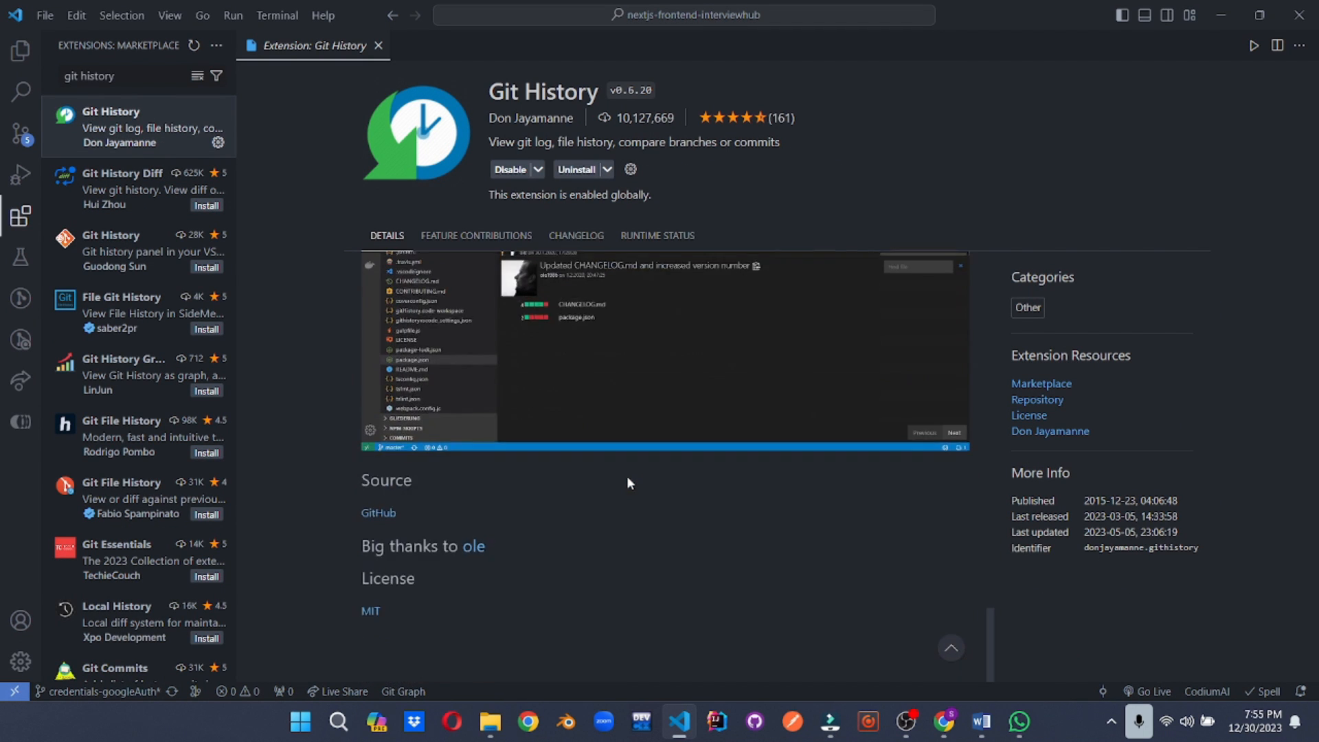
scroll(up, 3)
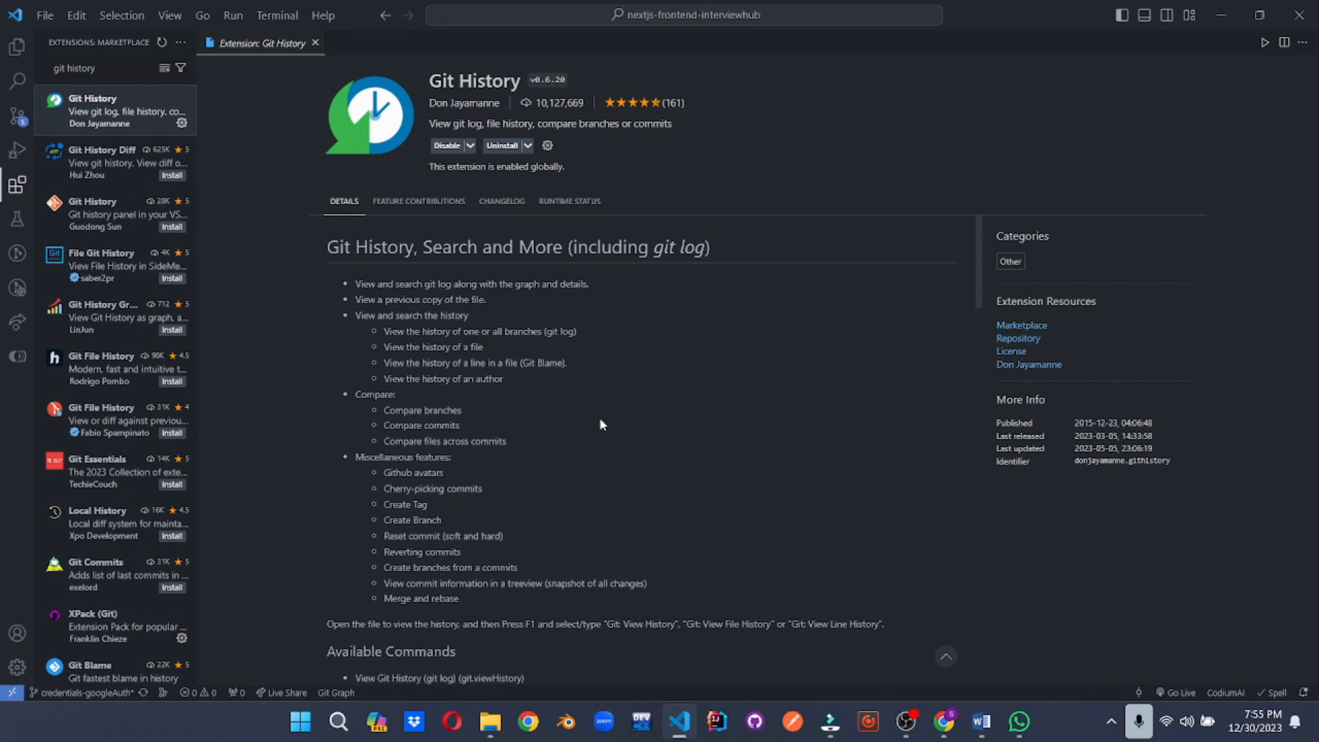
Step: Search for Git Graph by mhutchie and scroll through its details page
click(316, 43)
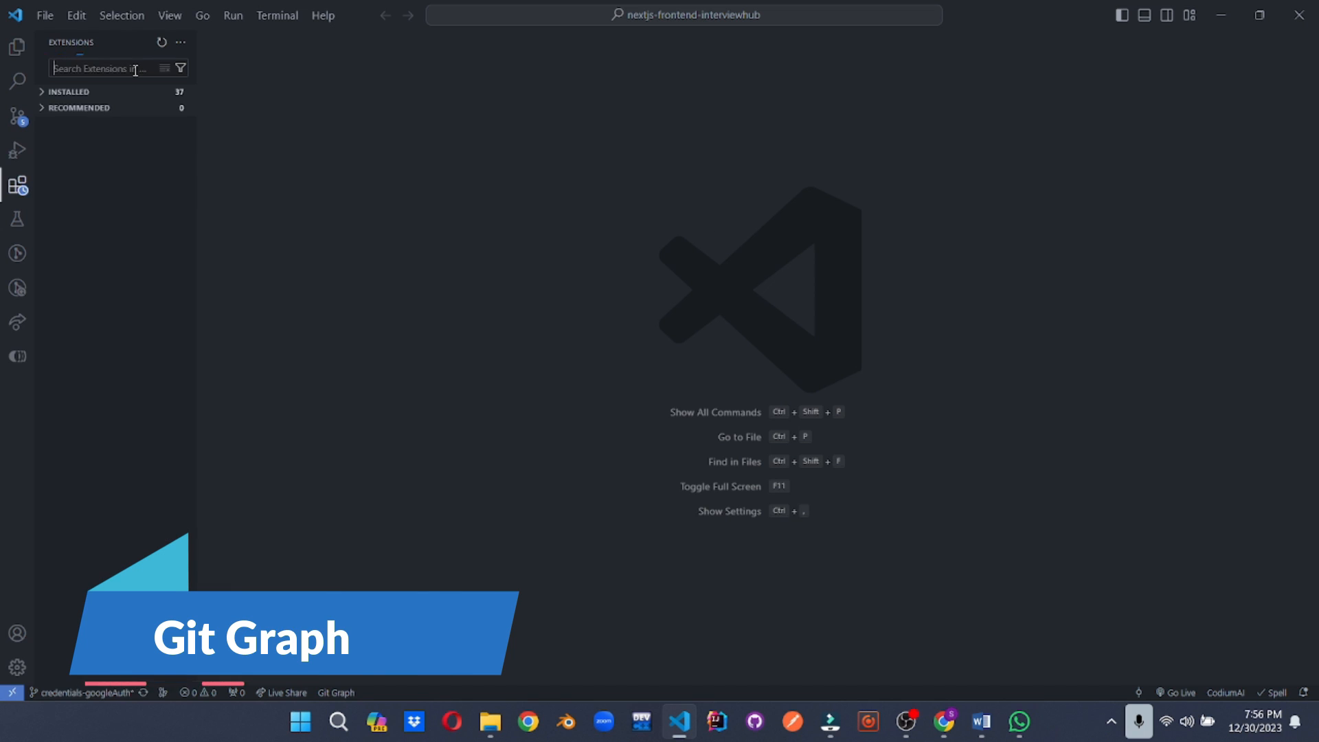
text(git graph)
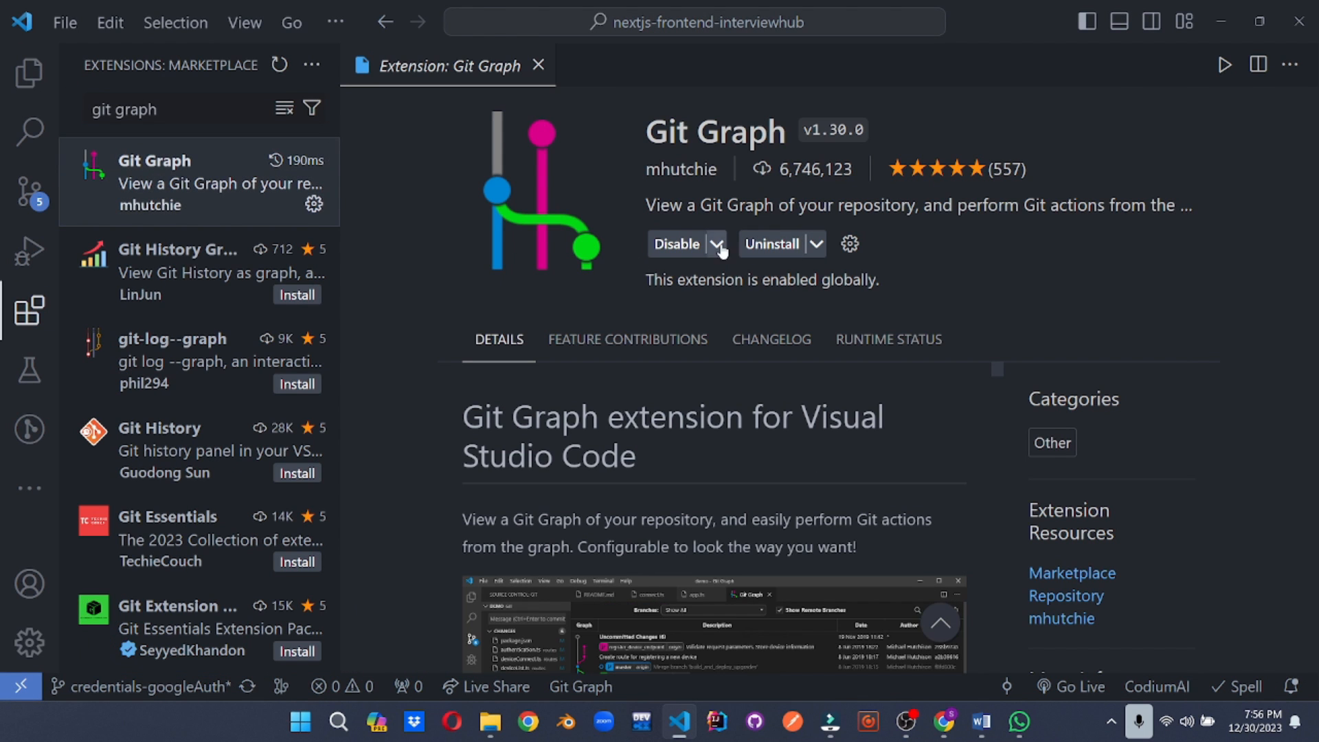
scroll(down, 3)
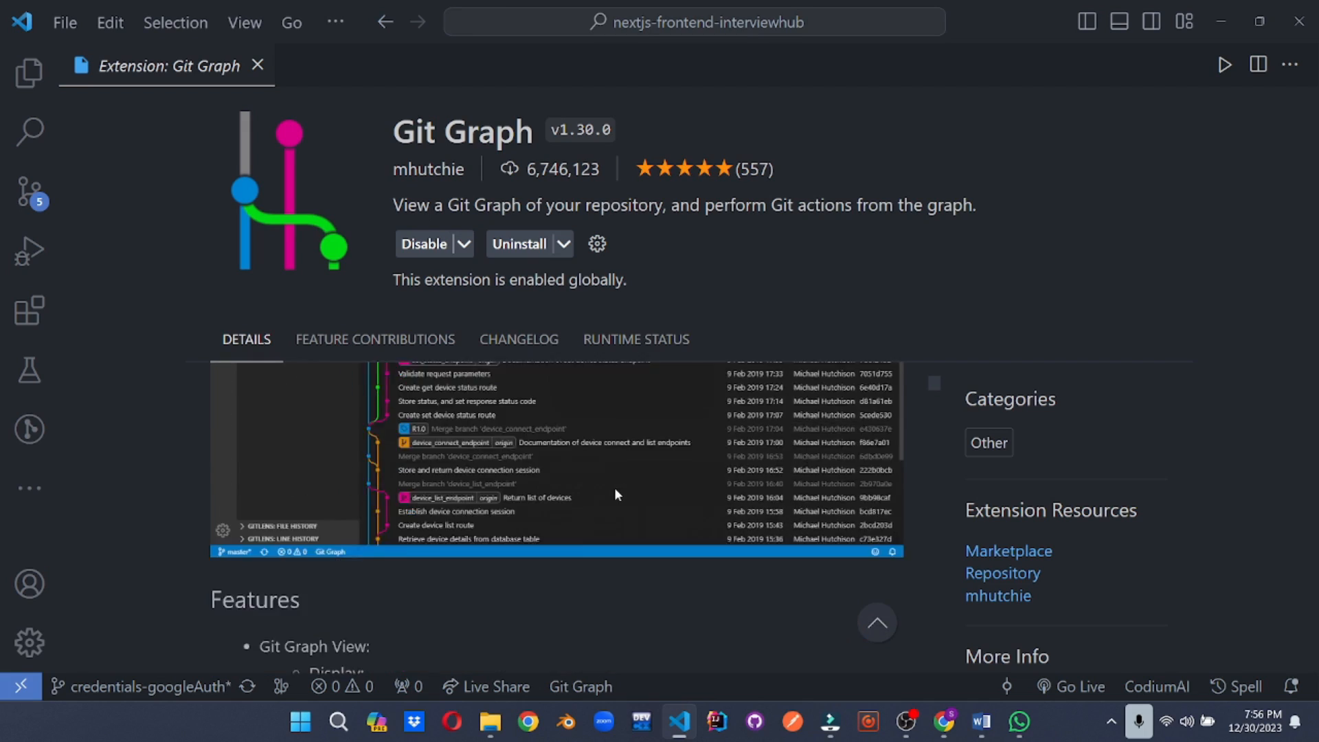
scroll(down, 3)
text(live server)
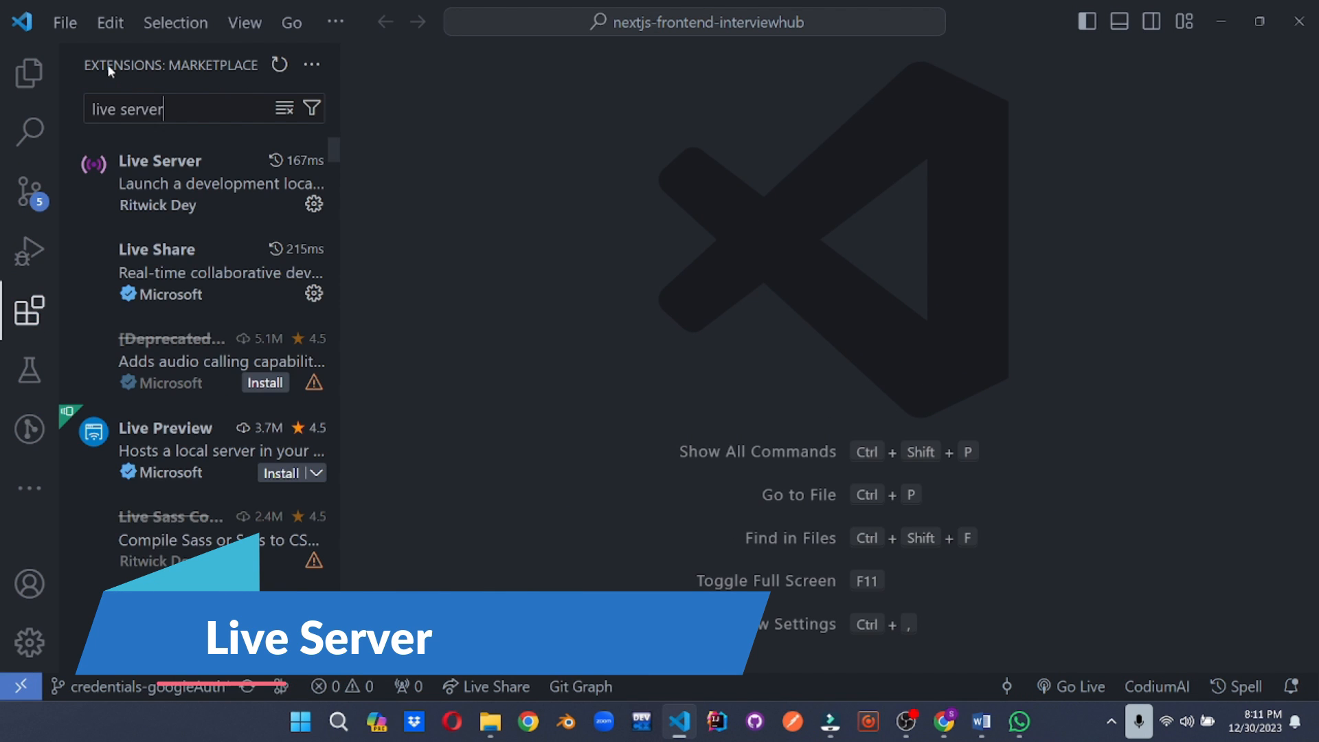
Step: Review the Live Server README, then close it and clear the Extensions search
click(159, 183)
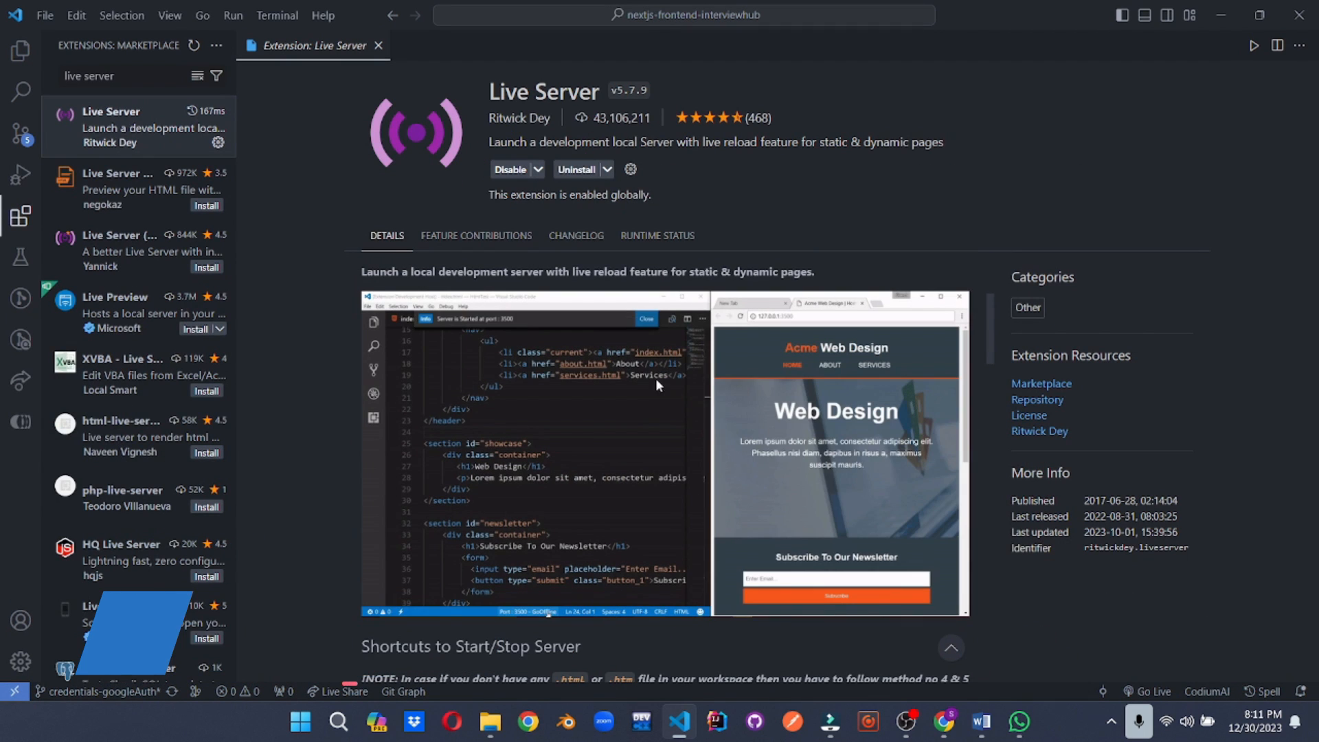
scroll(down, 3)
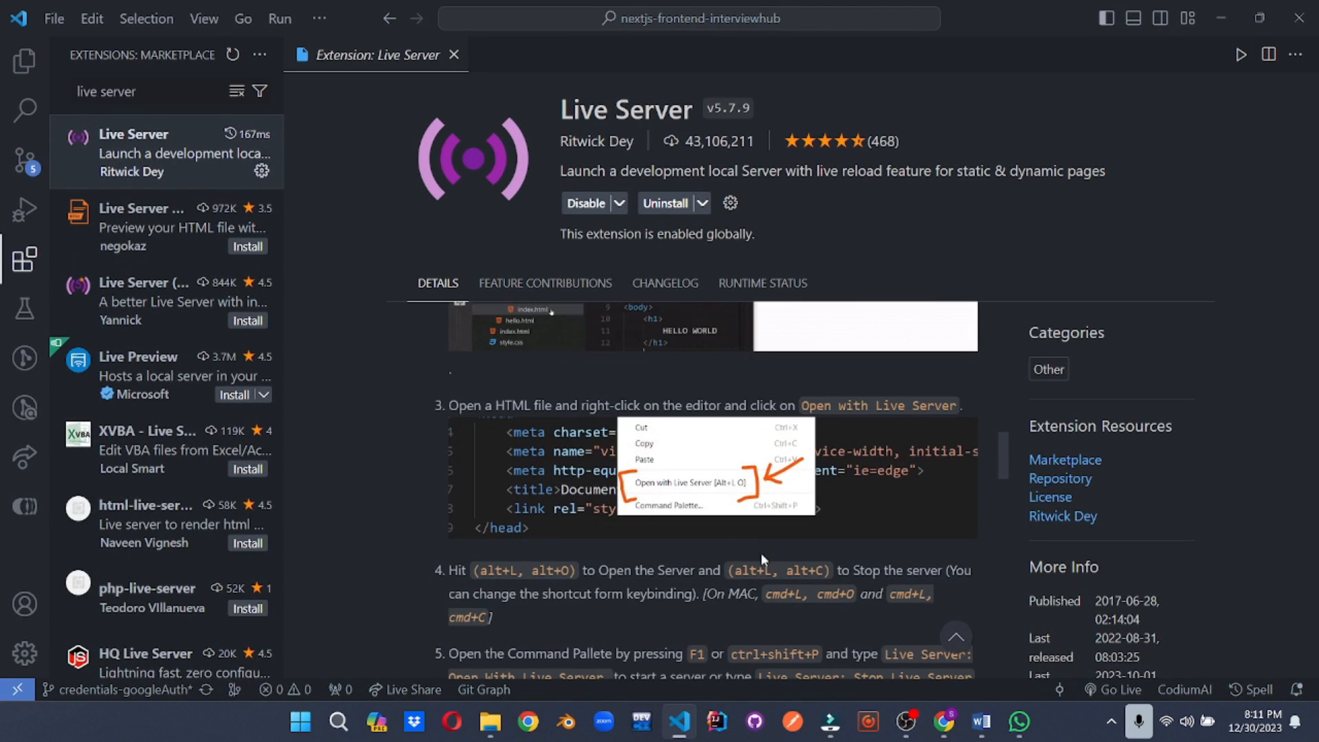
click(23, 60)
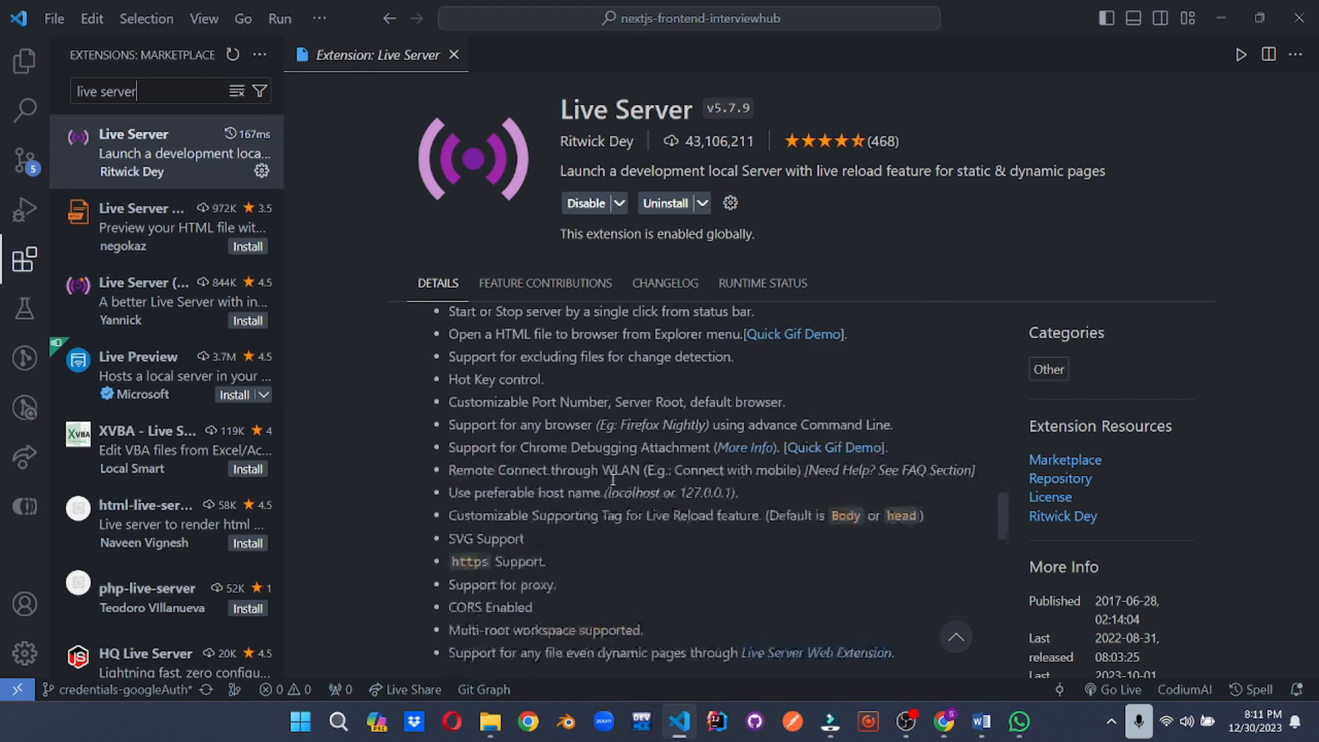
click(454, 55)
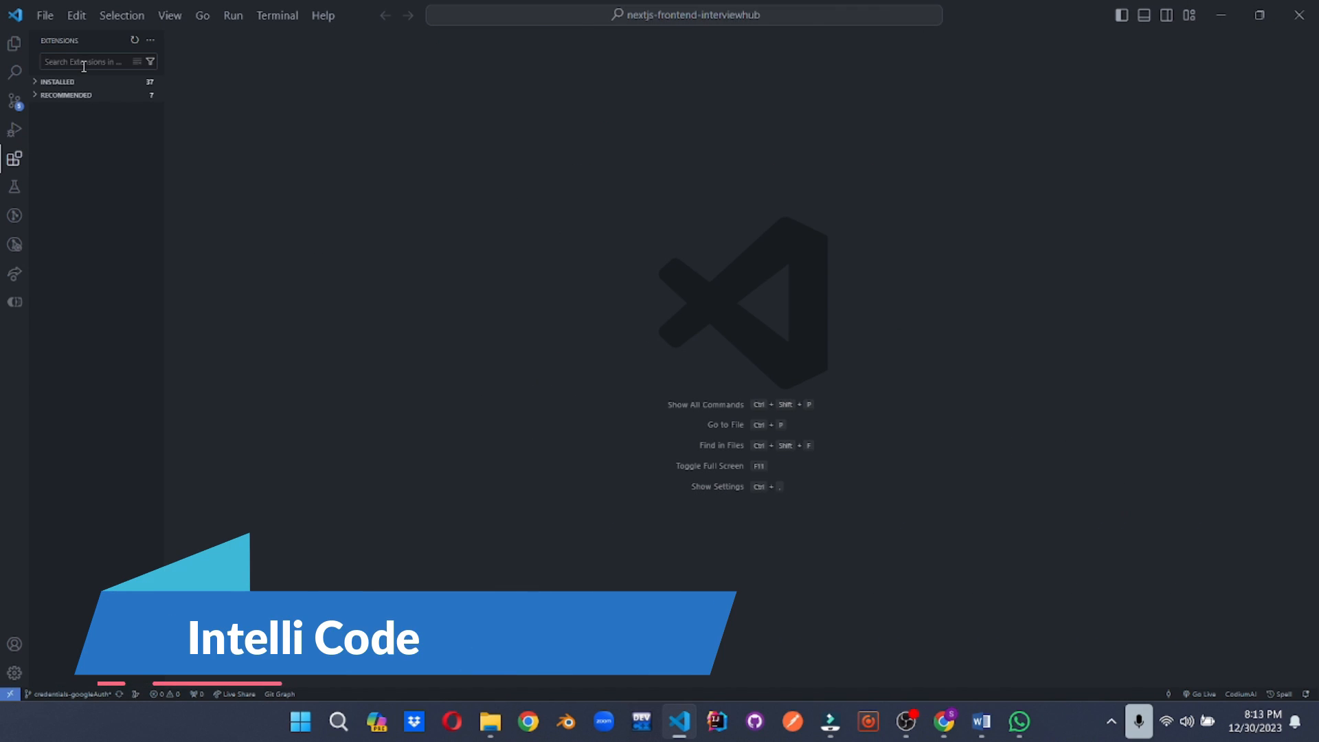
Step: Look up IntelliCode and write a for loop and console.log in route.ts using its suggestions
text(intellicode)
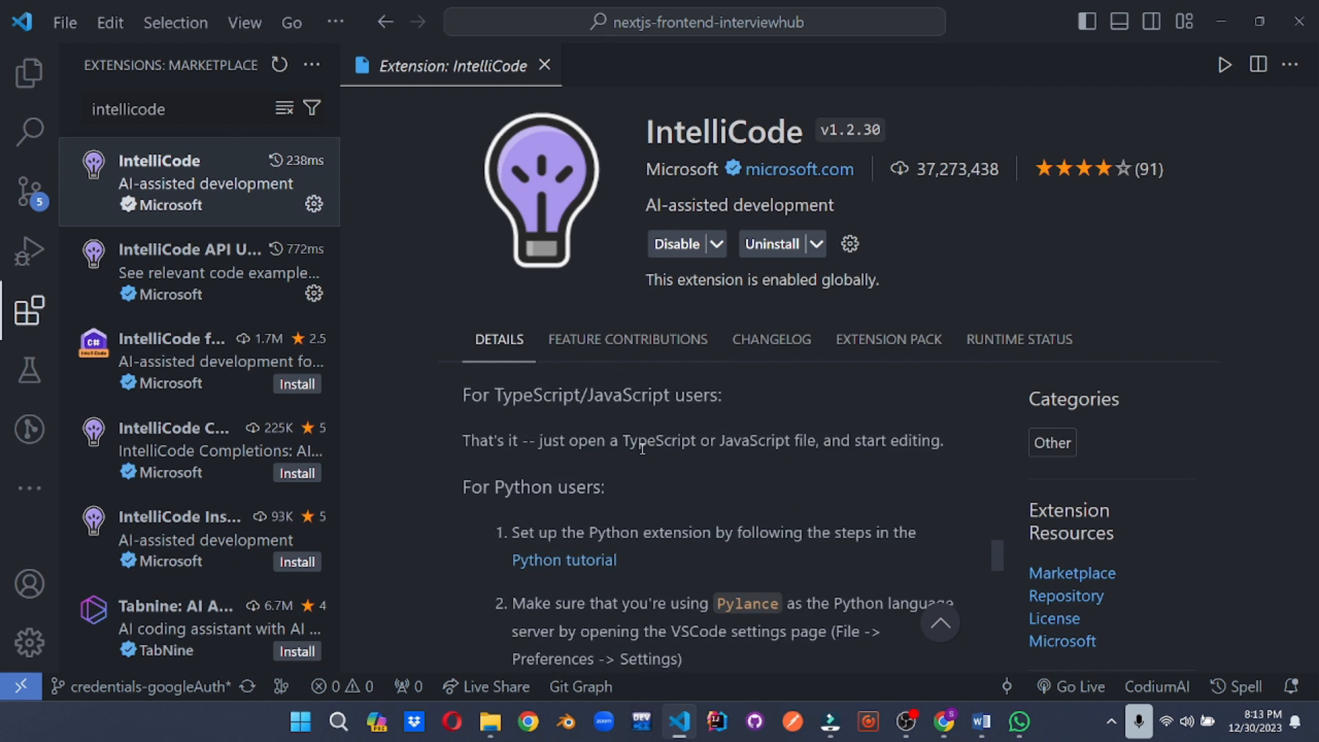
click(29, 74)
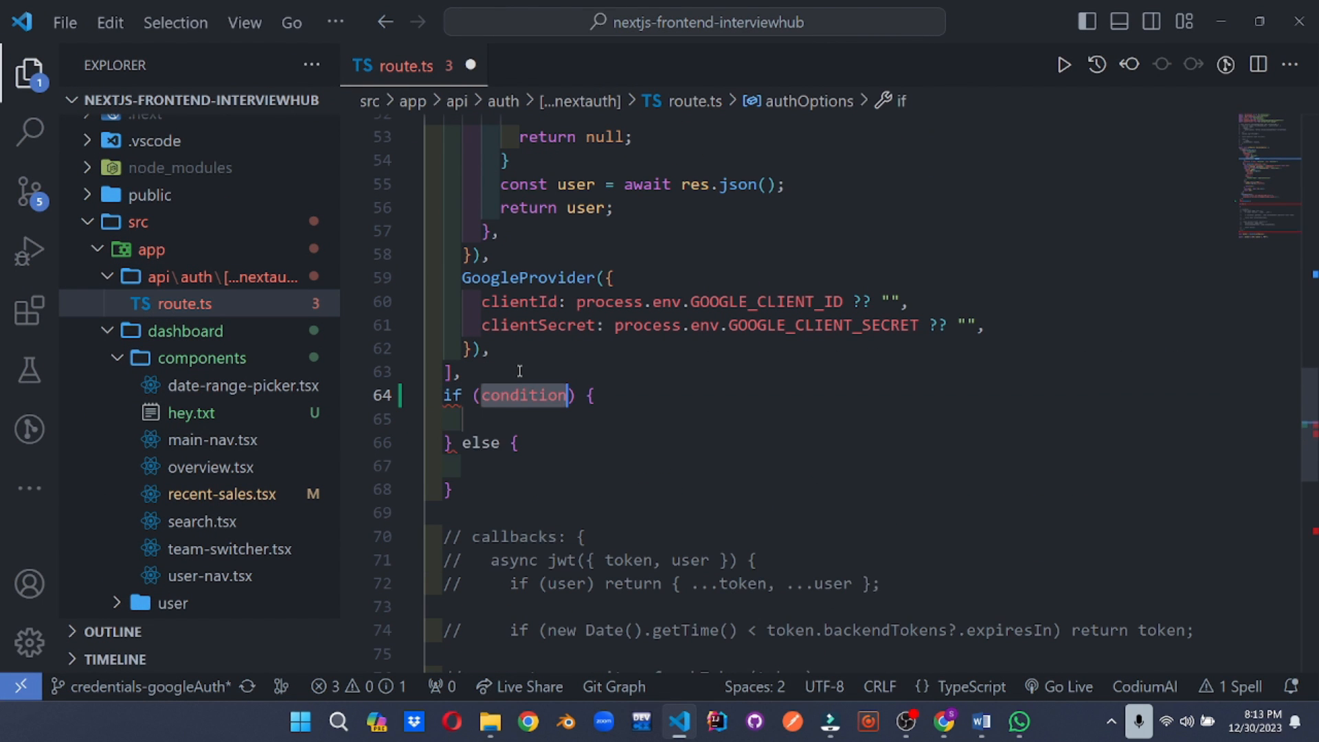
text(for {)
text(console.log()
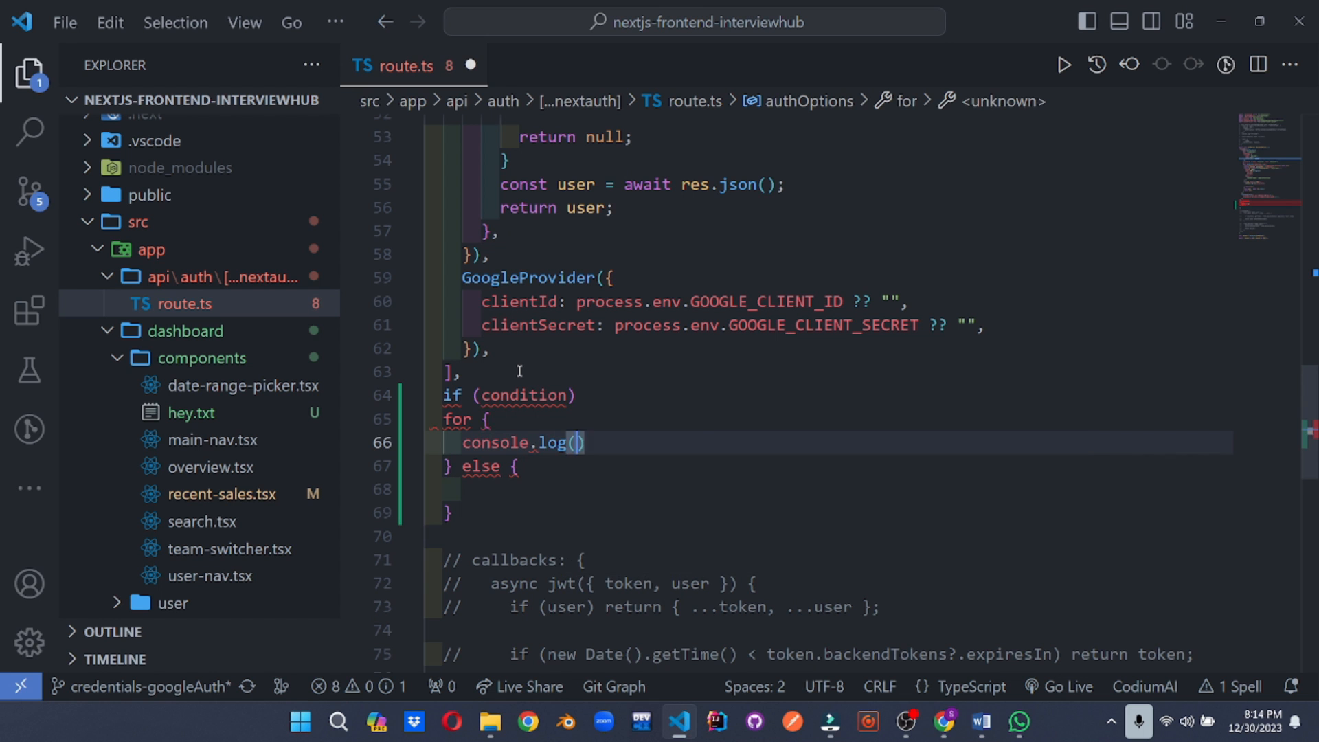
text(docume)
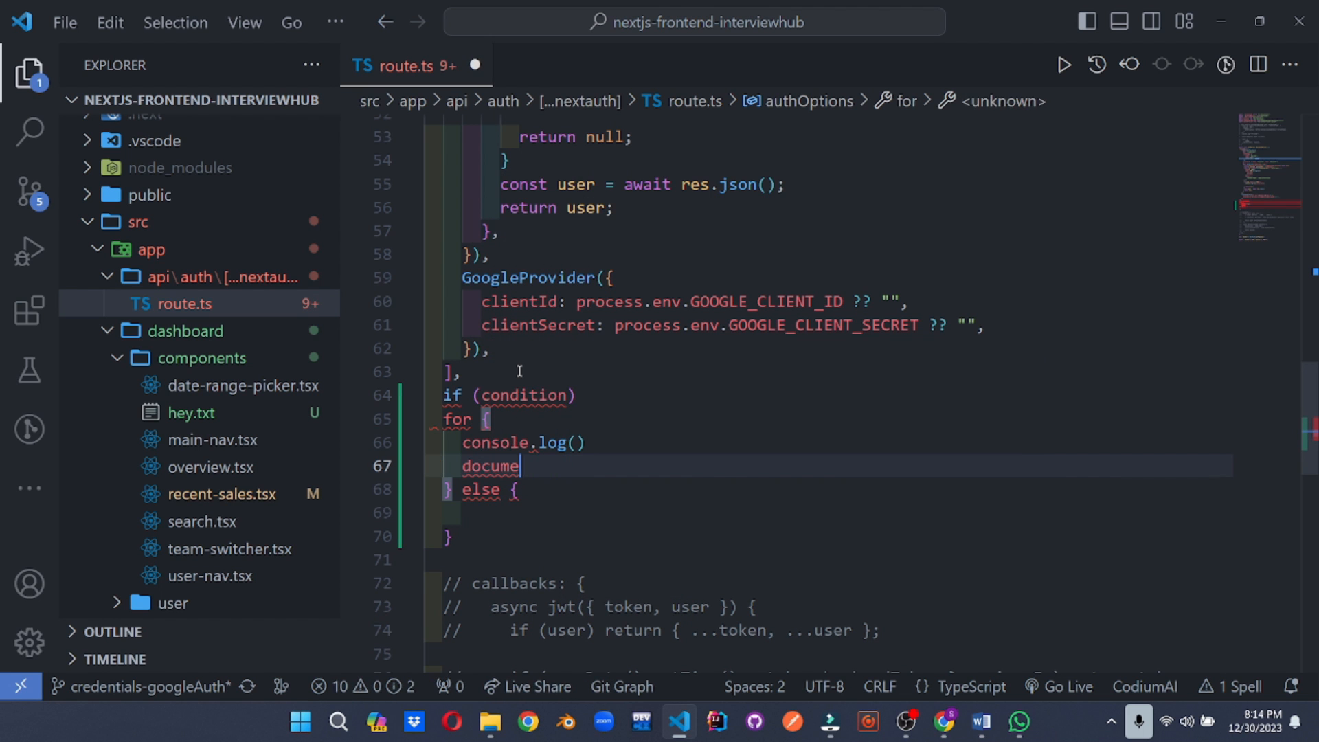
click(35, 373)
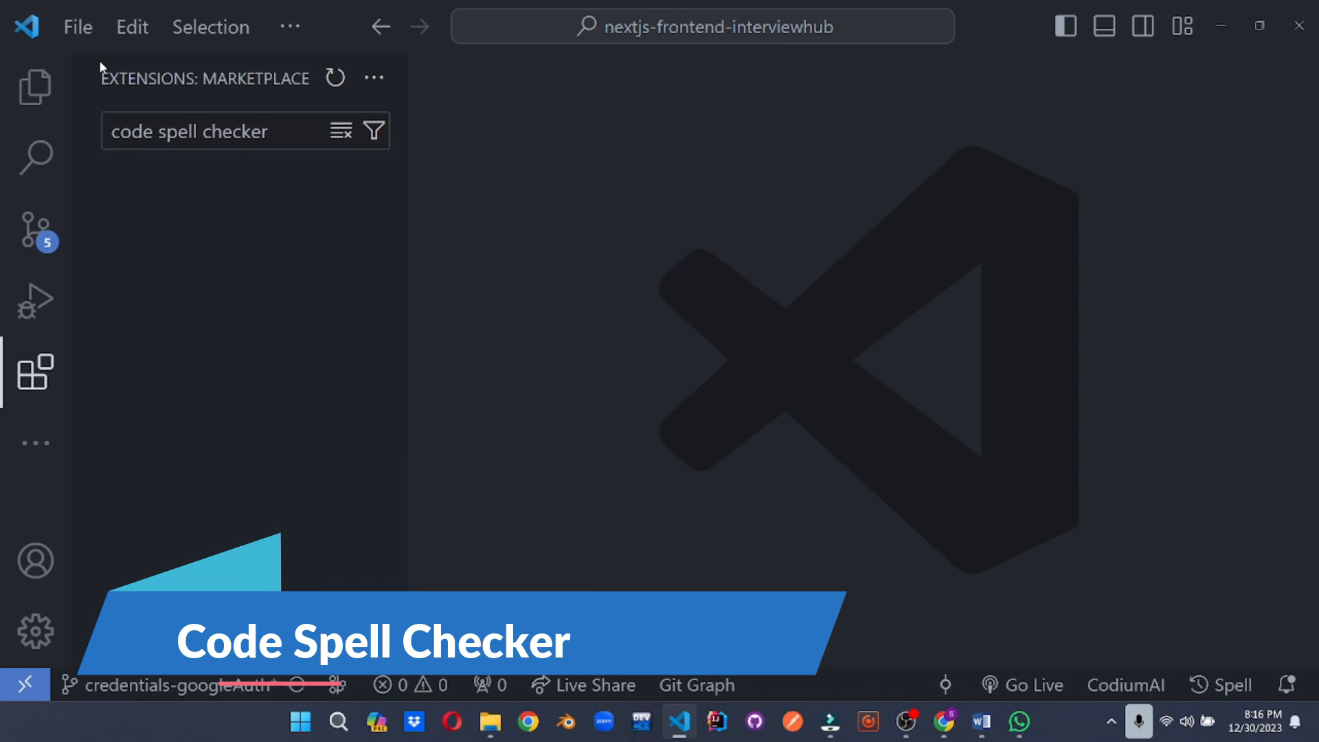
Step: Show Code Spell Checker's details and its flagged misspelled comment in search.tsx
click(132, 126)
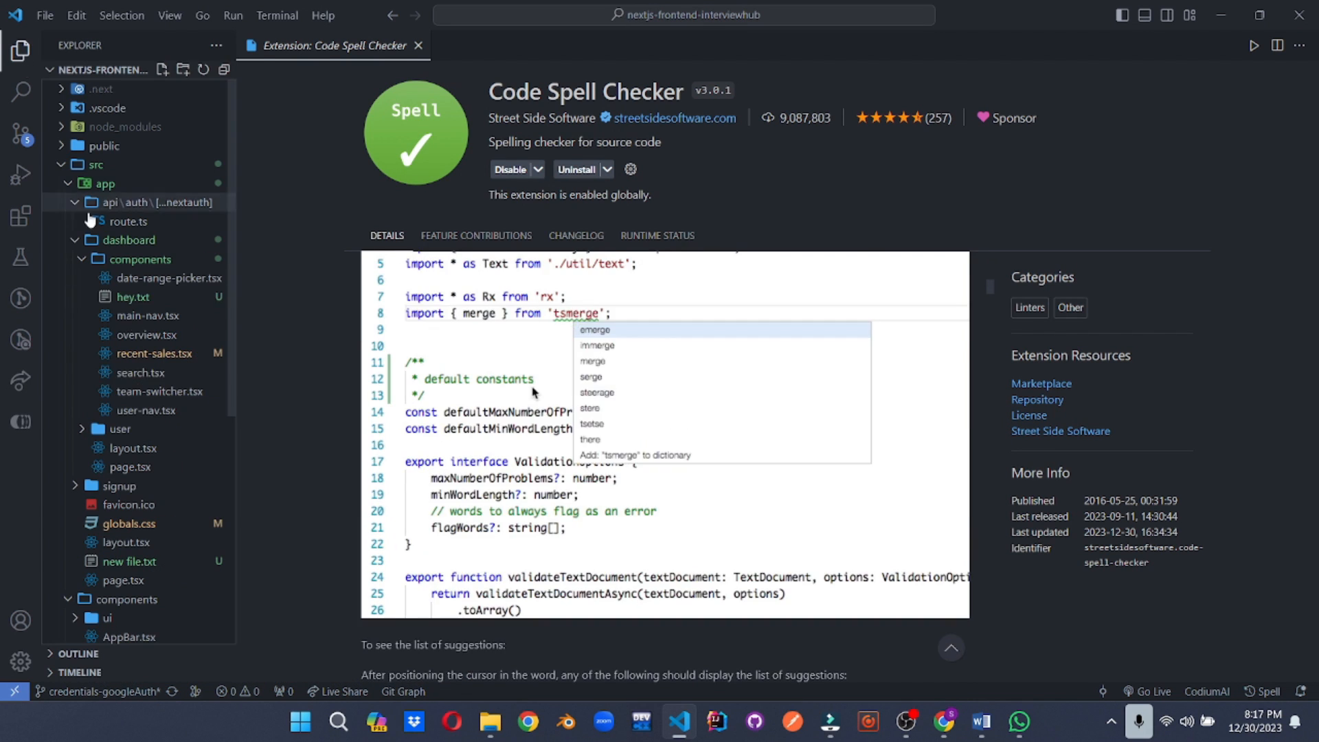
click(140, 372)
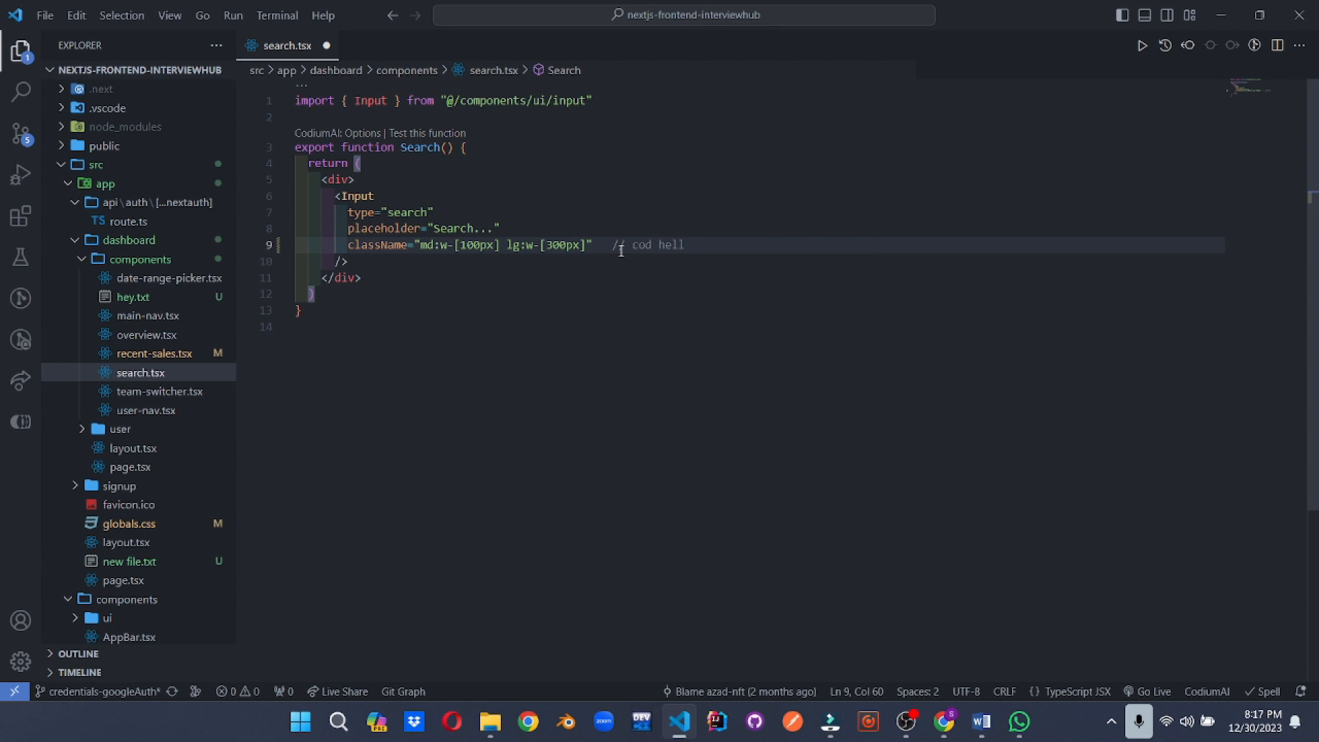
text(p)
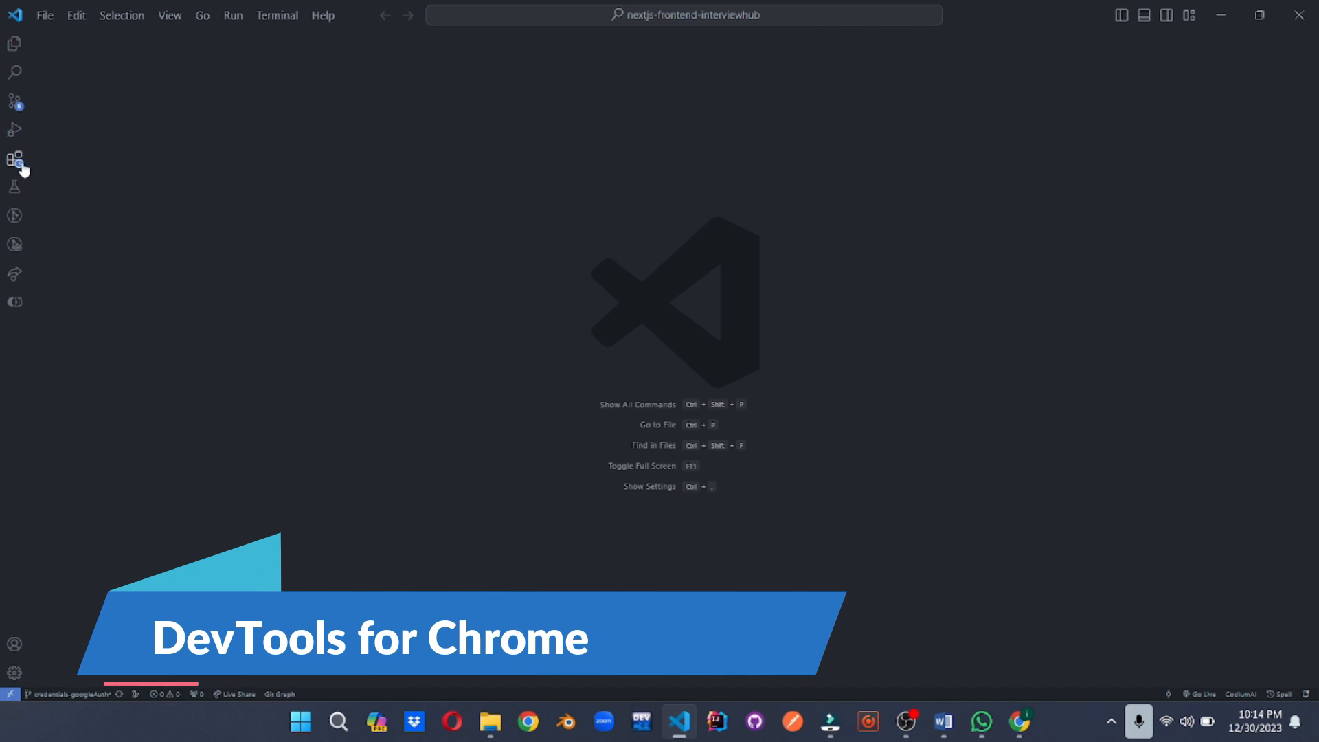
Step: Search 'devtools for chrome' and review the settings and commands DevTools for Chrome App contributes
click(14, 160)
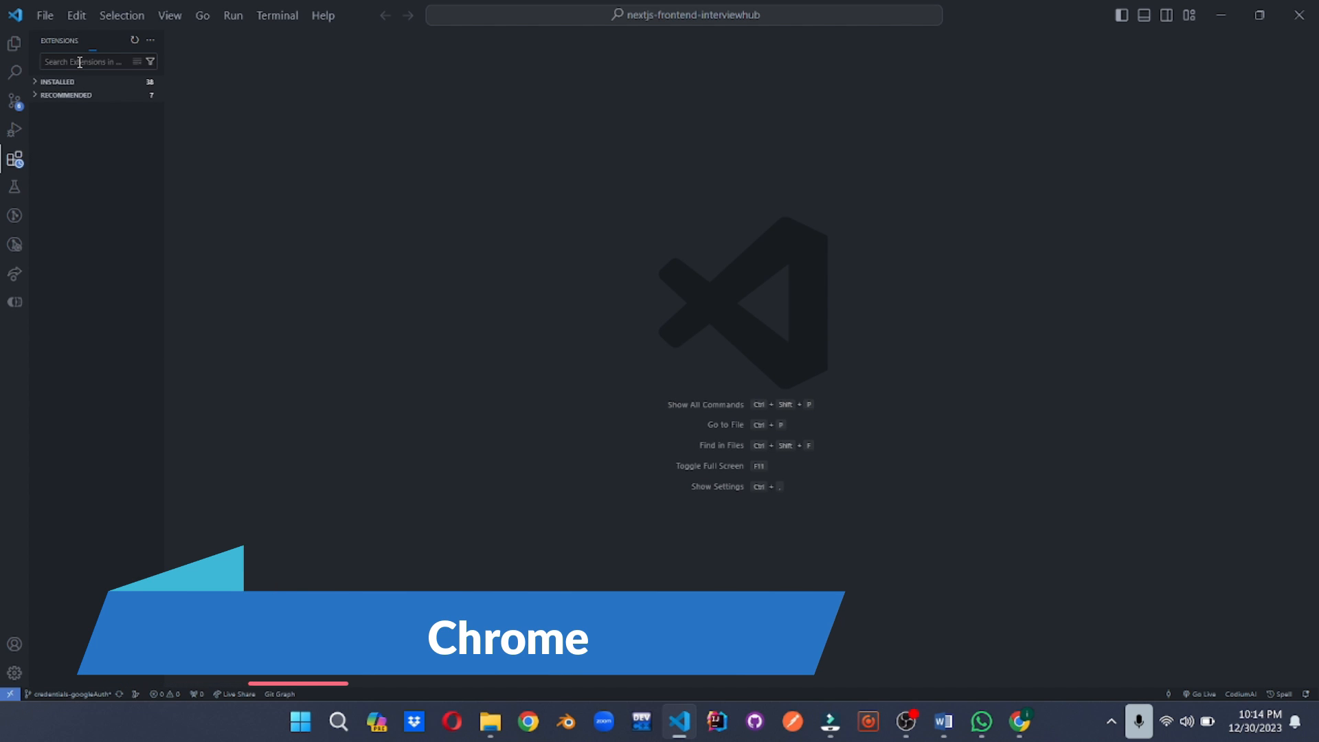
text(devtools)
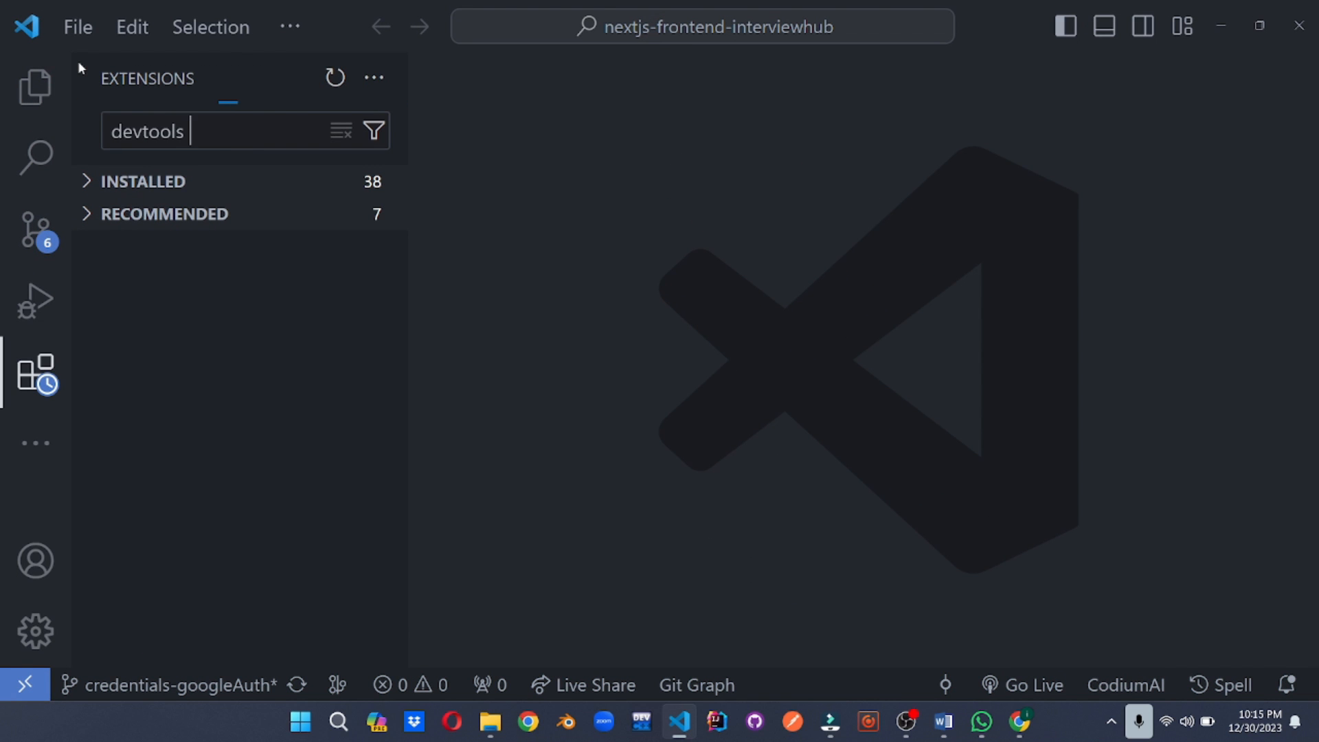
text(for chrome)
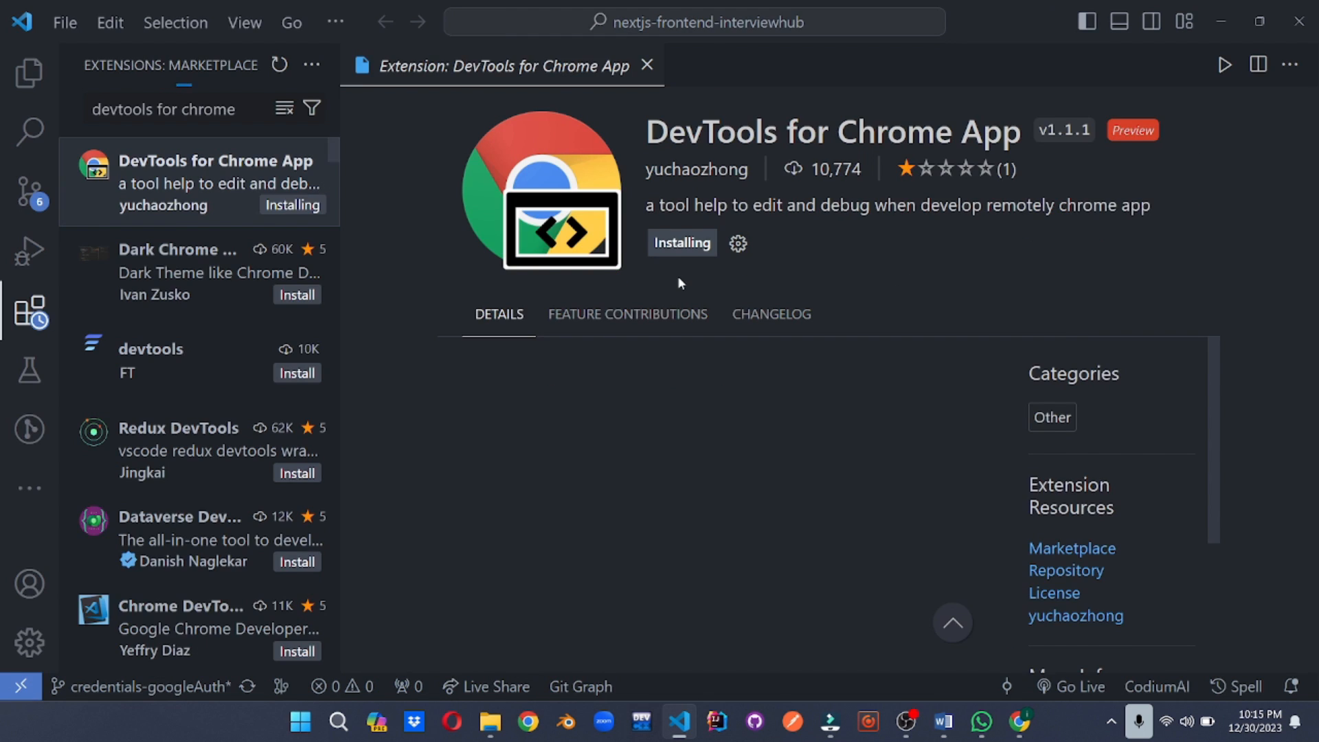
click(627, 314)
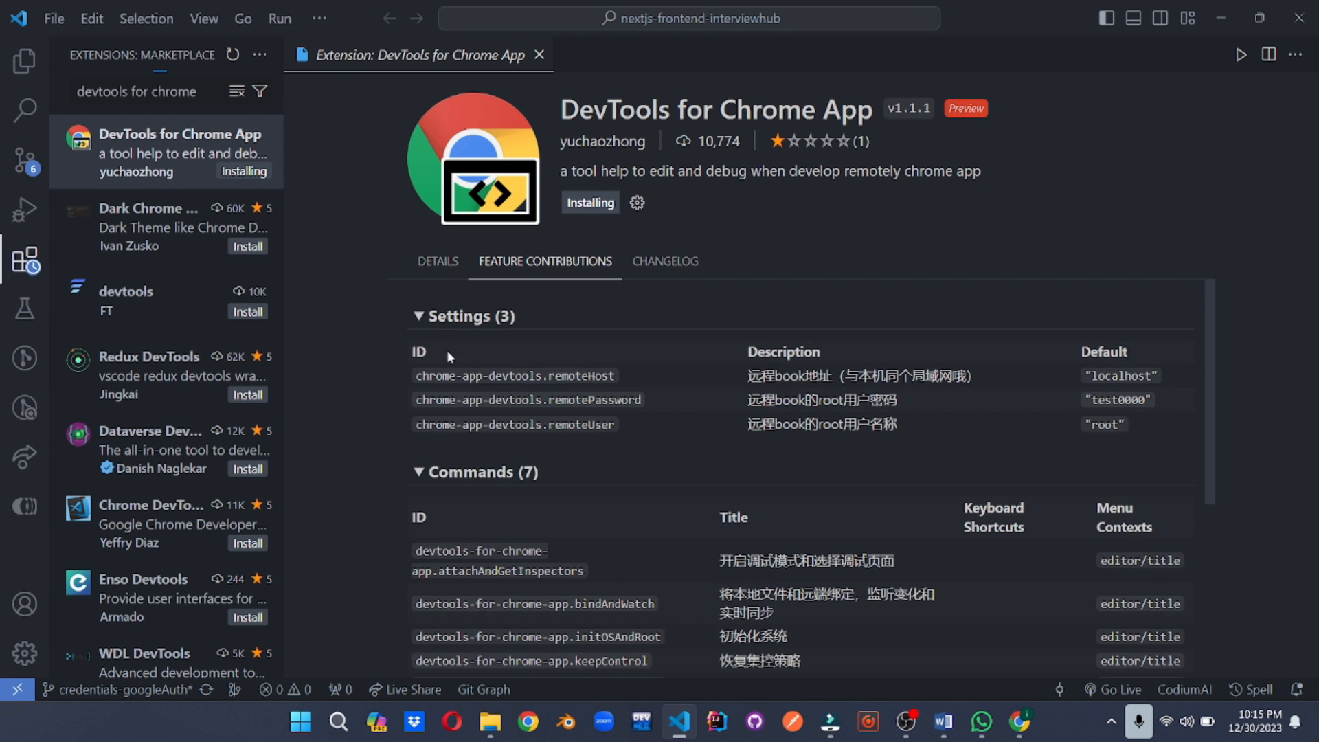
scroll(down, 3)
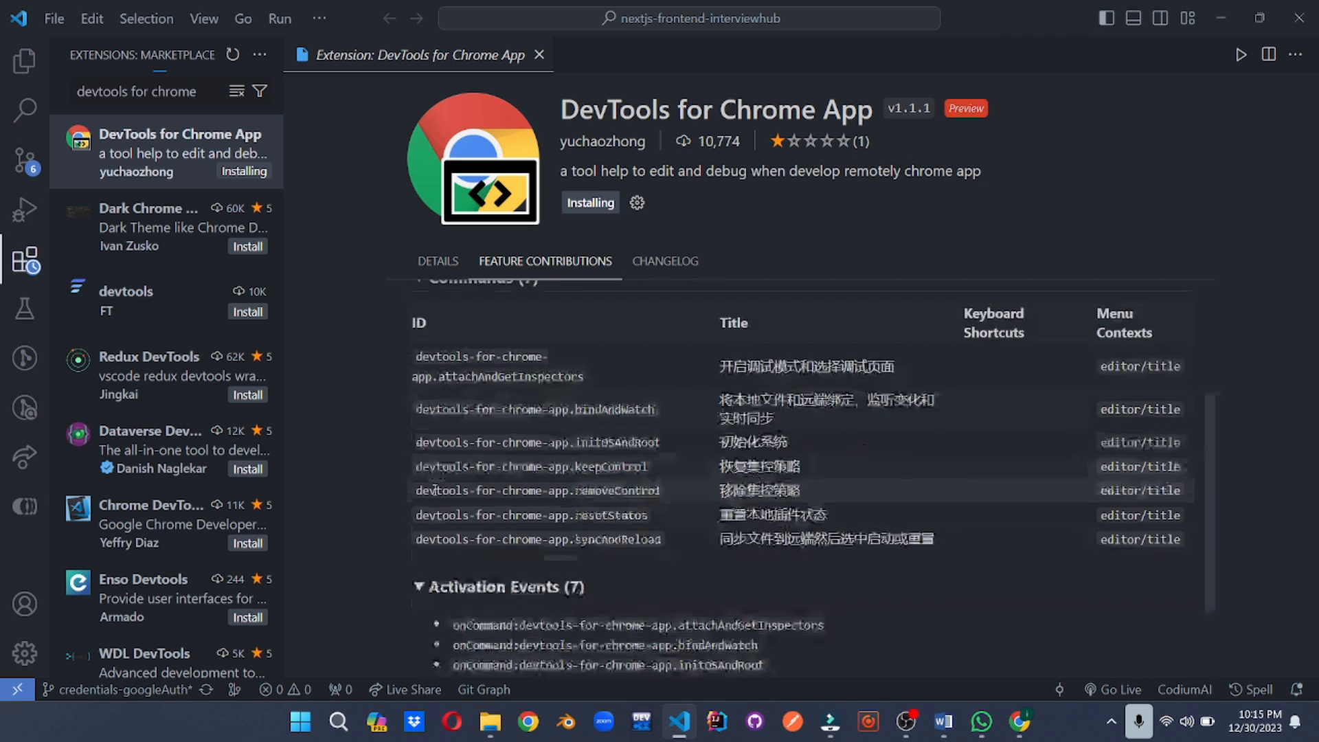
scroll(up, 3)
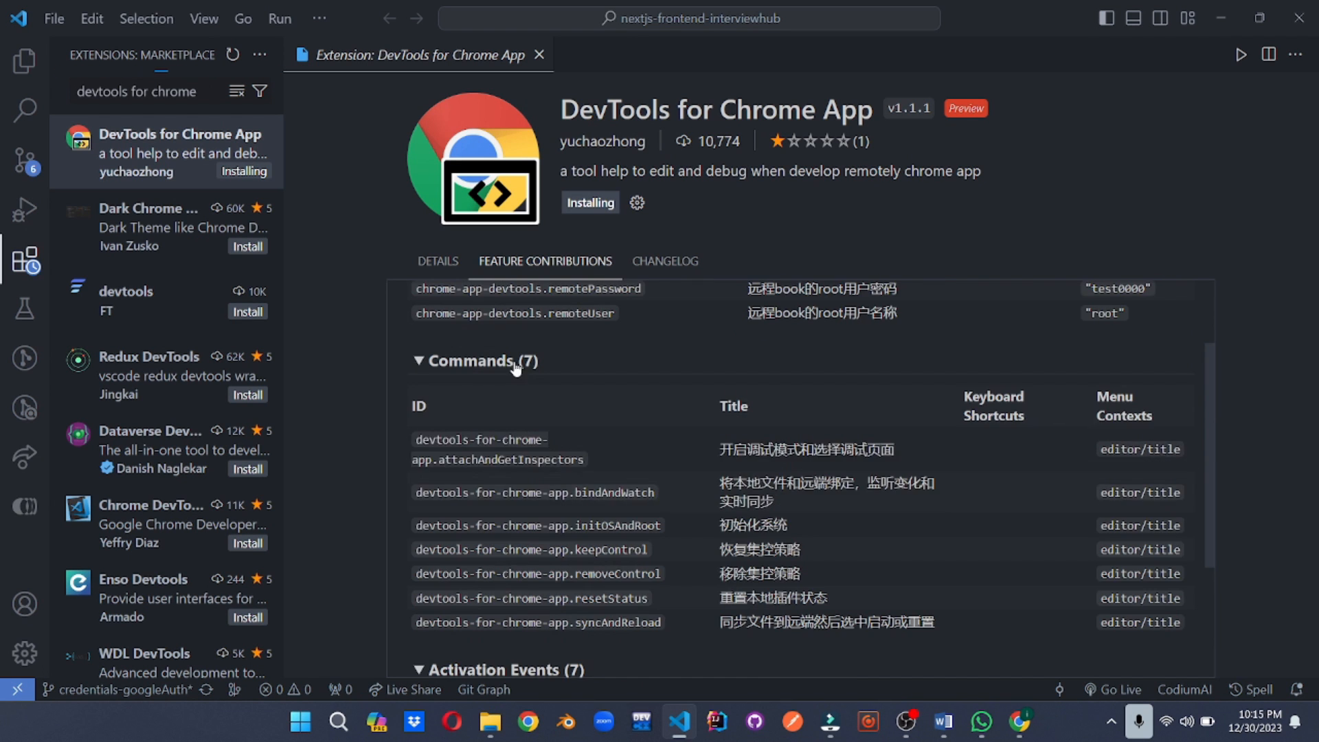
Step: Review the extension's changelog, return to Feature Contributions, and clear the extension search
click(665, 261)
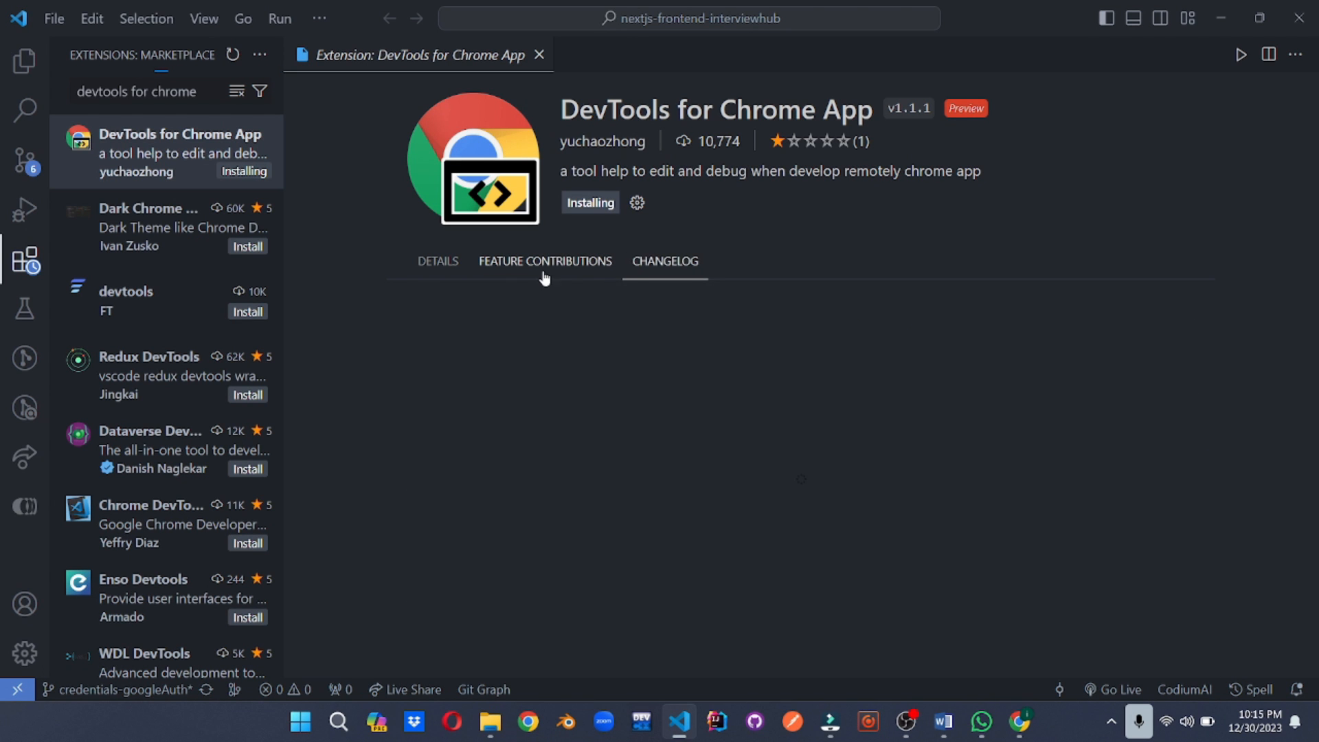
click(544, 261)
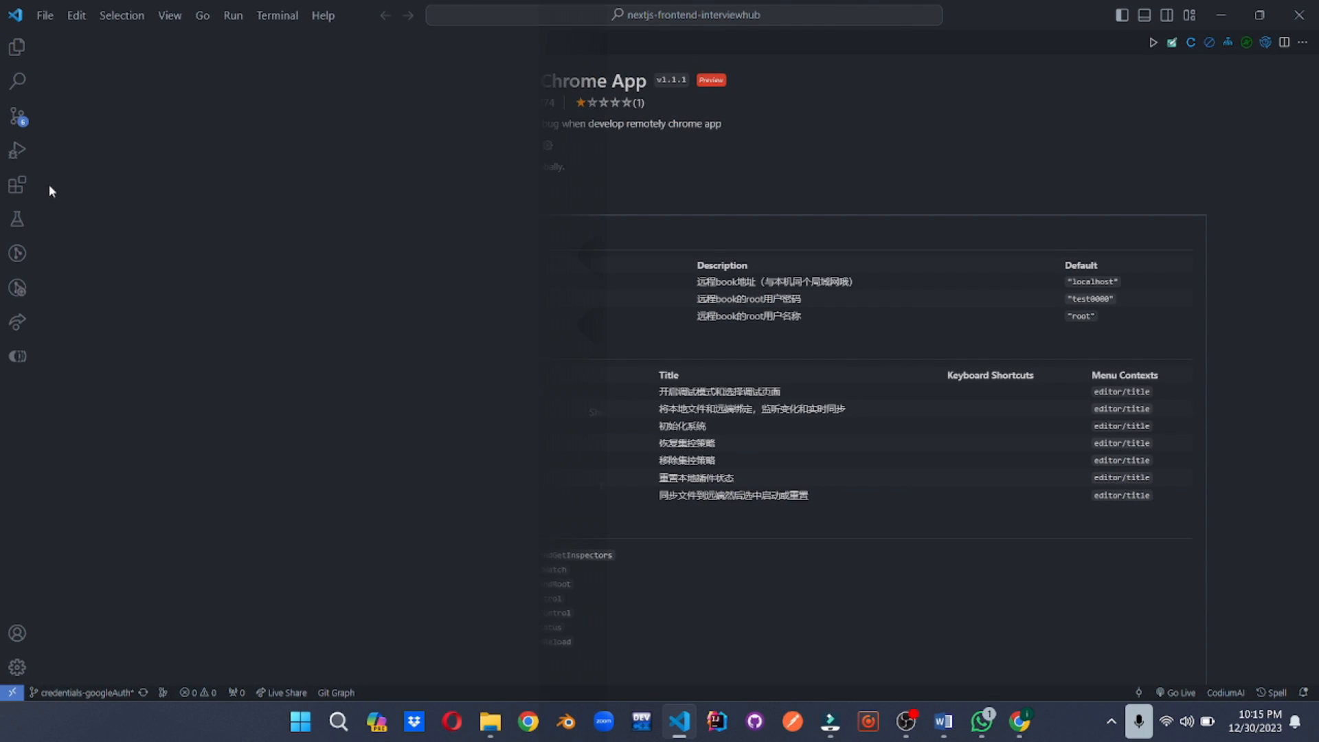
click(18, 184)
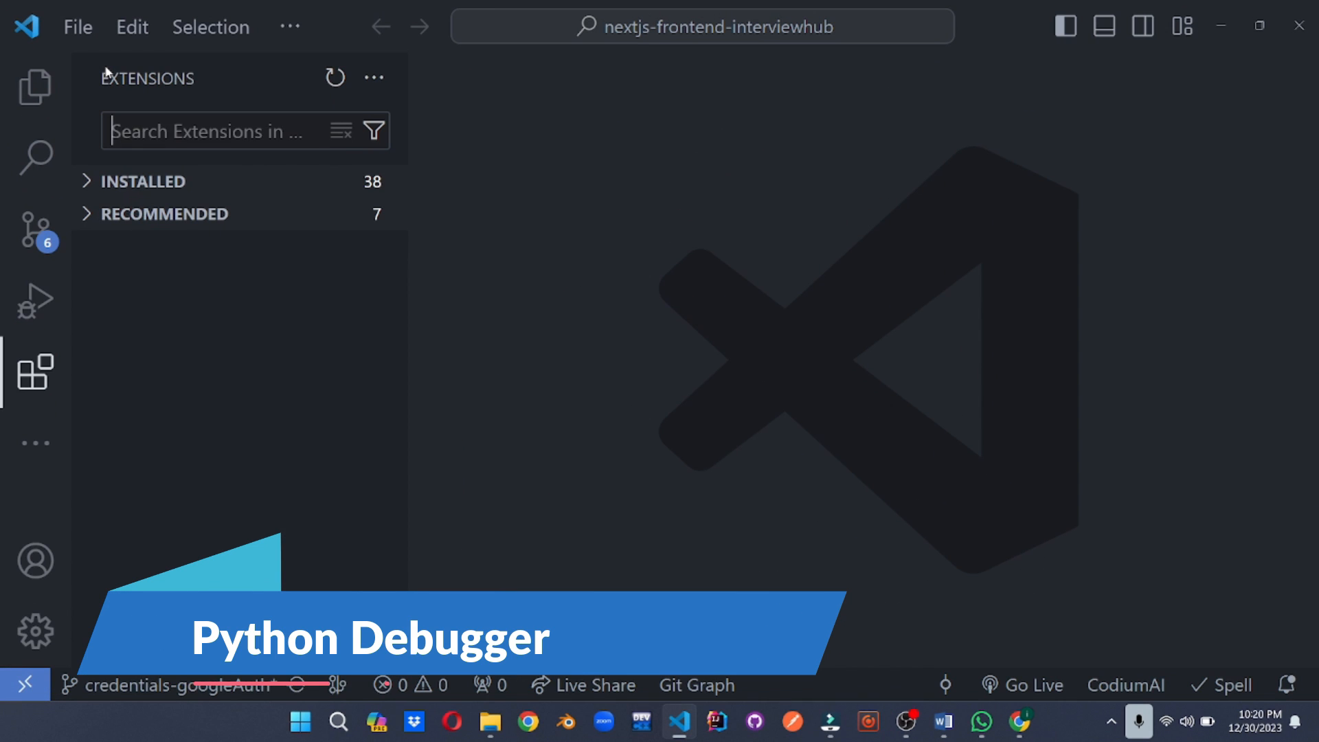
Step: Search 'python debugger' and install Microsoft's Python Debugger extension
text(python debugger)
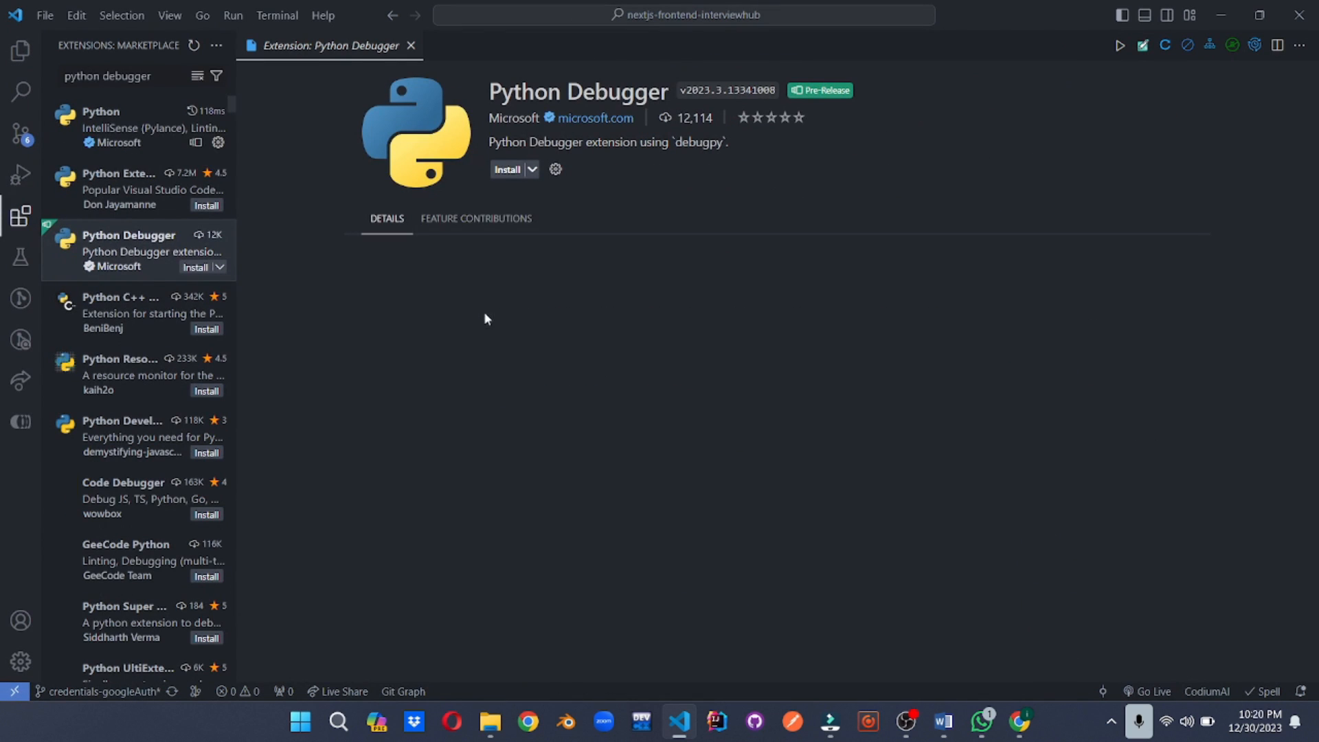
scroll(down, 3)
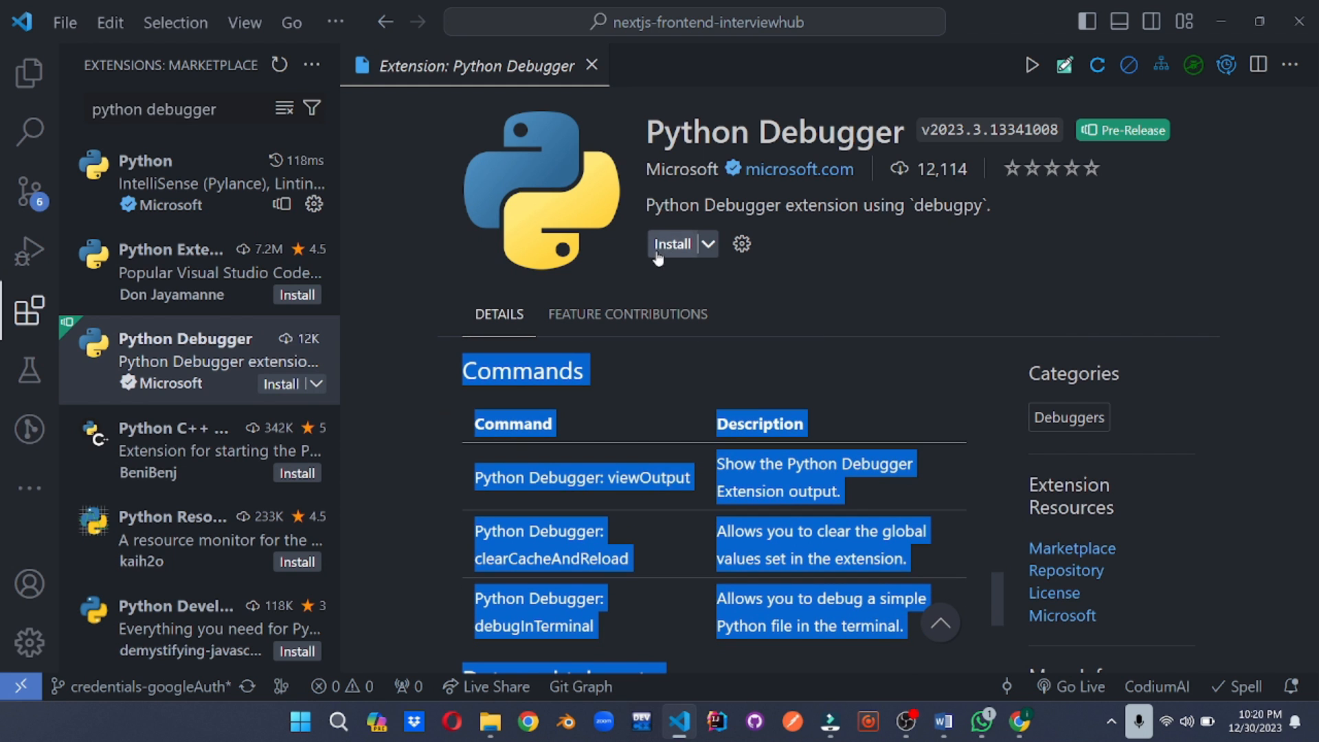
click(674, 245)
text(one dark pro)
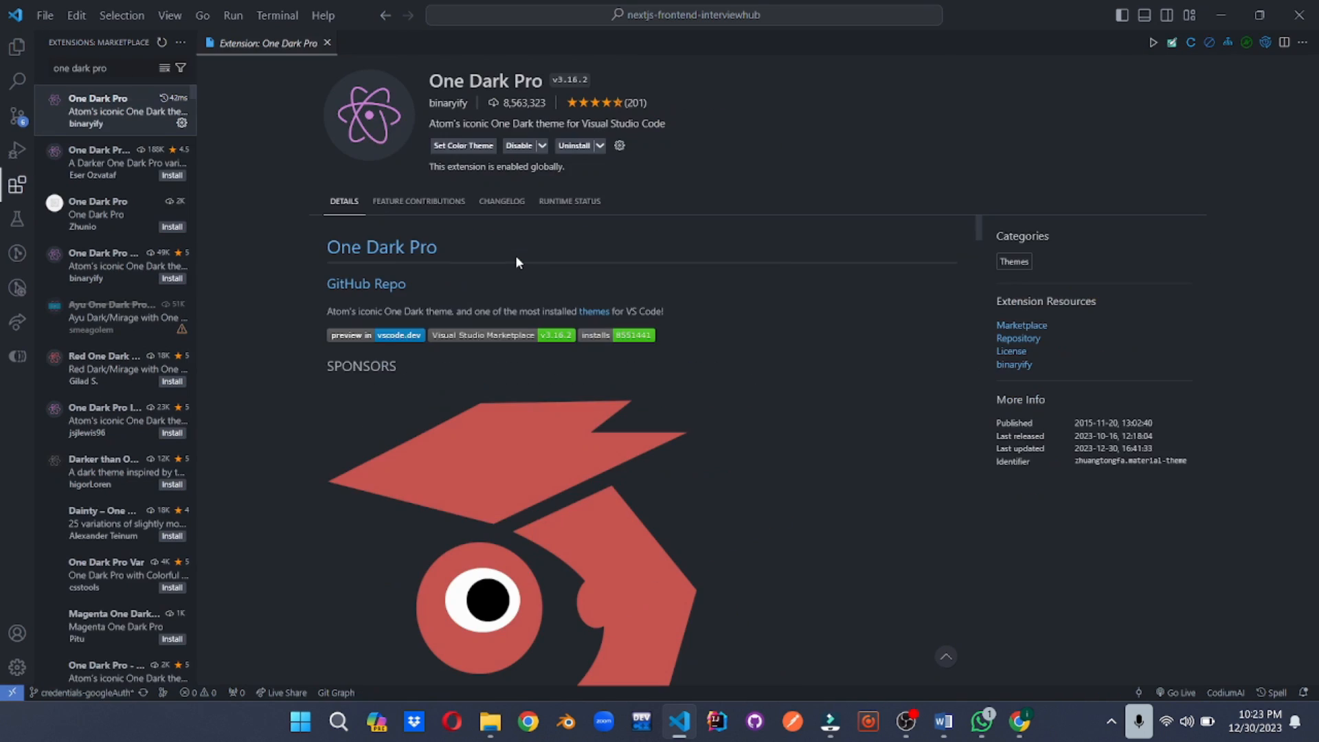
Step: Search 'one dark' for One Dark Pro and list its 'dark' commands in the Command Palette
click(17, 54)
text(>)
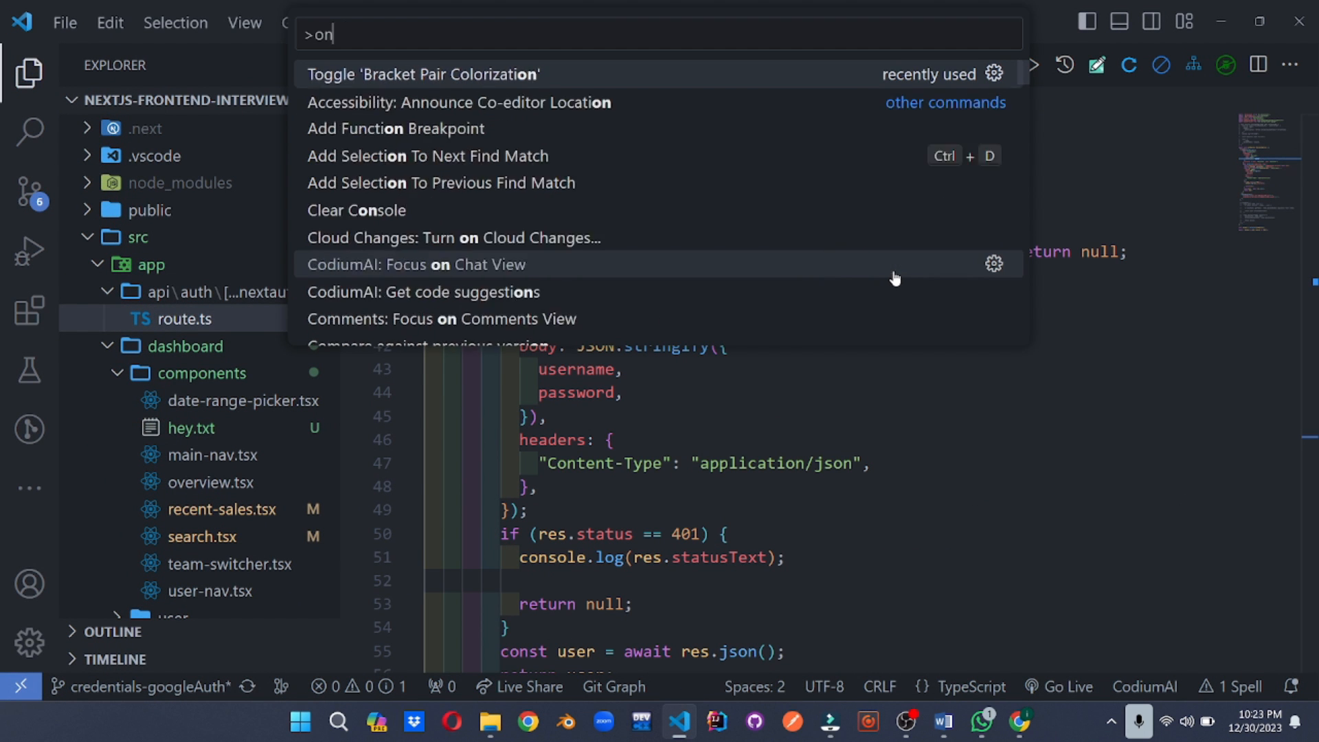
text(one dark)
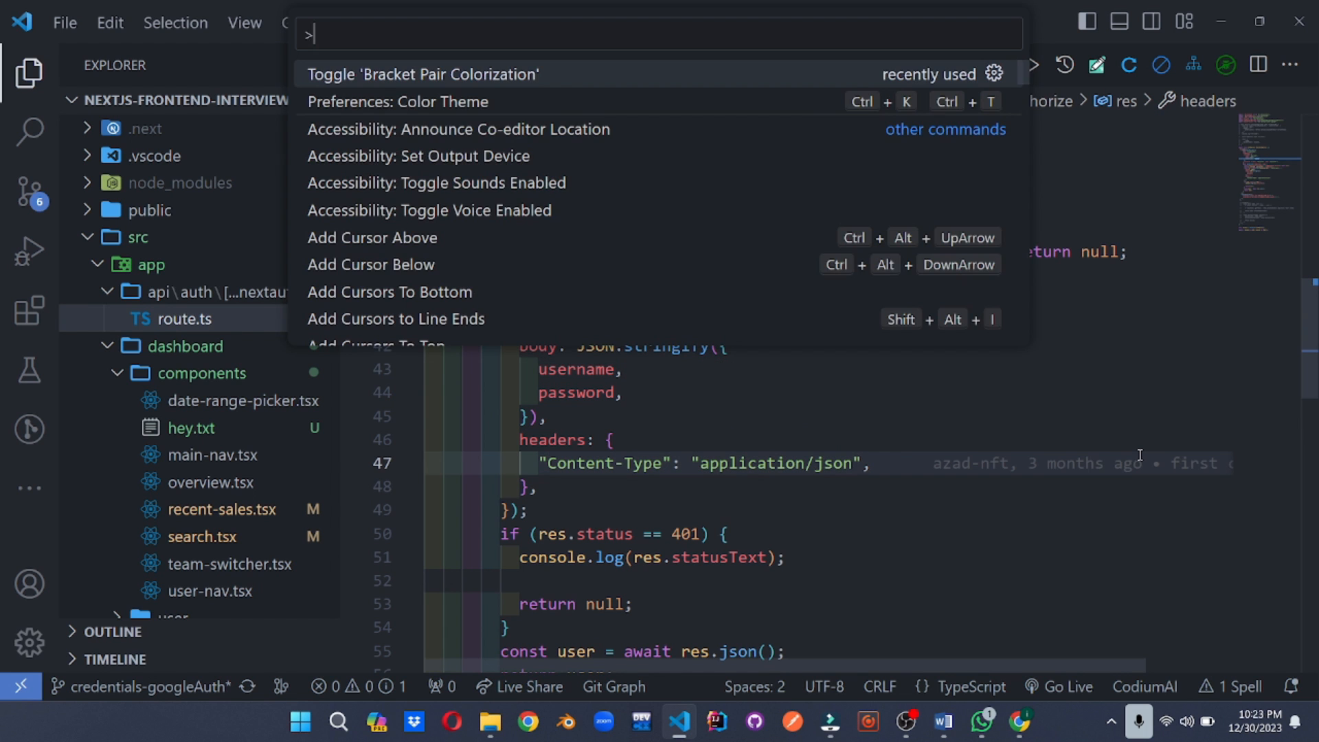
text(dark)
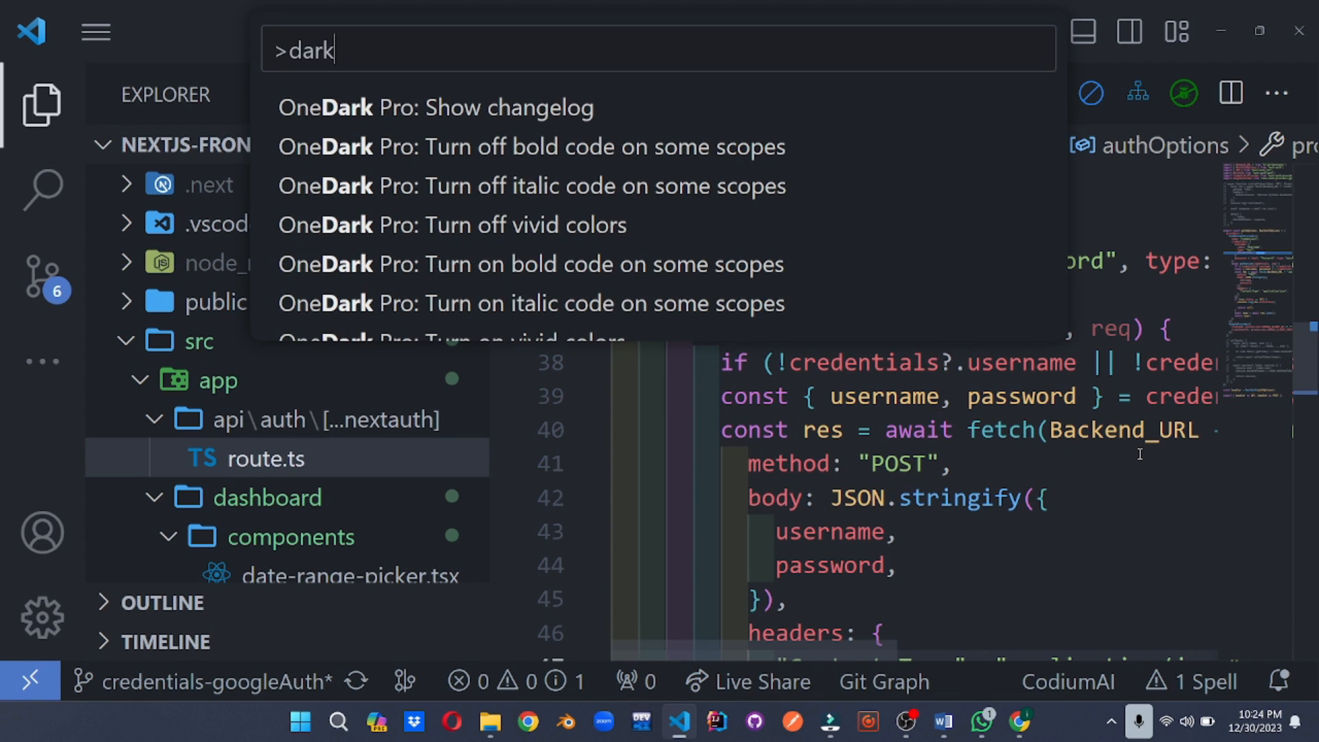
scroll(down, 3)
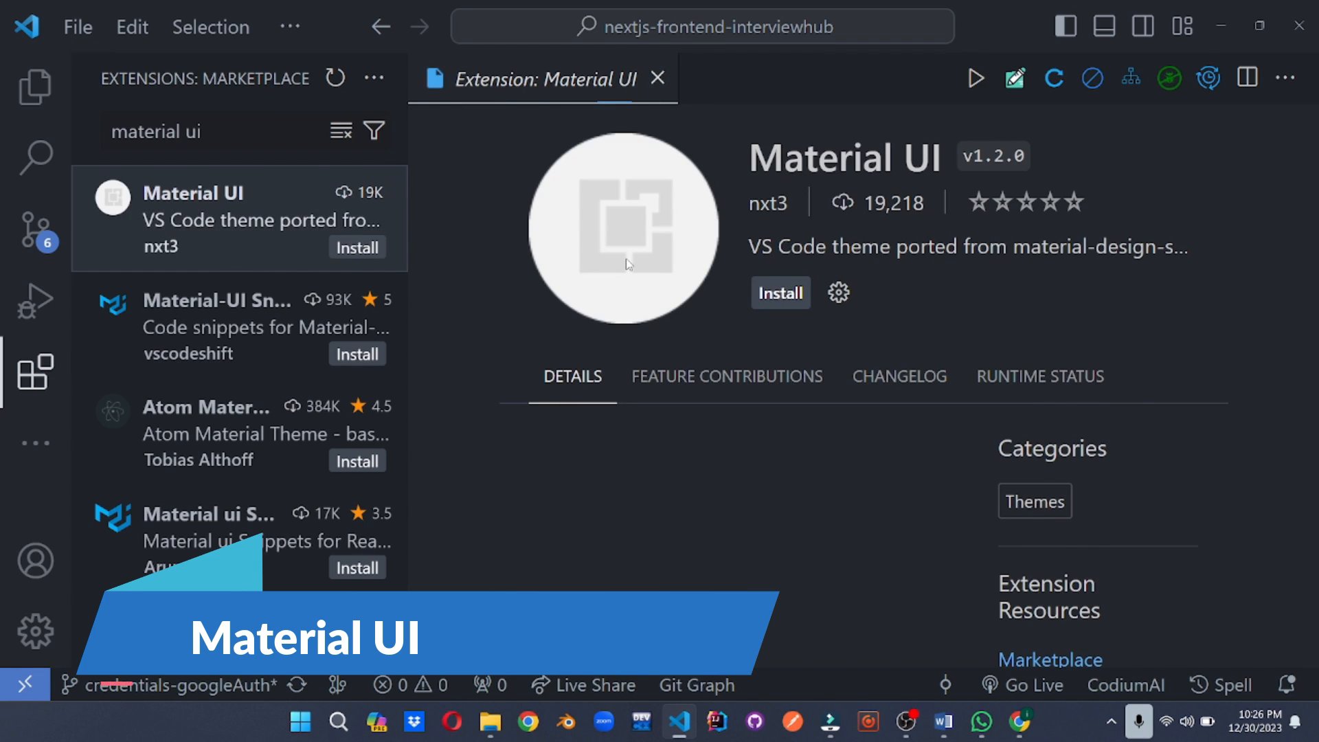
Step: Install the Material UI theme by nxt3, bringing up the Select Color Theme picker
click(778, 293)
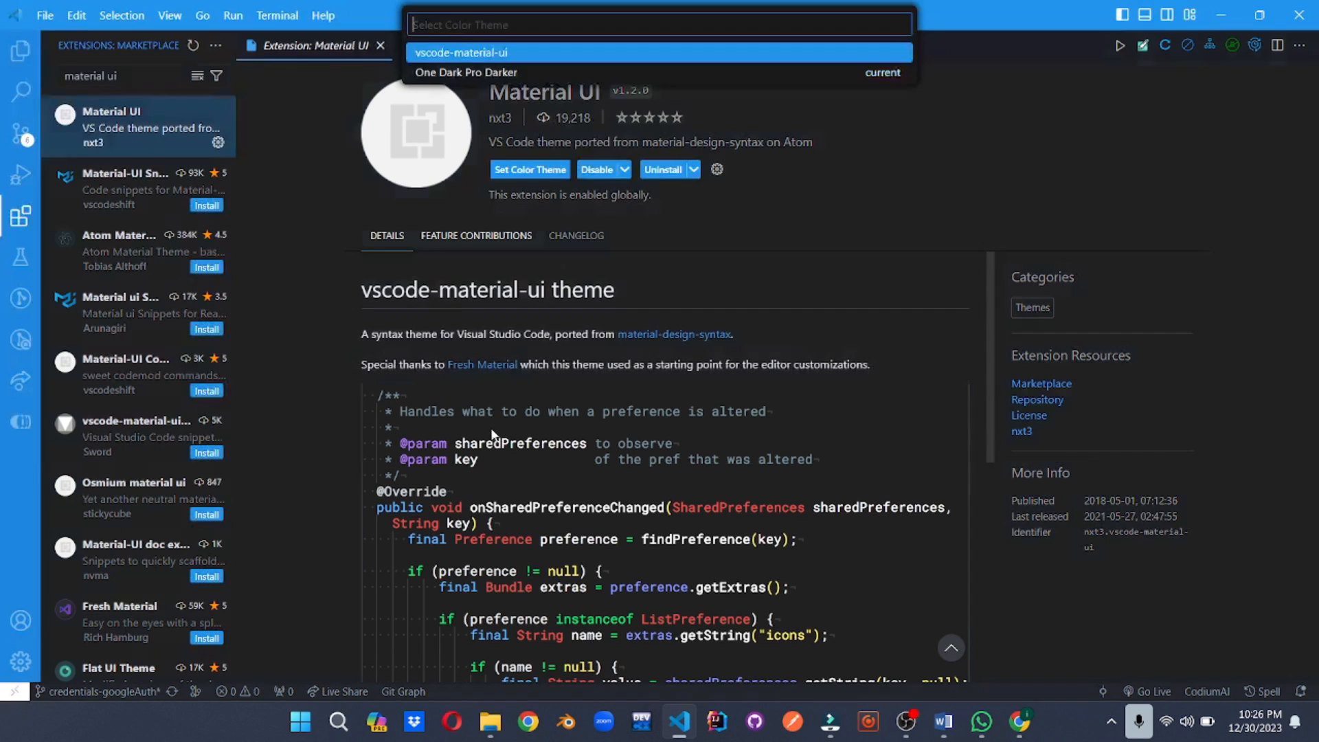
scroll(down, 3)
text(>peacoc)
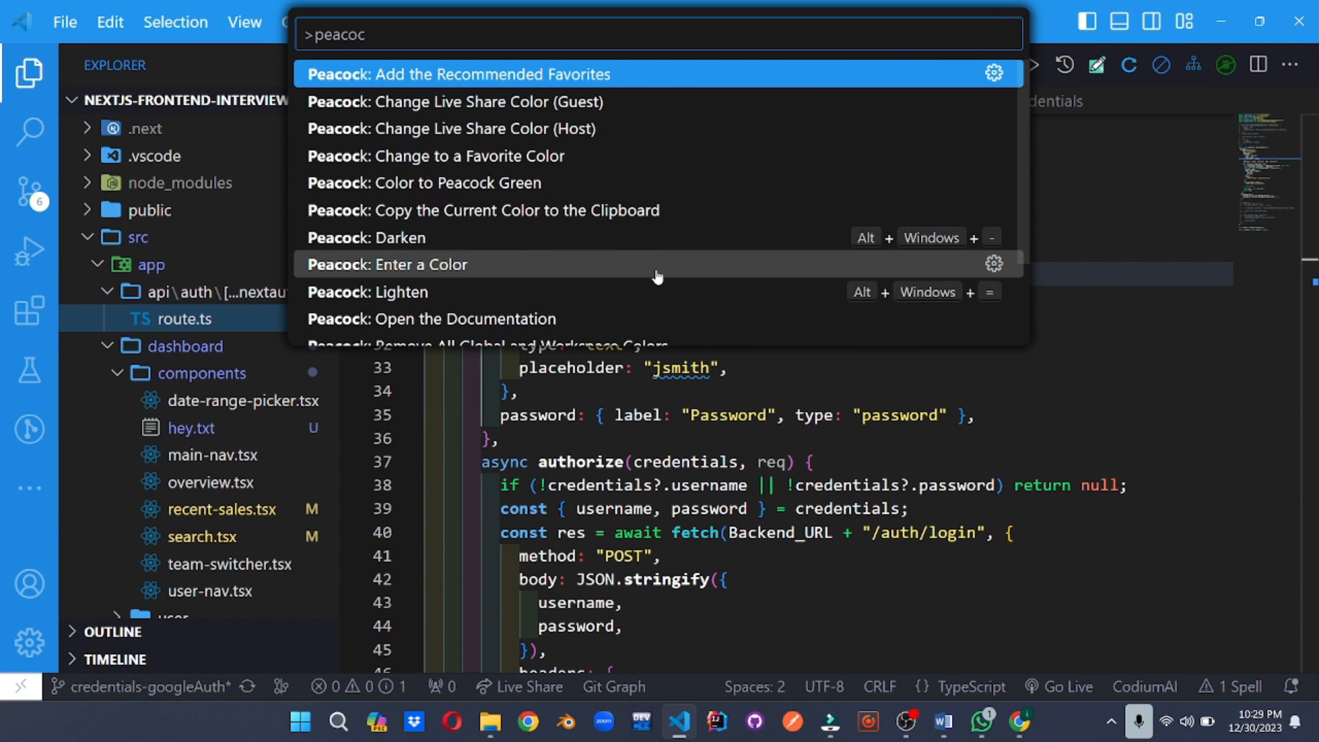
key(Escape)
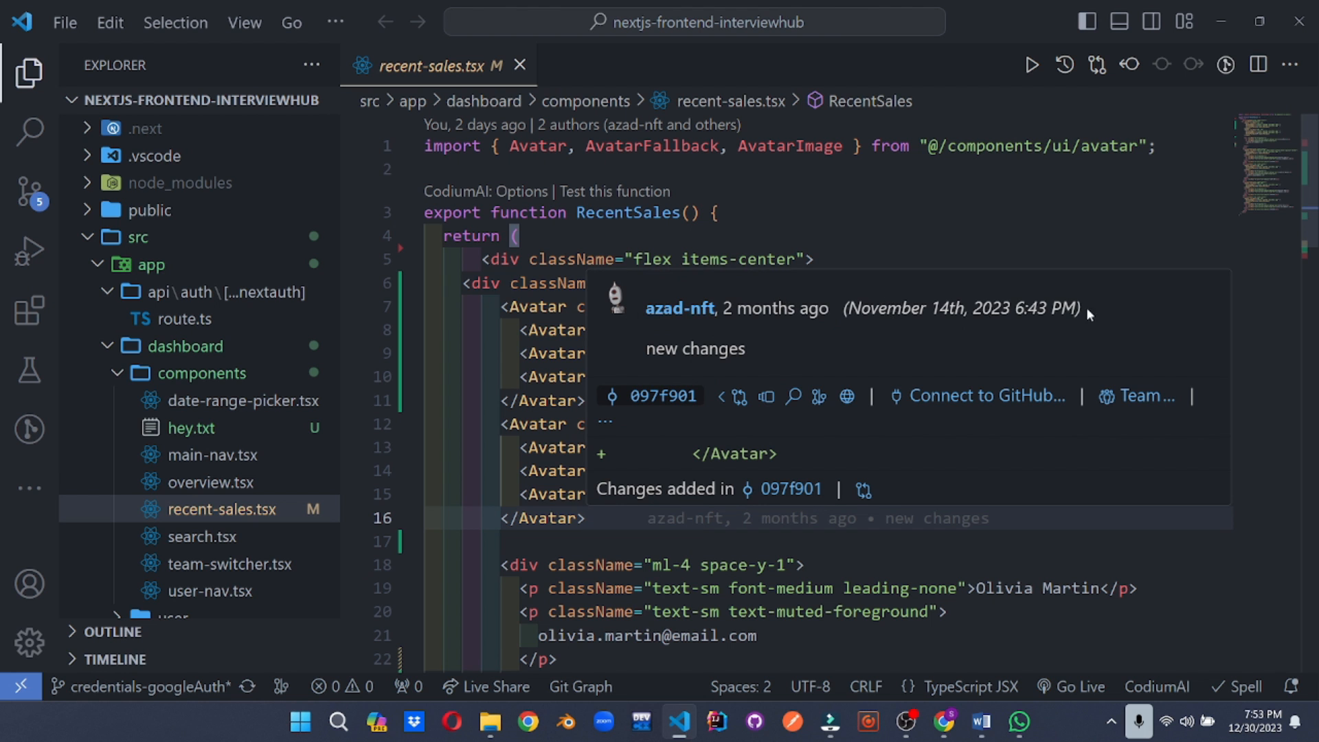
mouse_move(817, 339)
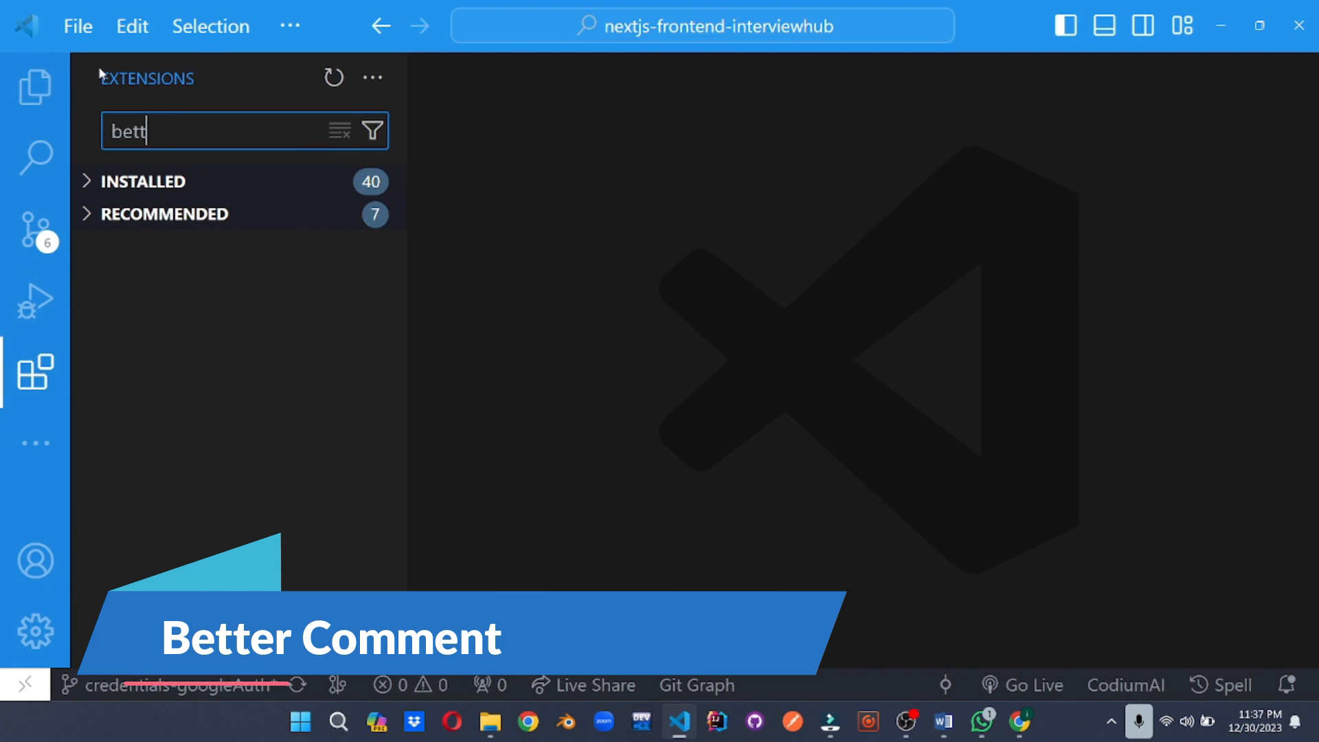
Step: Search 'better comments' and scroll through Better Comments' example tags and configuration
text(er comments)
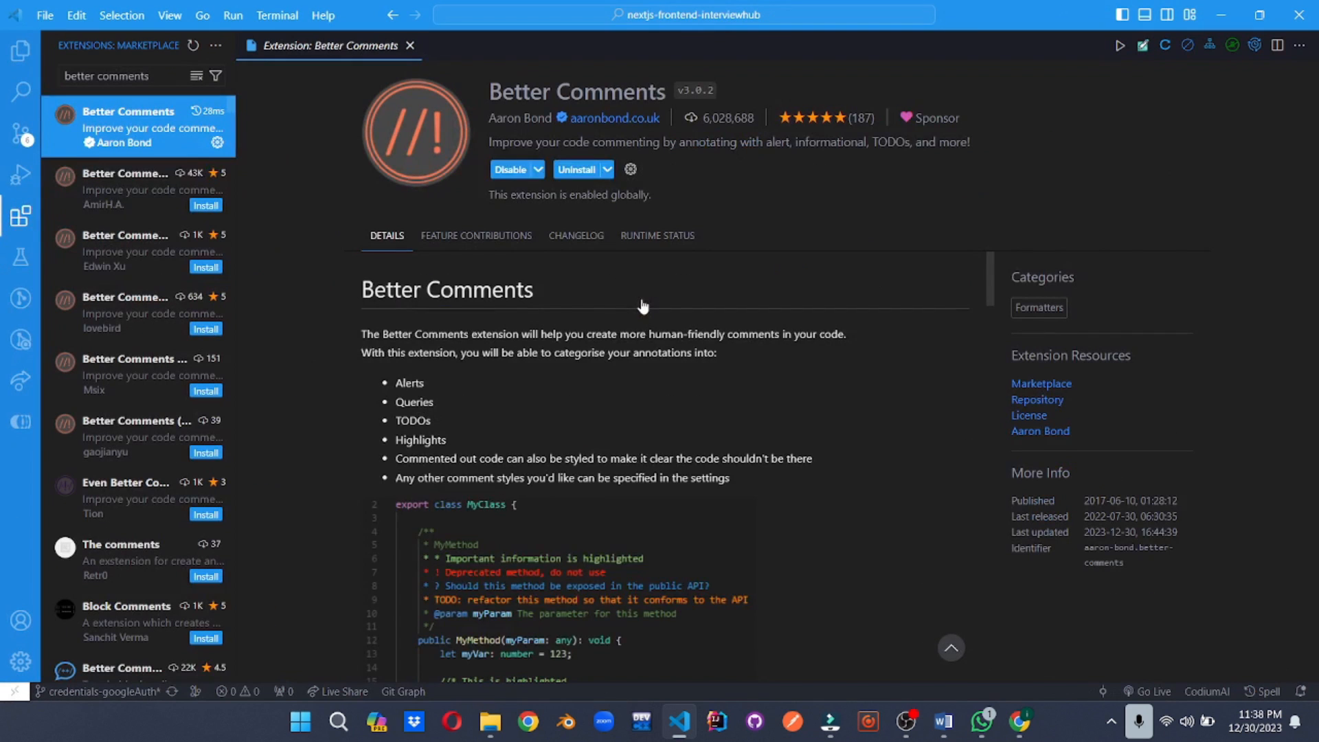
scroll(down, 3)
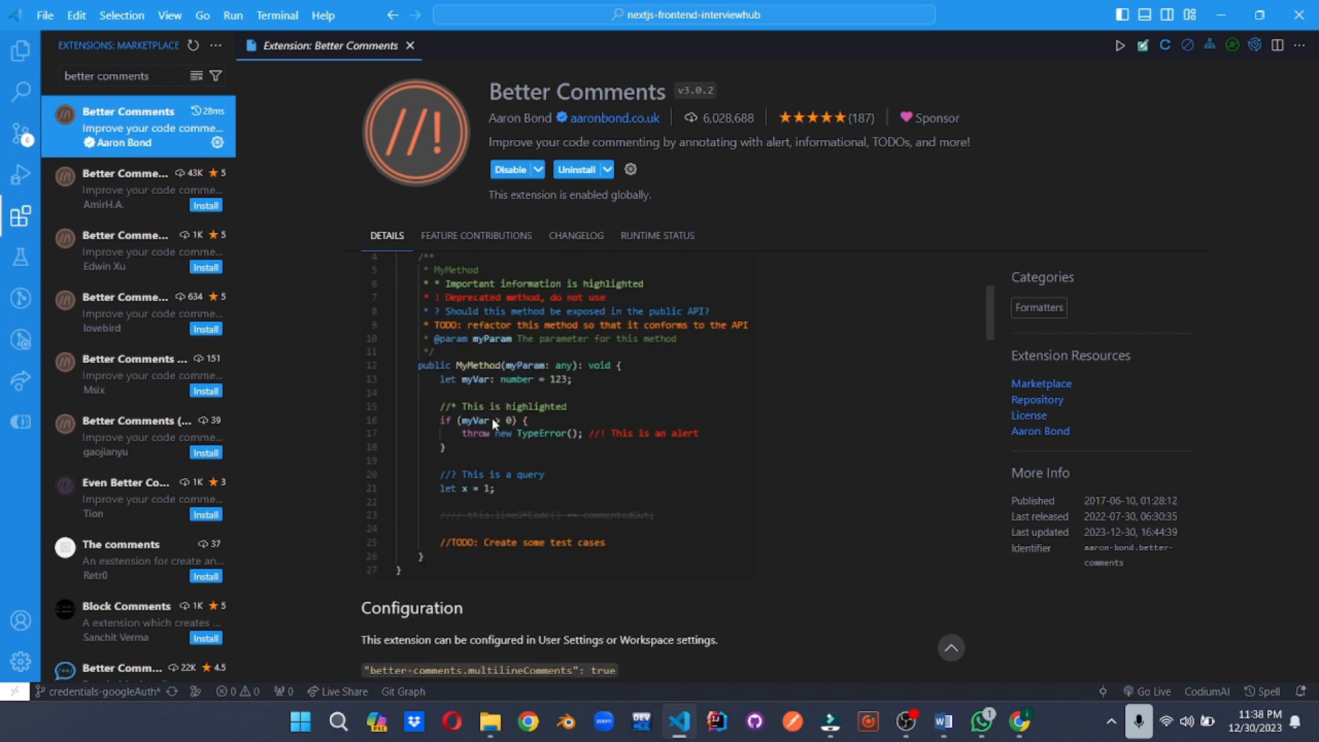
scroll(down, 3)
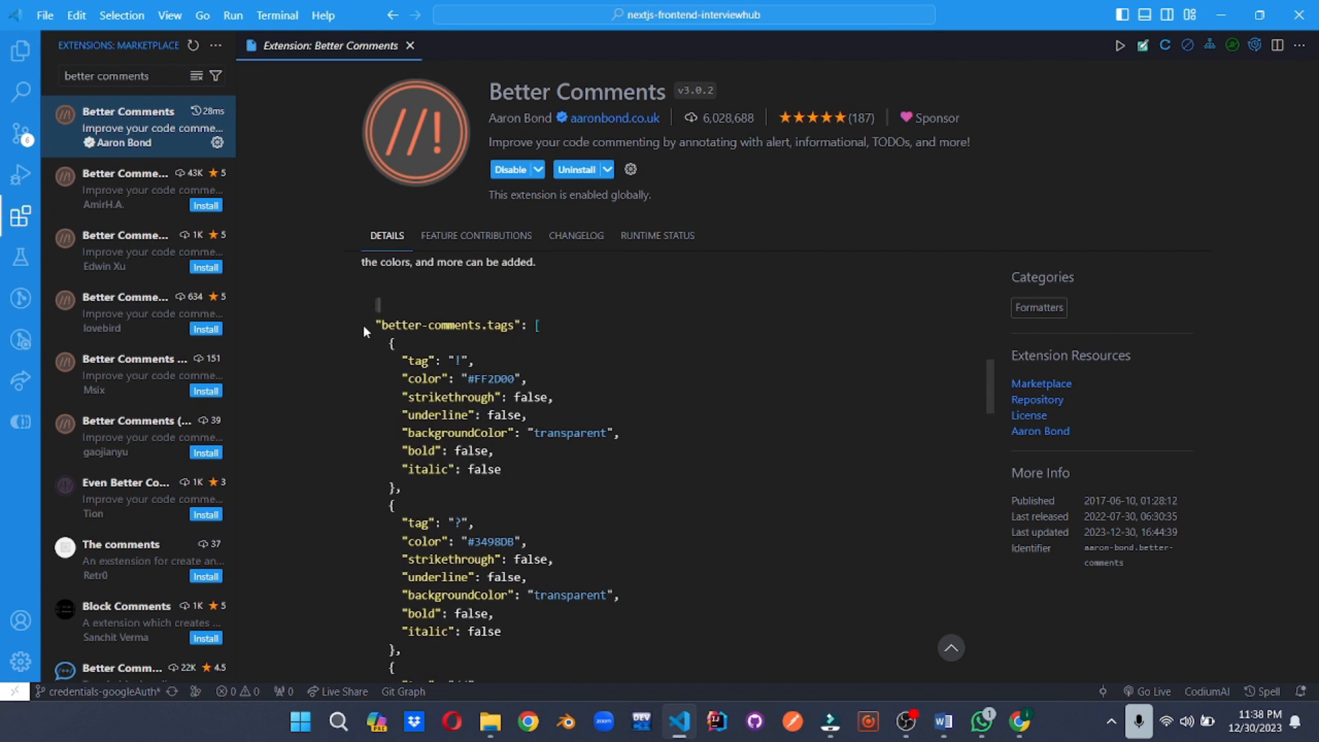
scroll(down, 3)
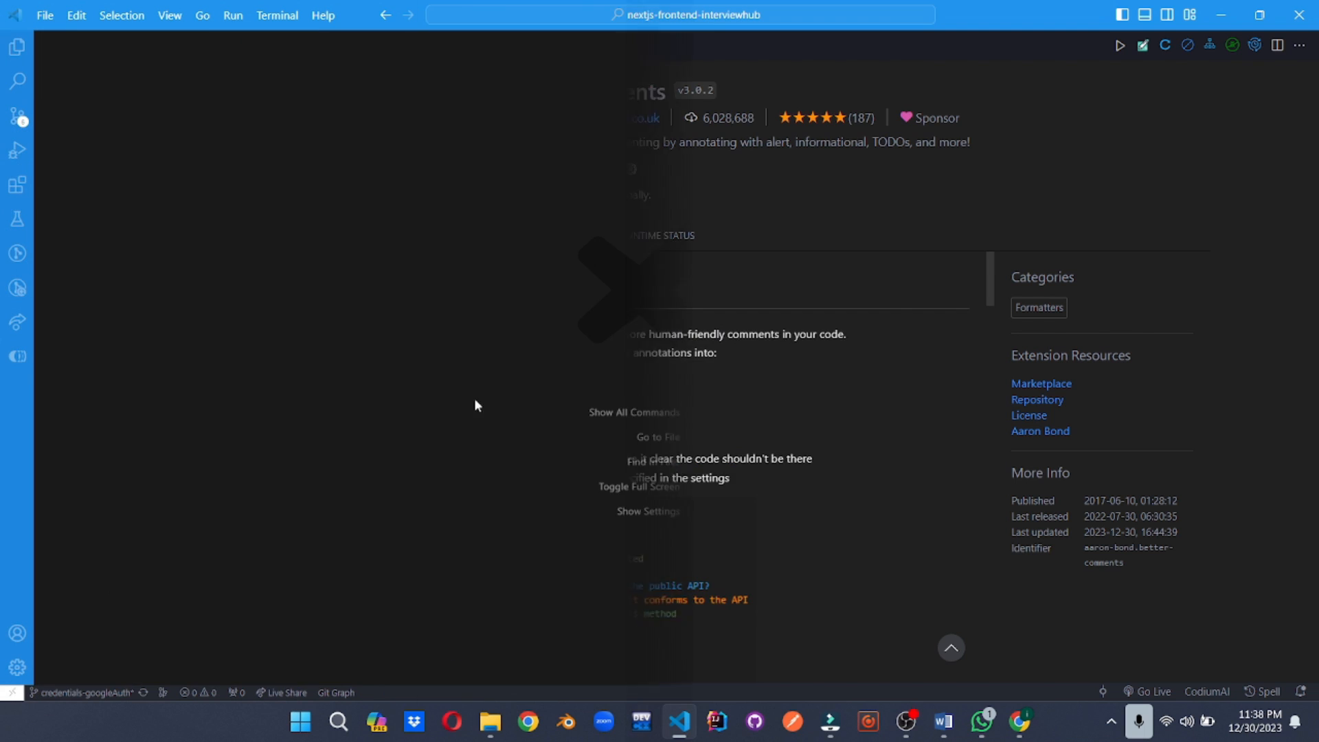
Step: Search 'eslint' and read through the ESLint extension's details and release notes
click(16, 184)
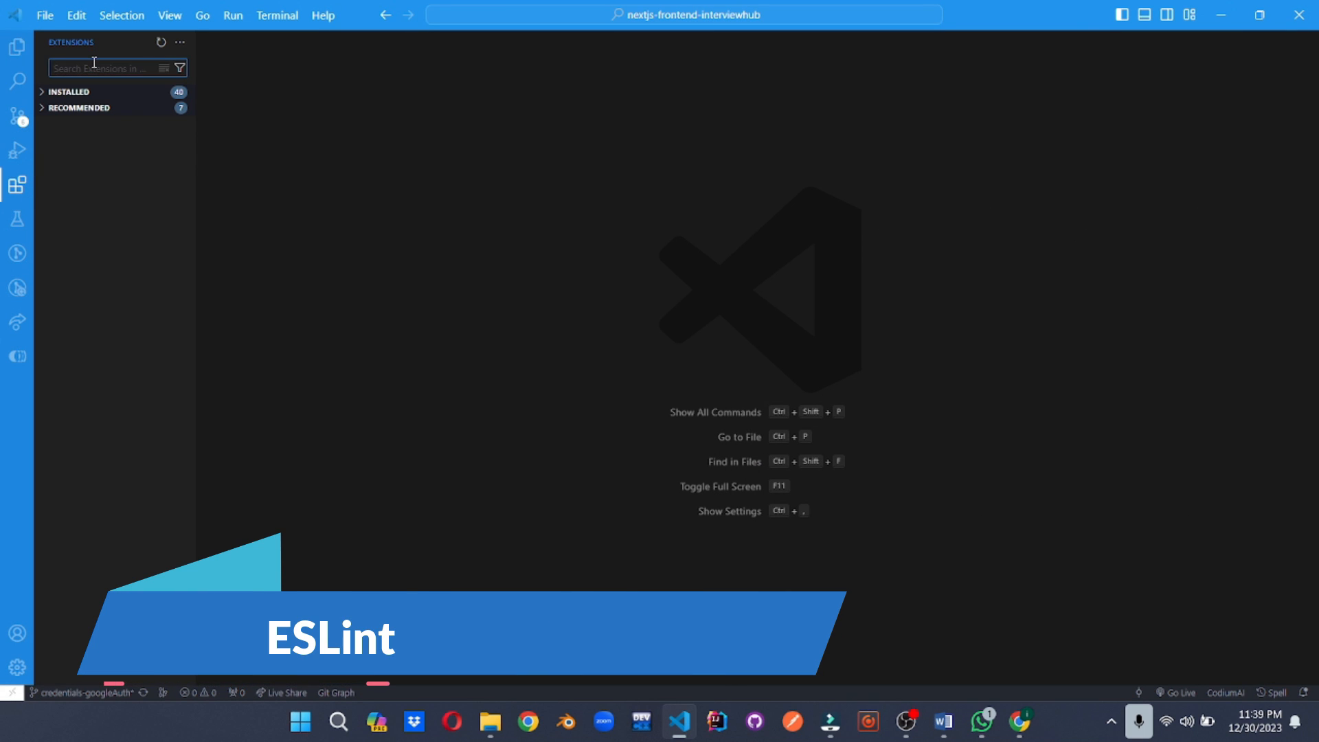
text(eslint)
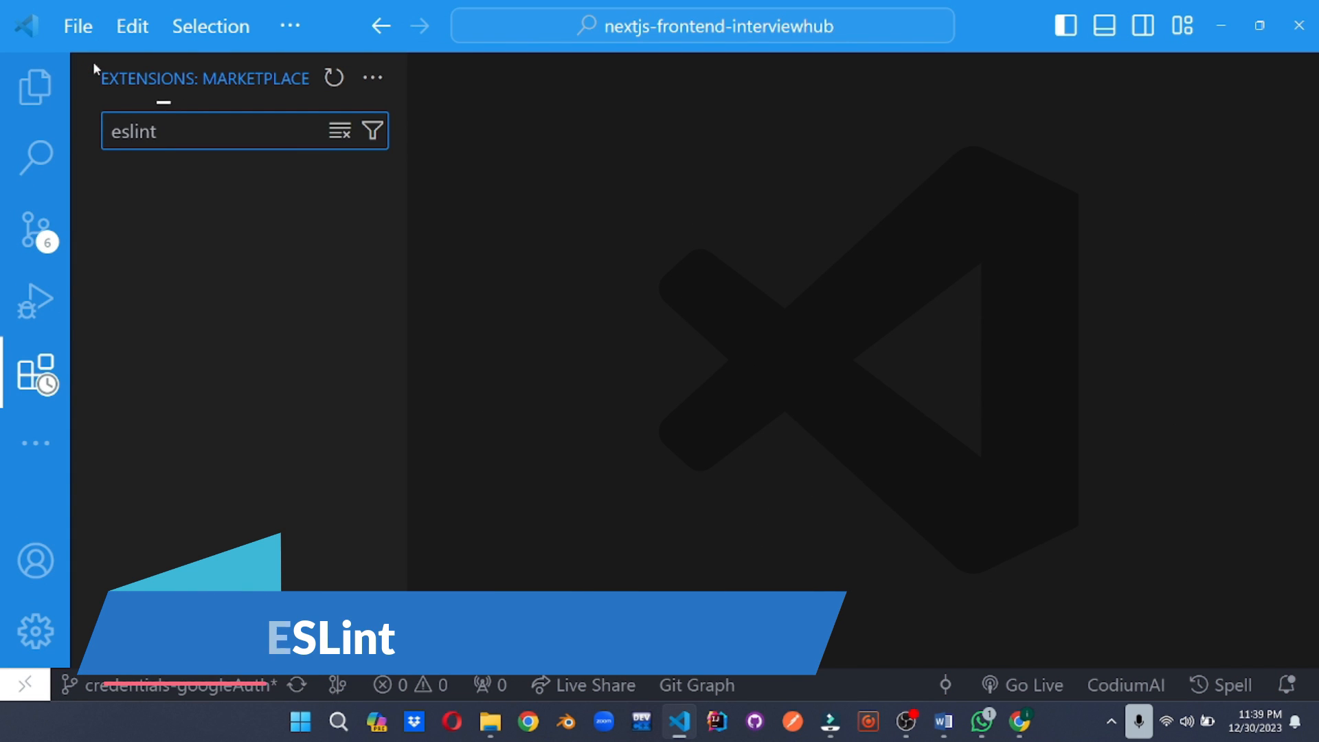
click(165, 151)
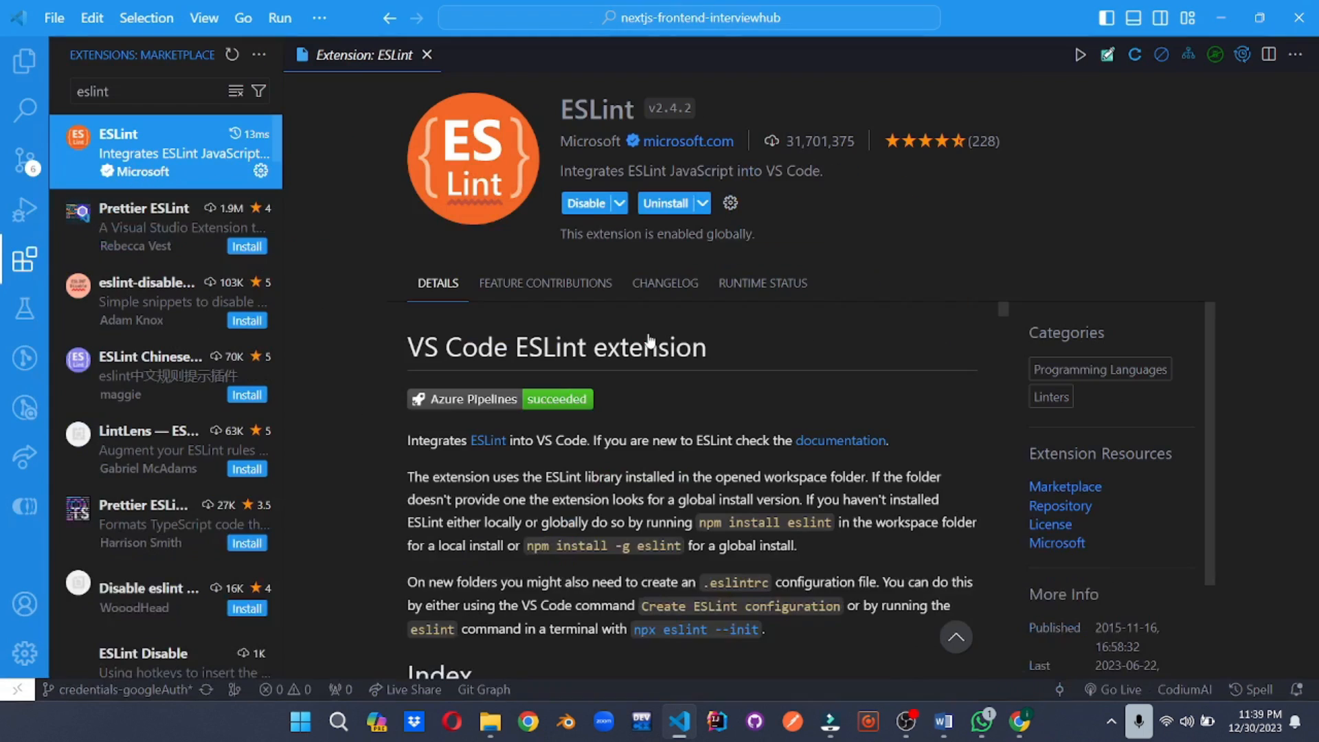
scroll(down, 3)
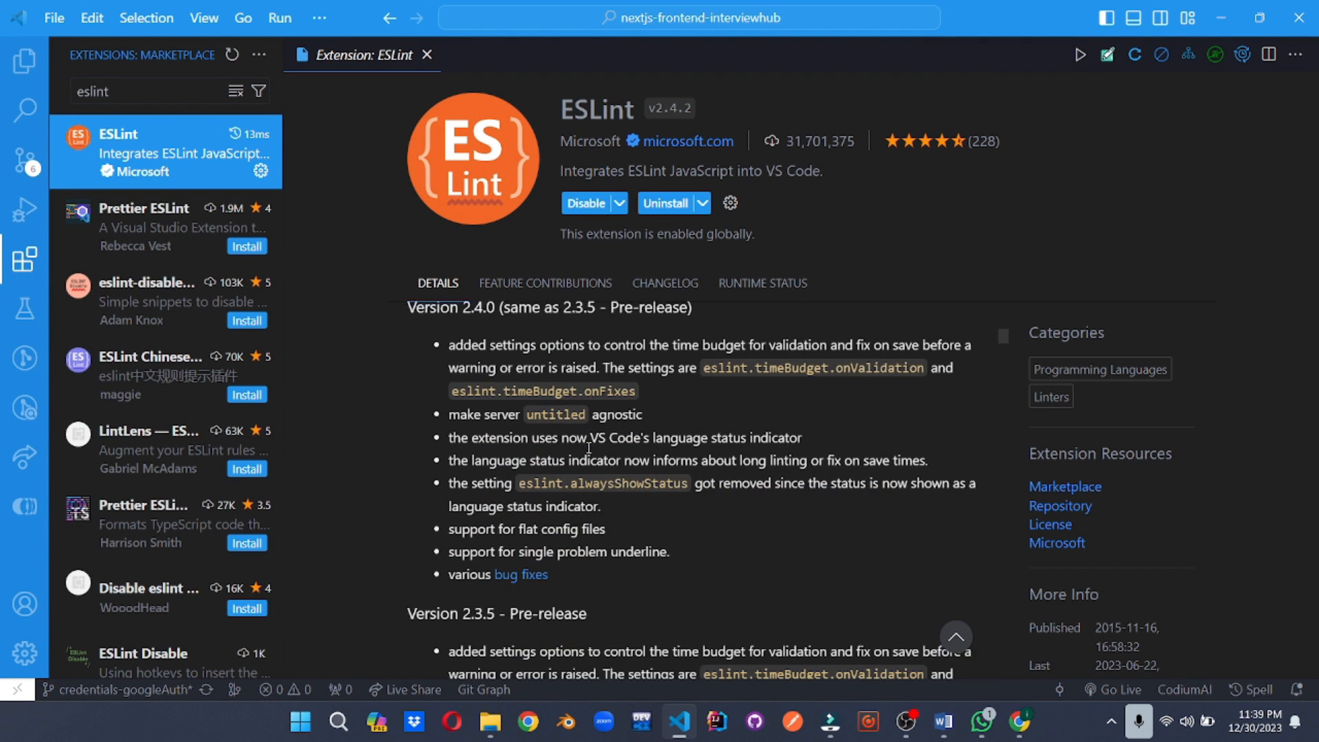
scroll(down, 3)
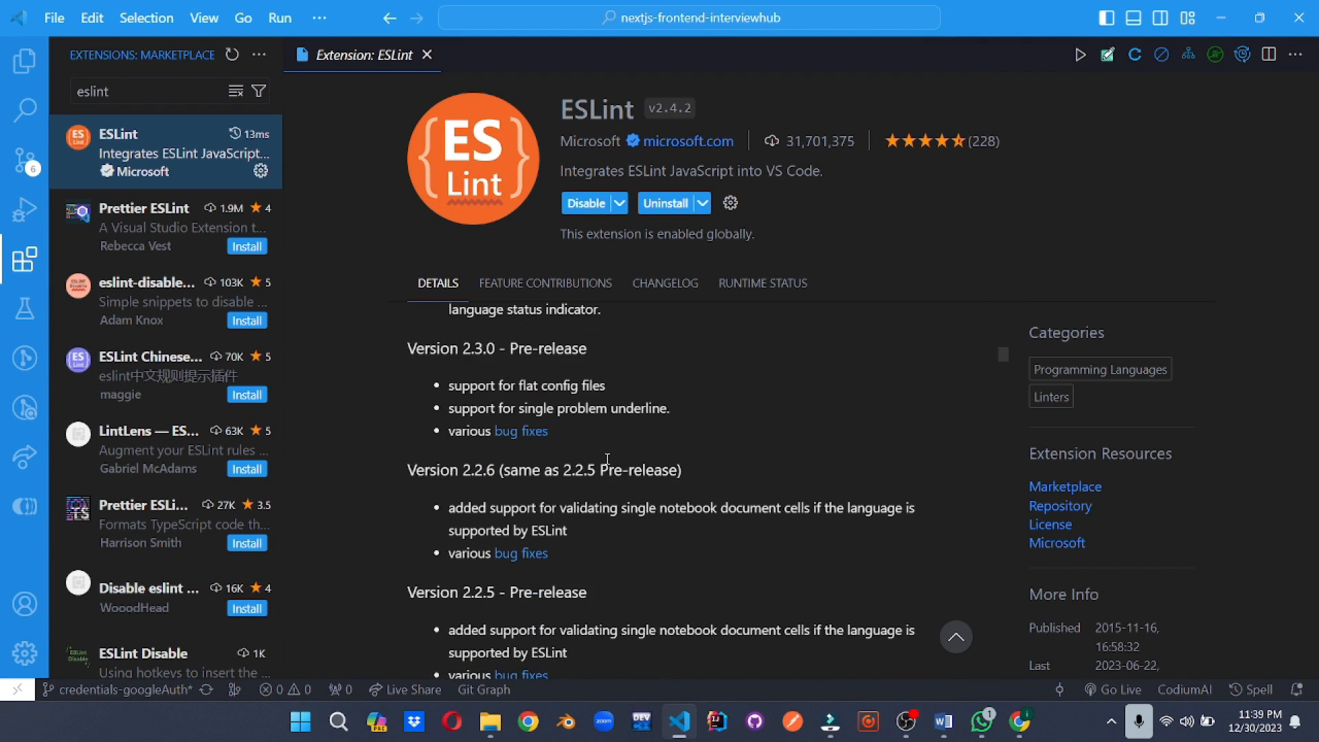
click(545, 283)
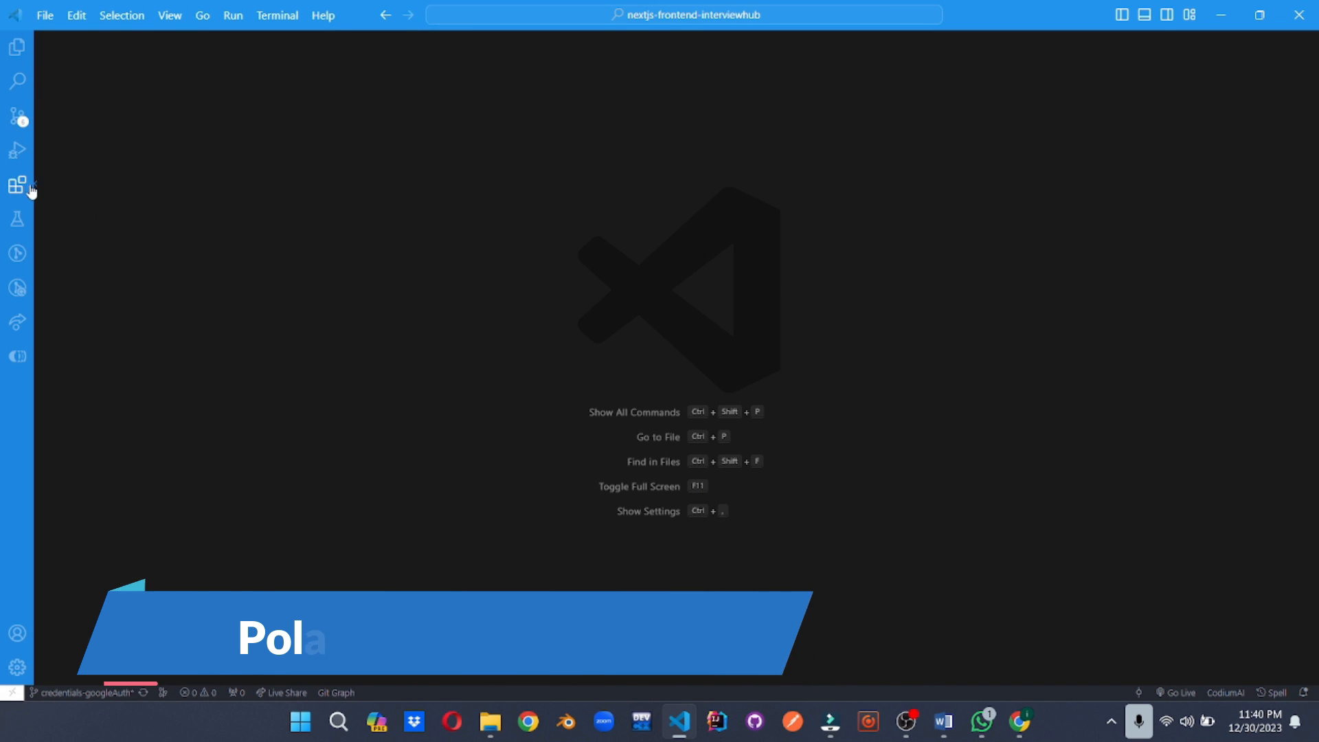
Step: Browse Polacode's details and changelog, then start a new extension search
click(16, 184)
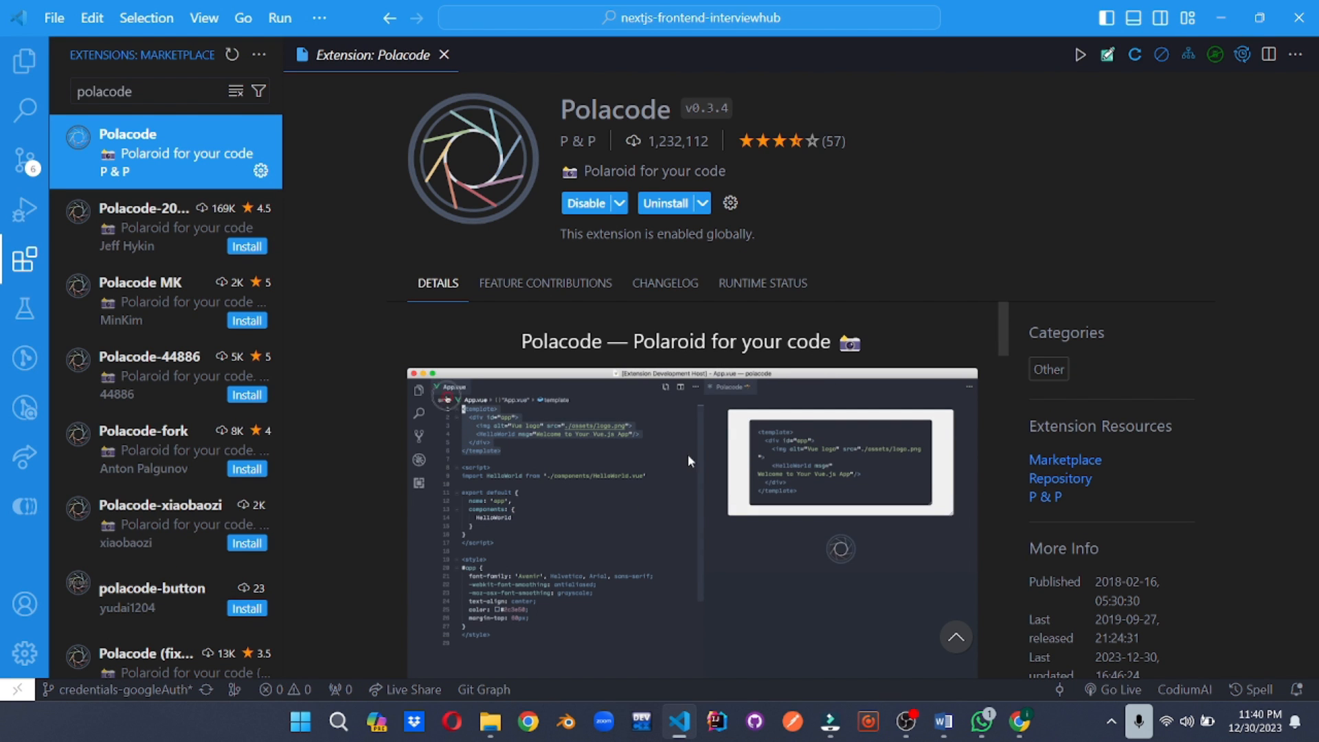
scroll(down, 3)
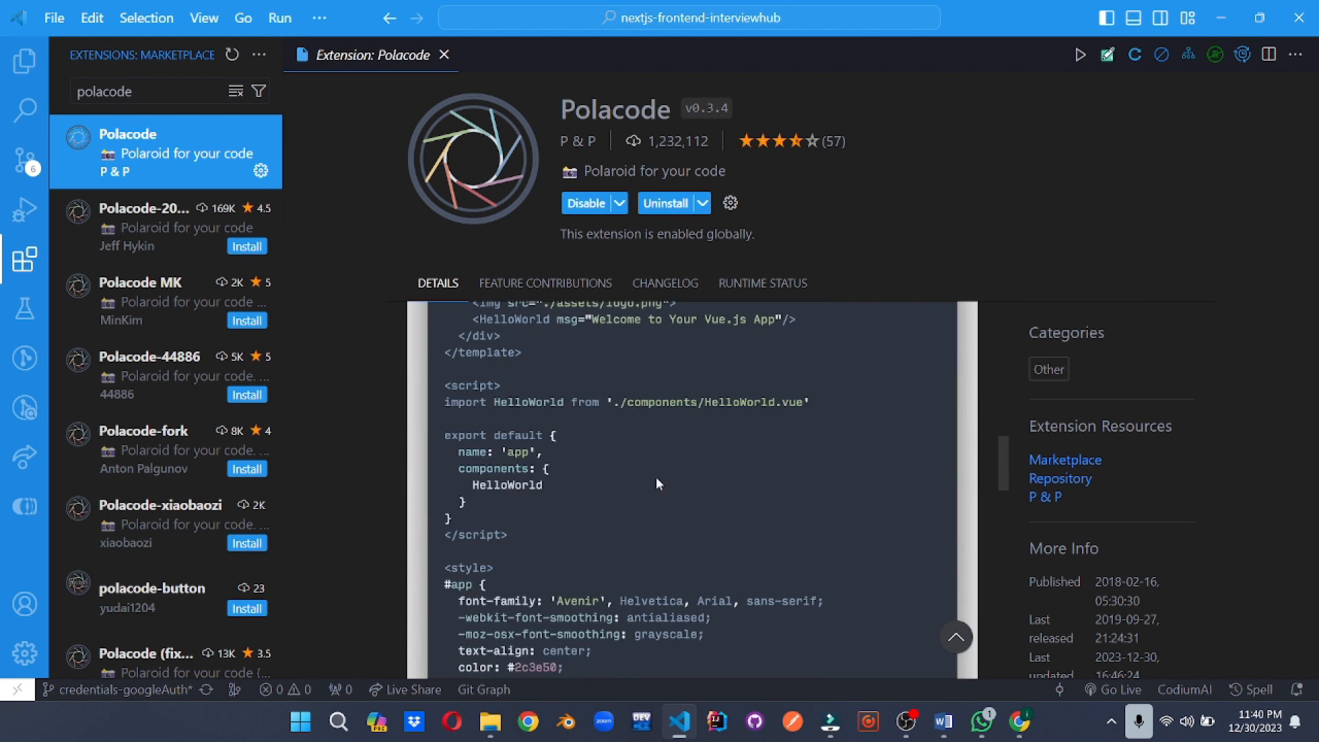
click(665, 283)
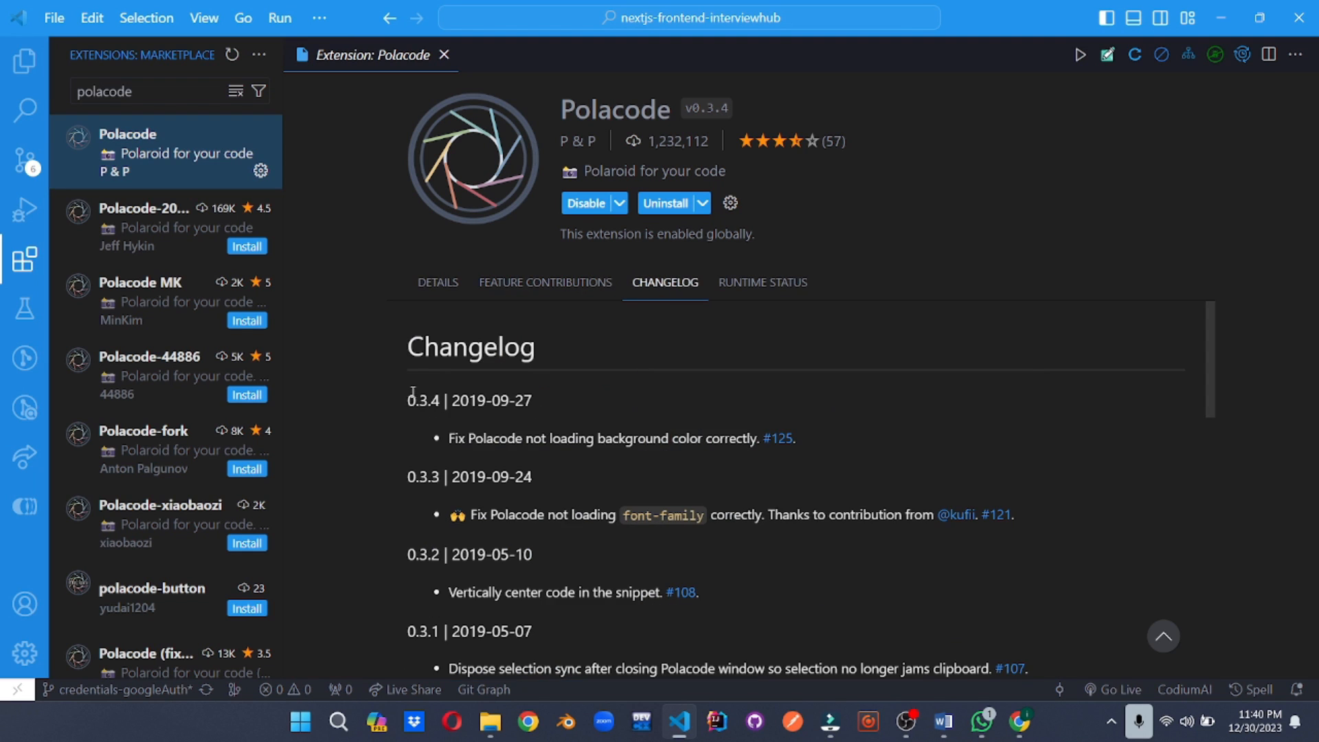
click(437, 282)
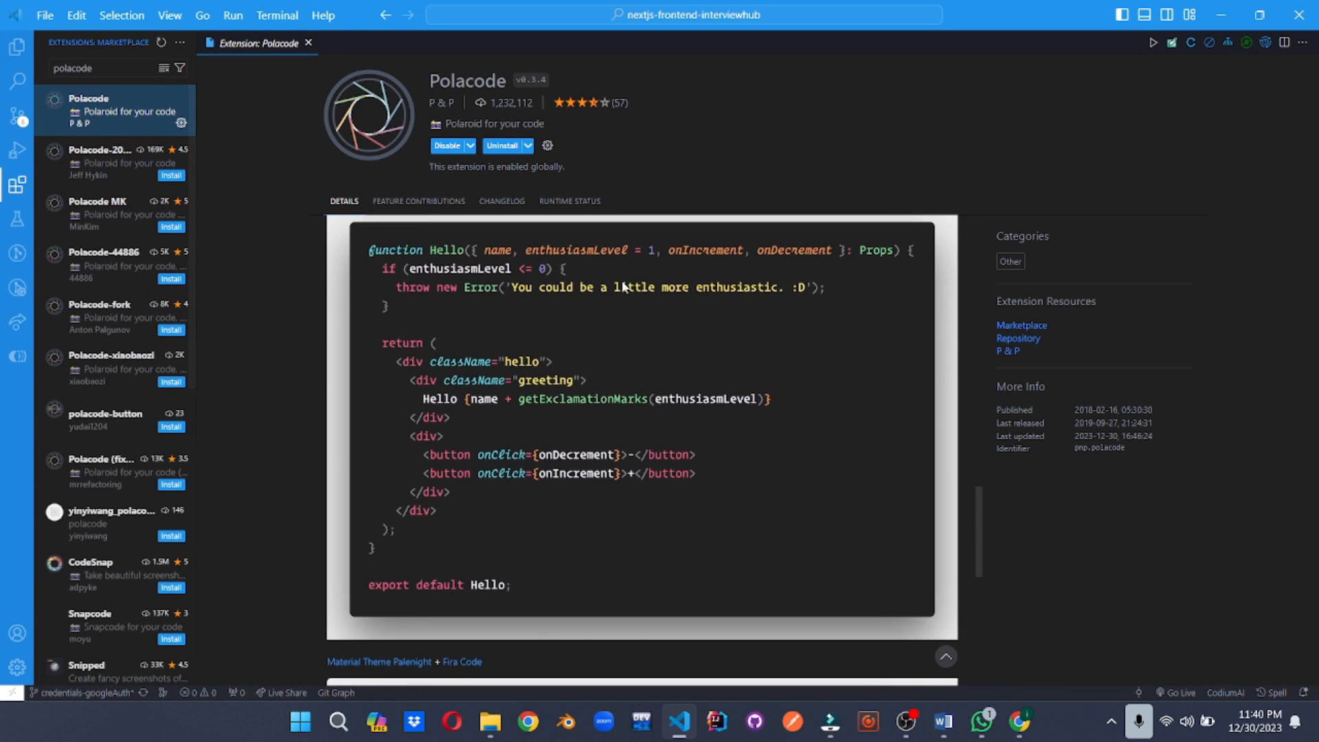
click(308, 42)
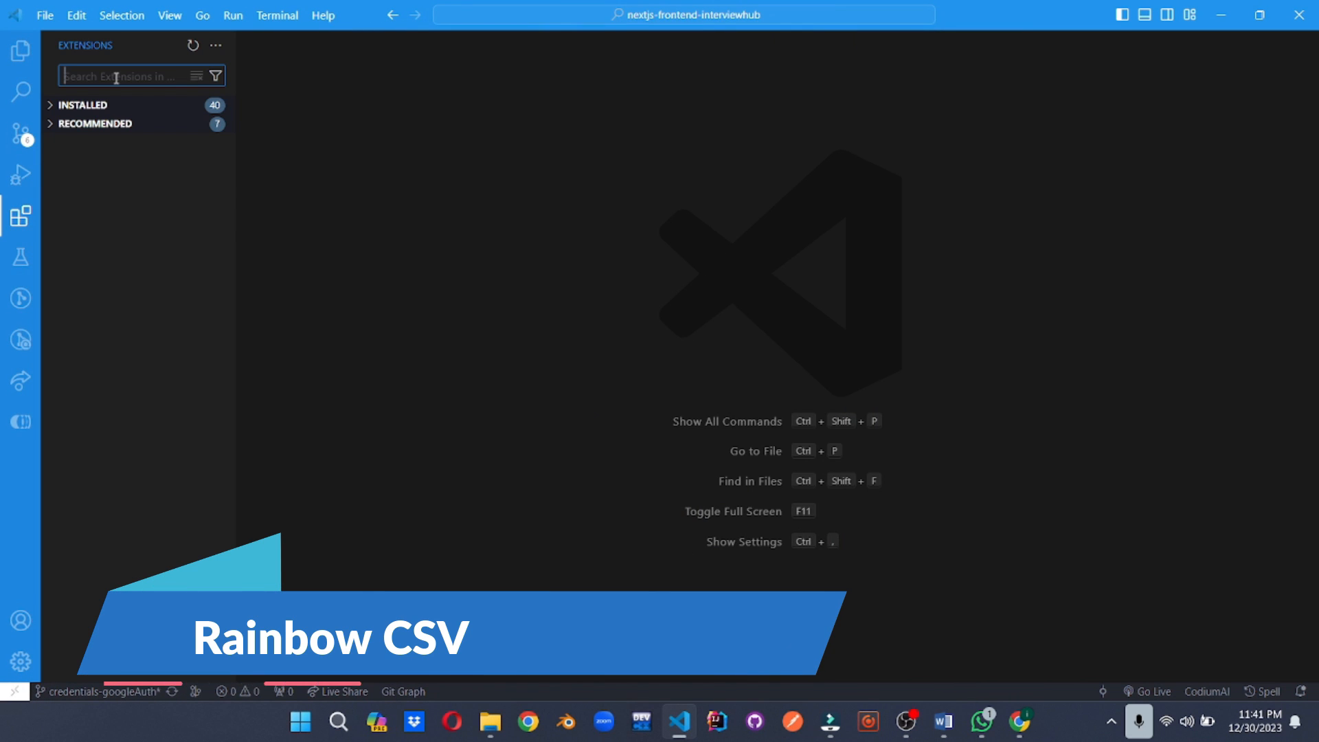
Step: Search 'rainbow', install Rainbow CSV and review the settings it contributes
text(rainbow csv)
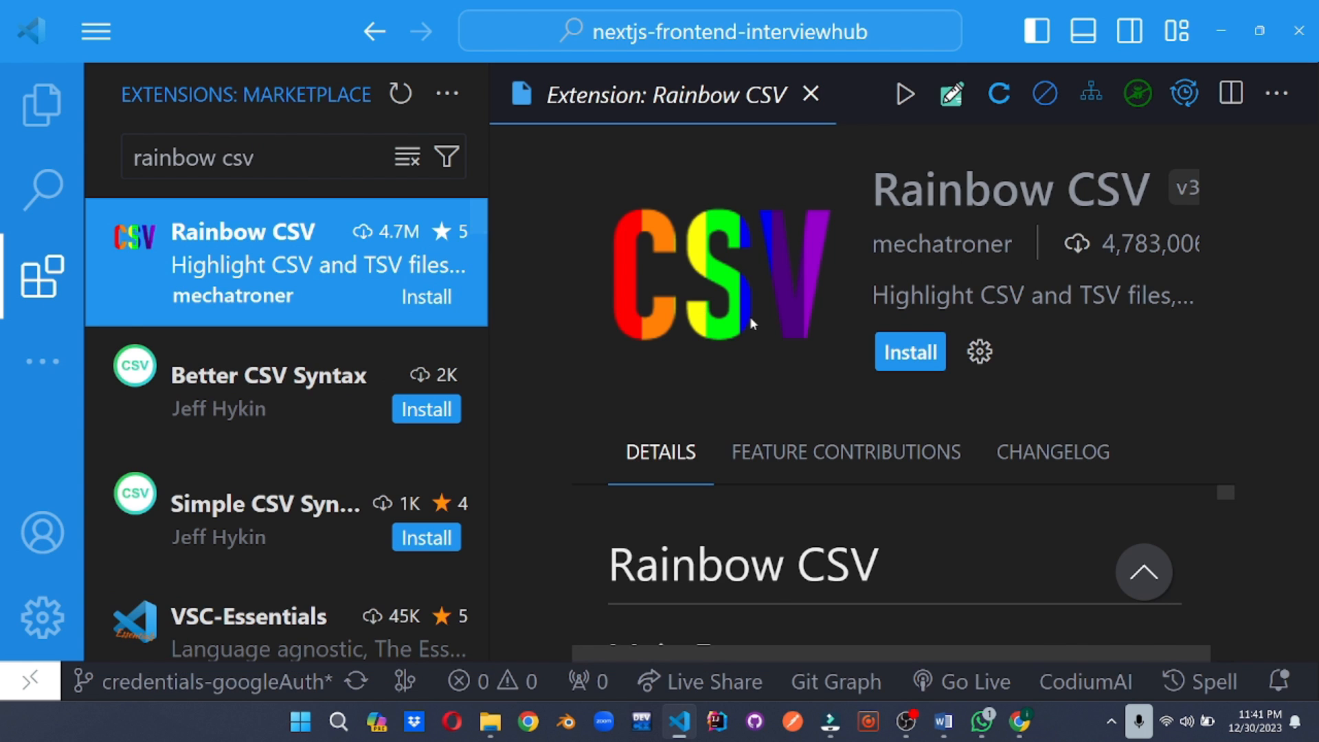
click(908, 351)
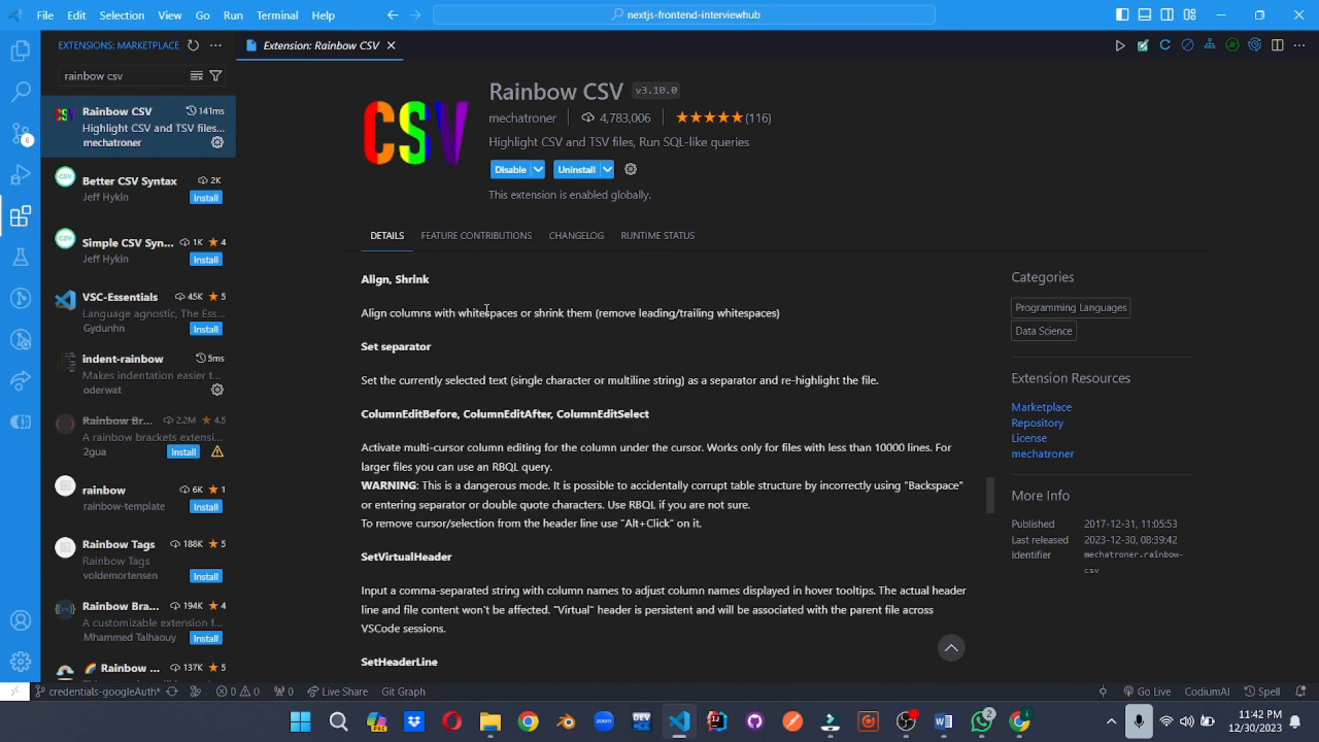
click(476, 235)
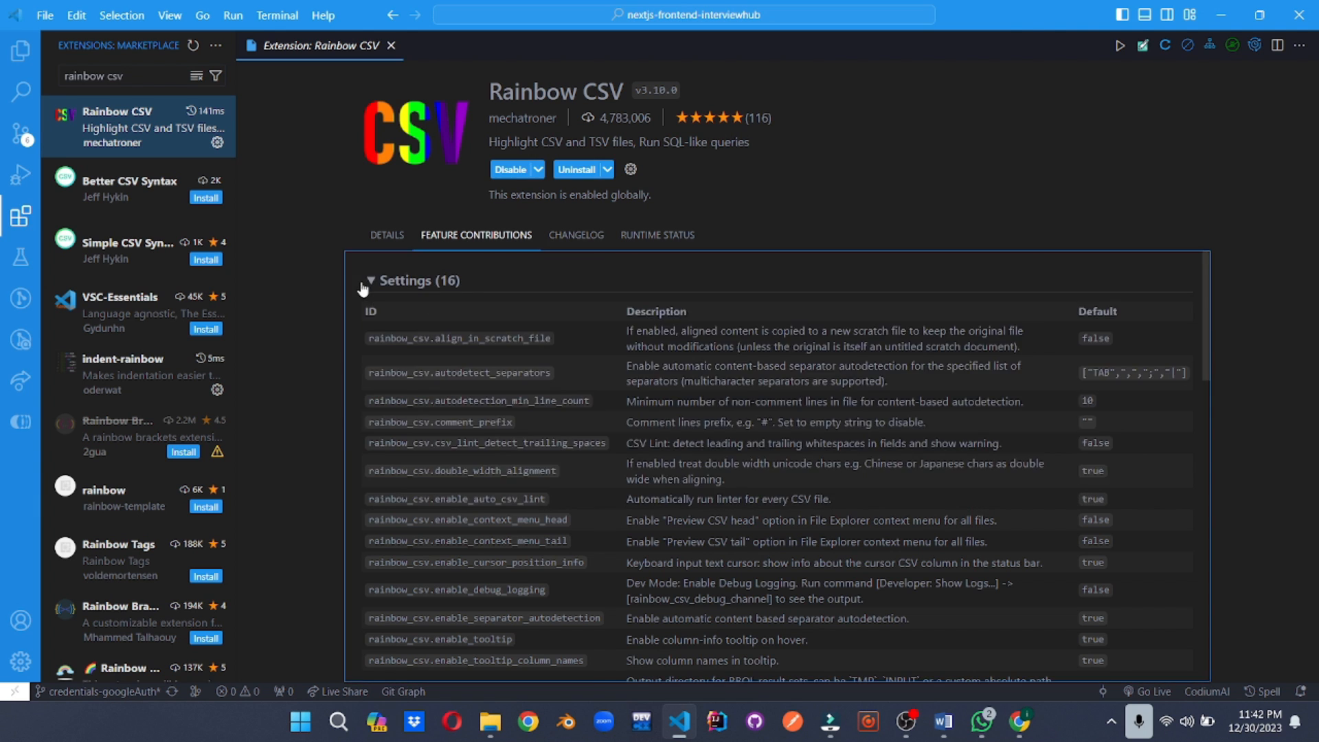
click(386, 235)
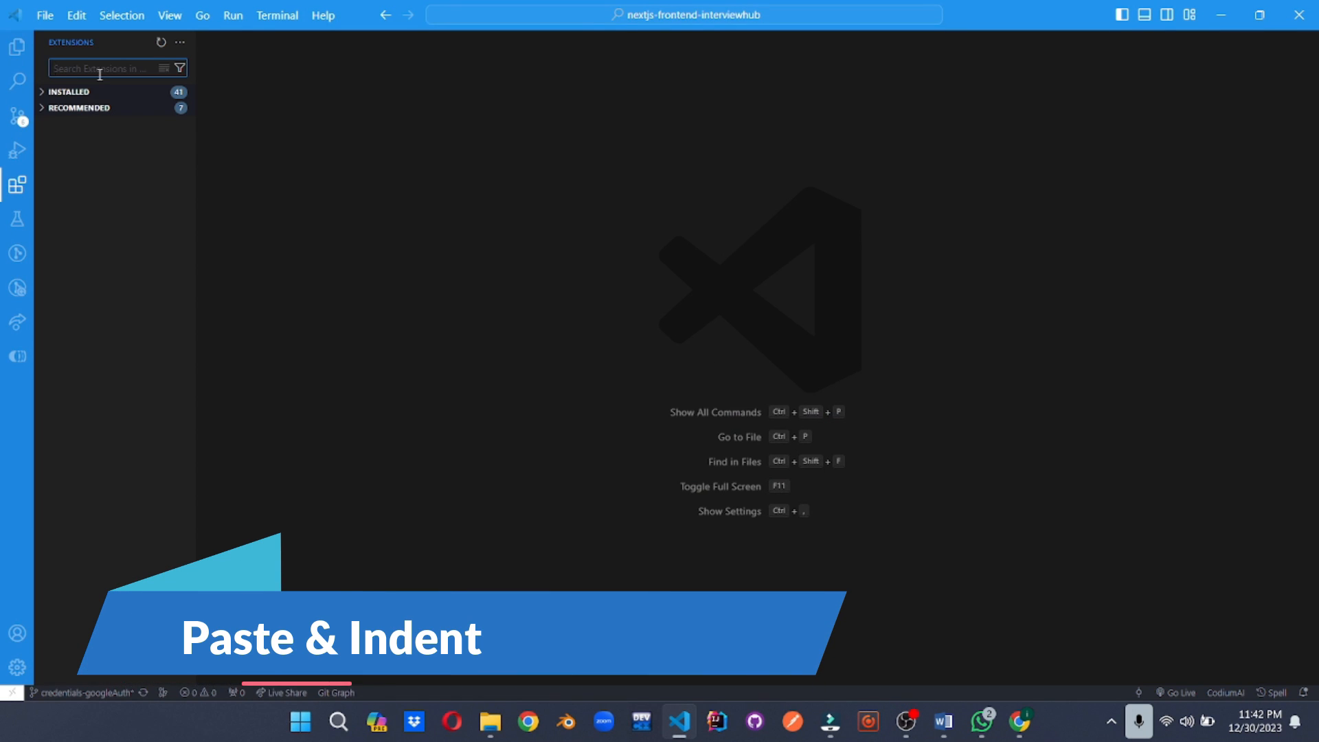
Step: Find and install Paste and Indent by g3rry, then scroll through its usage notes in Details
text(paste and indent)
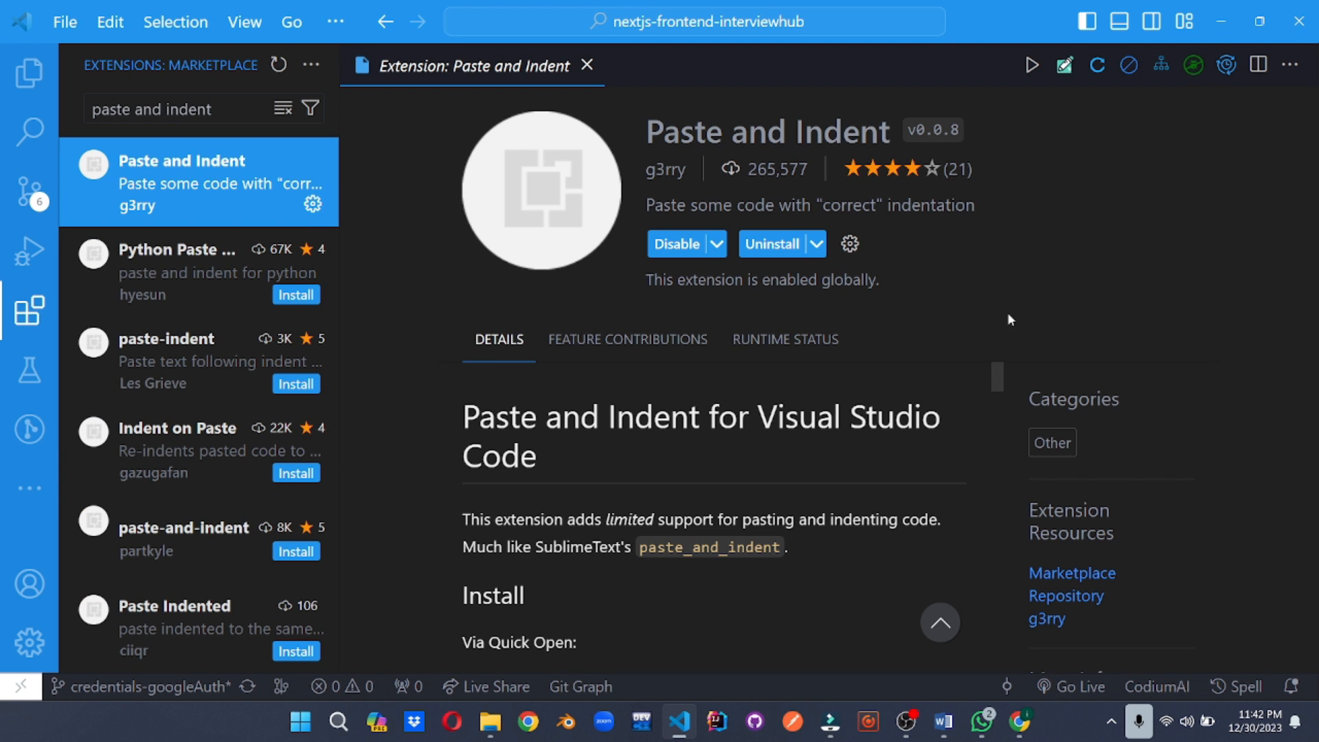
scroll(down, 3)
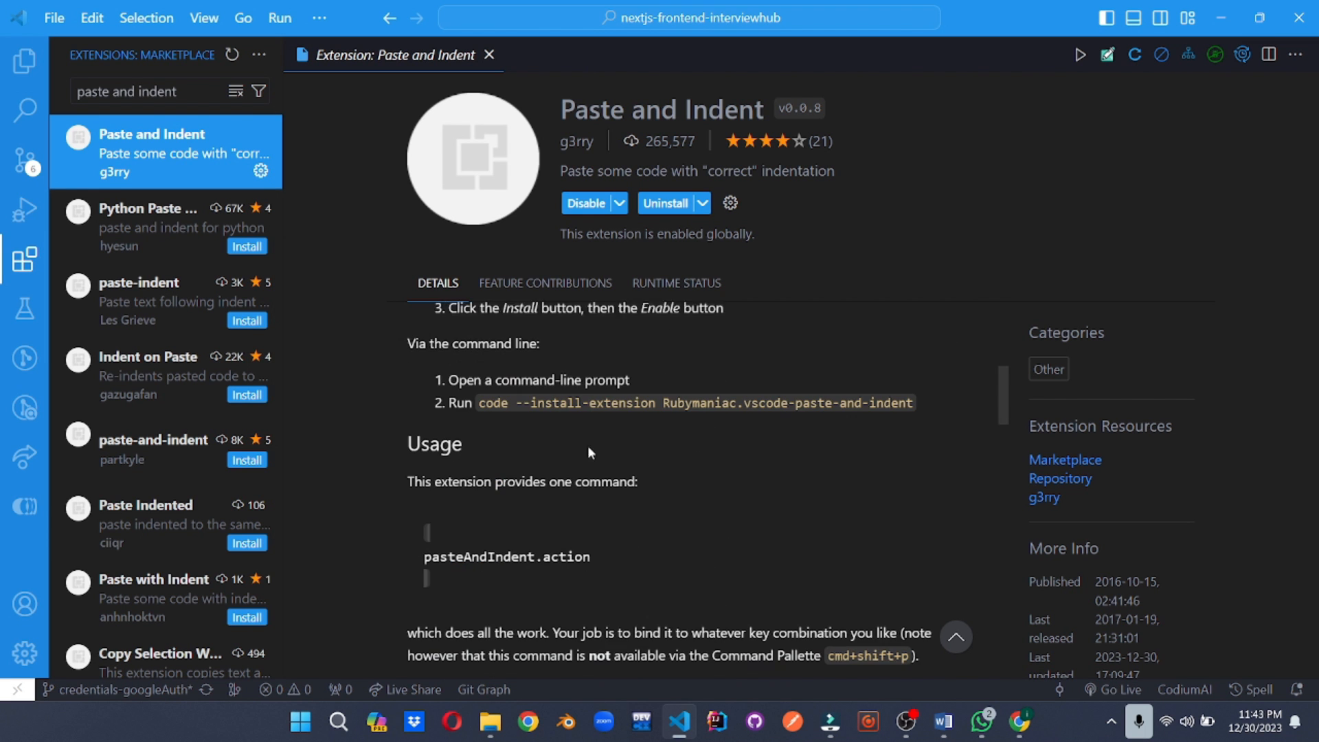
scroll(down, 3)
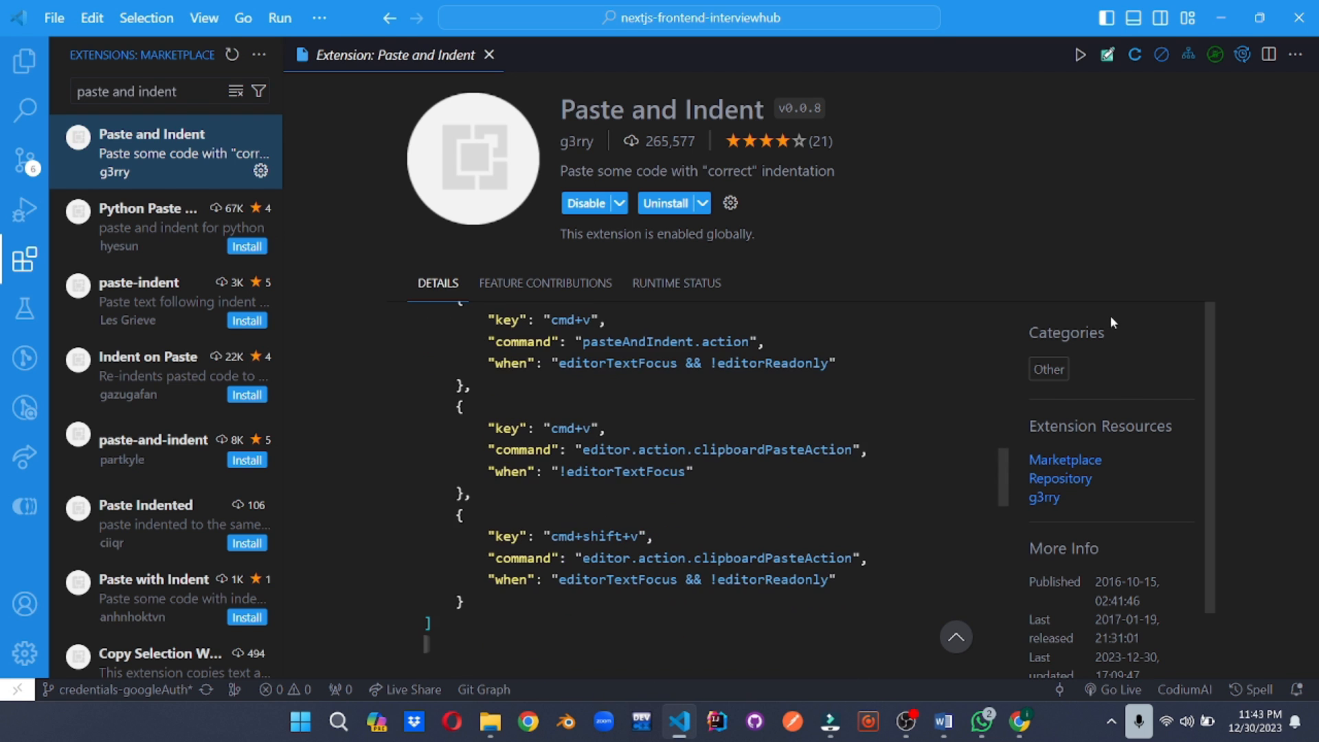
scroll(down, 3)
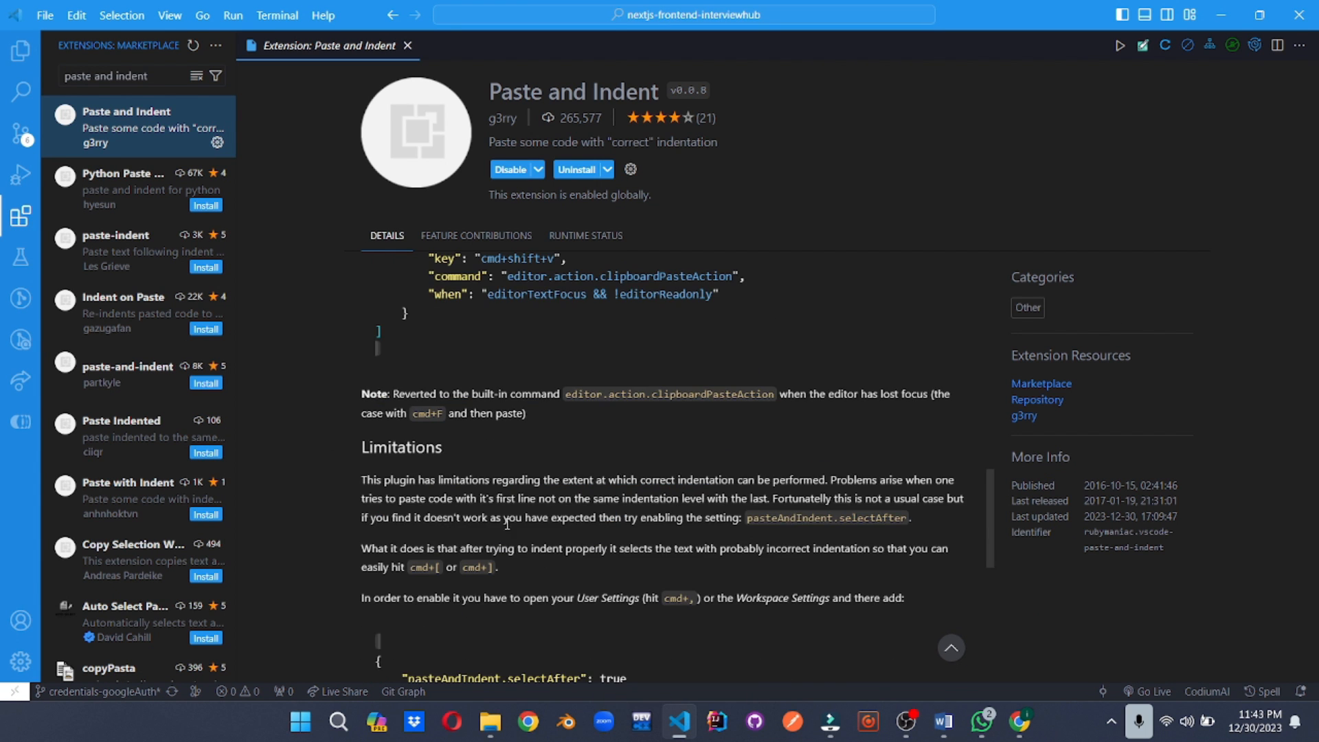
Step: Review Paste and Indent's Feature Contributions setting and expand its Activation Events
click(477, 235)
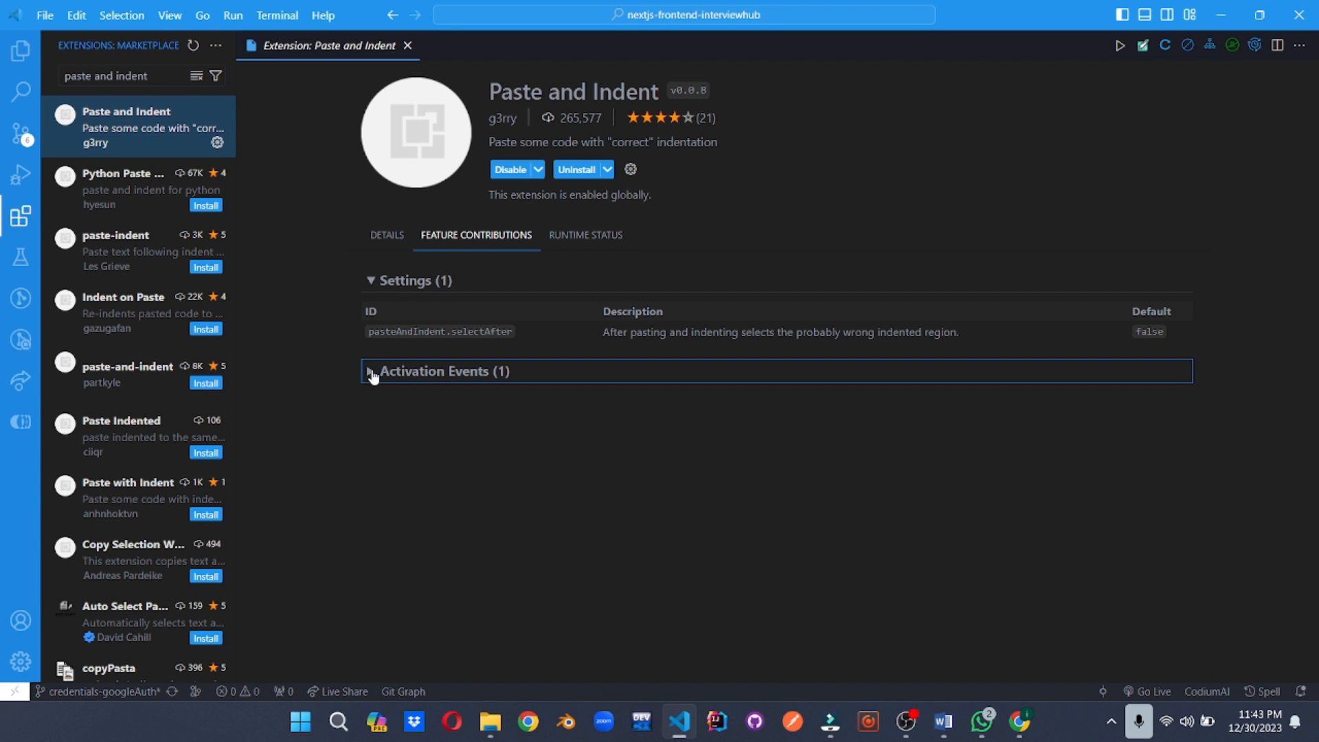
click(408, 45)
text(codecrumbs)
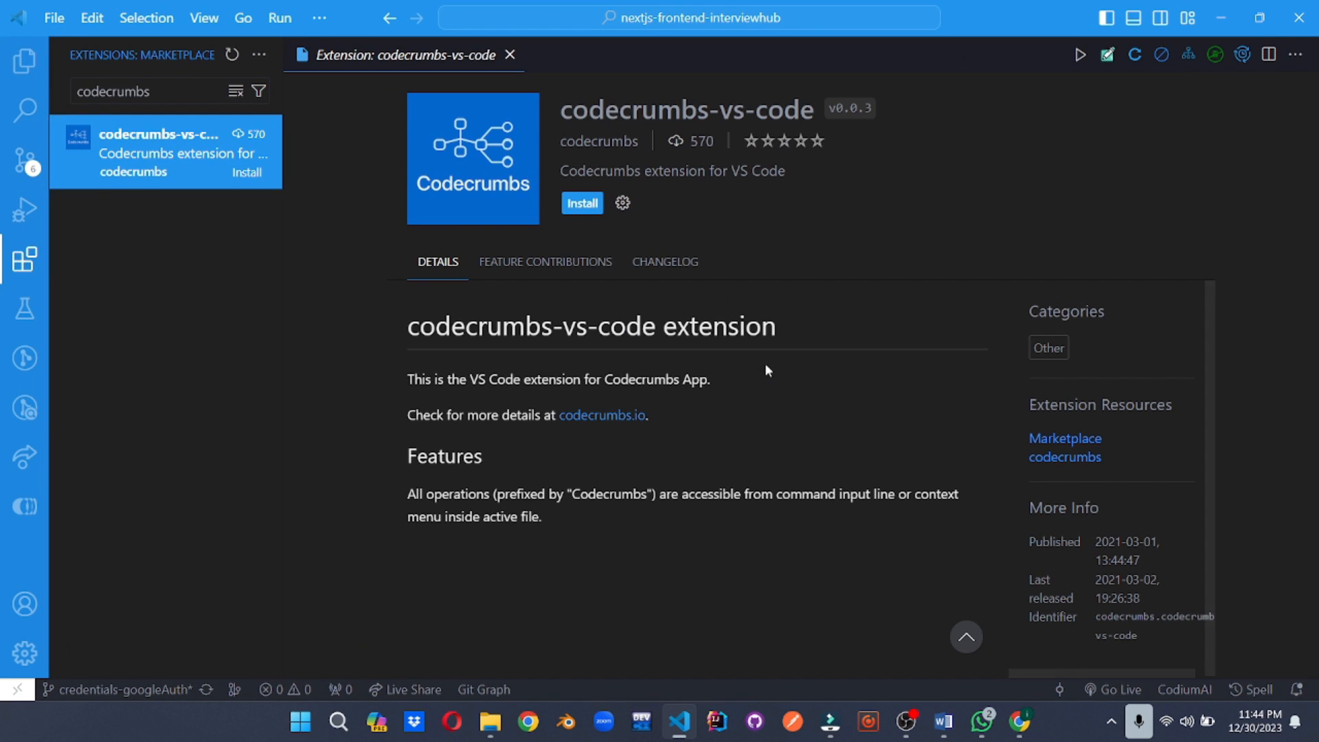
Step: Install codecrumbs-vs-code, check its Runtime Status, and return to Details
click(580, 203)
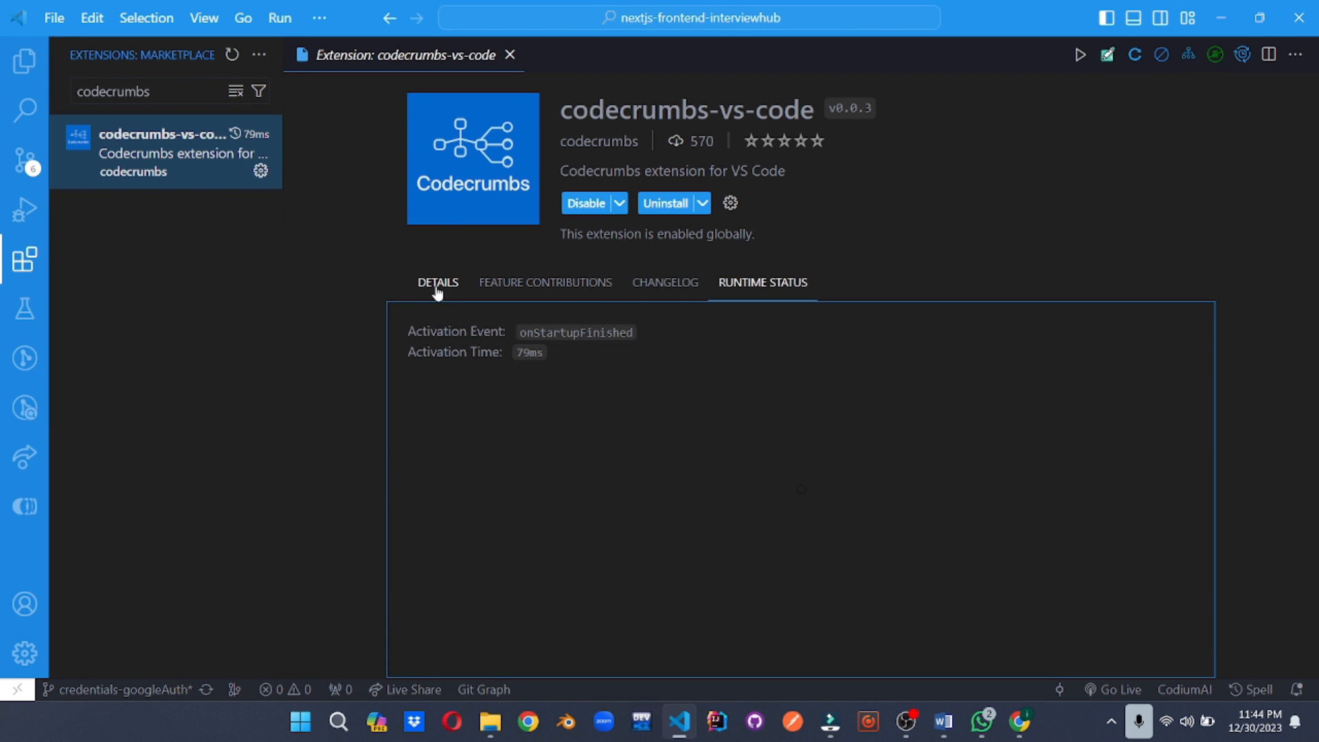
click(437, 282)
text(tabnine)
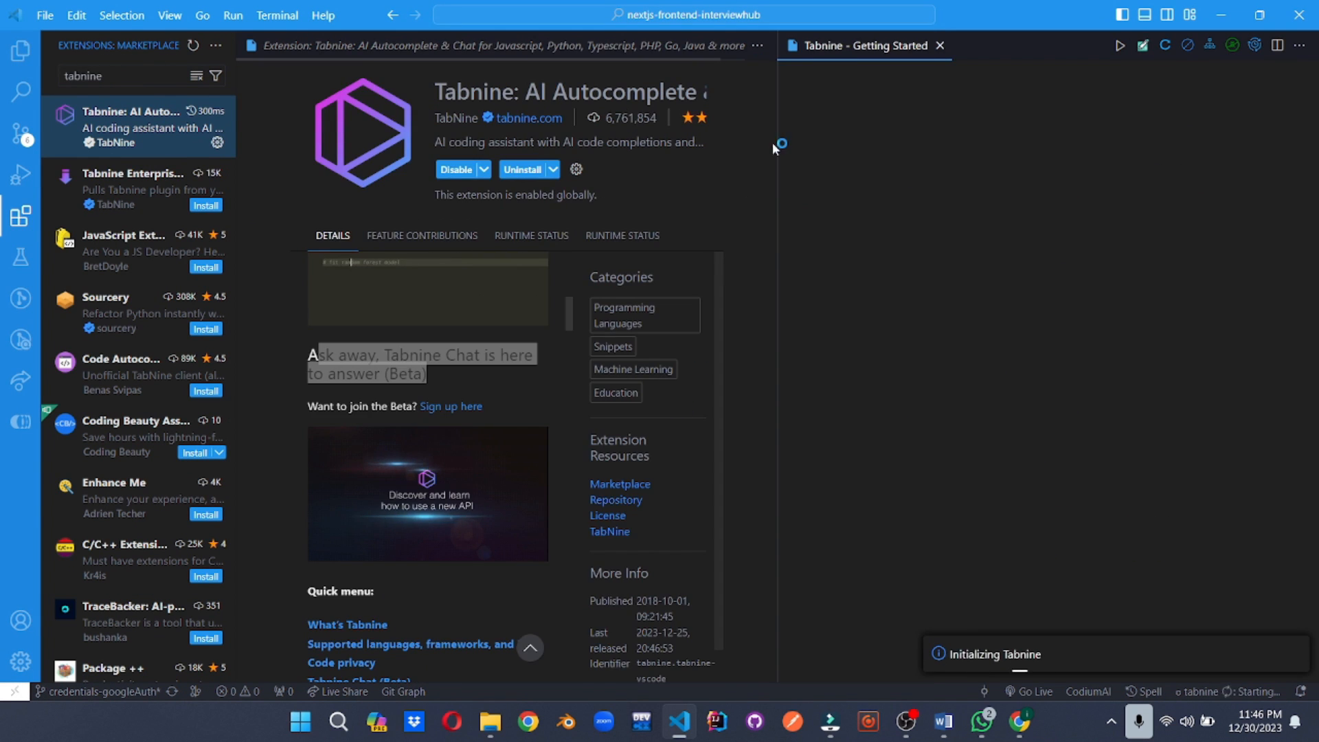
Step: Close Tabnine's Getting Started page, scroll its features, and check its Runtime Status
click(940, 45)
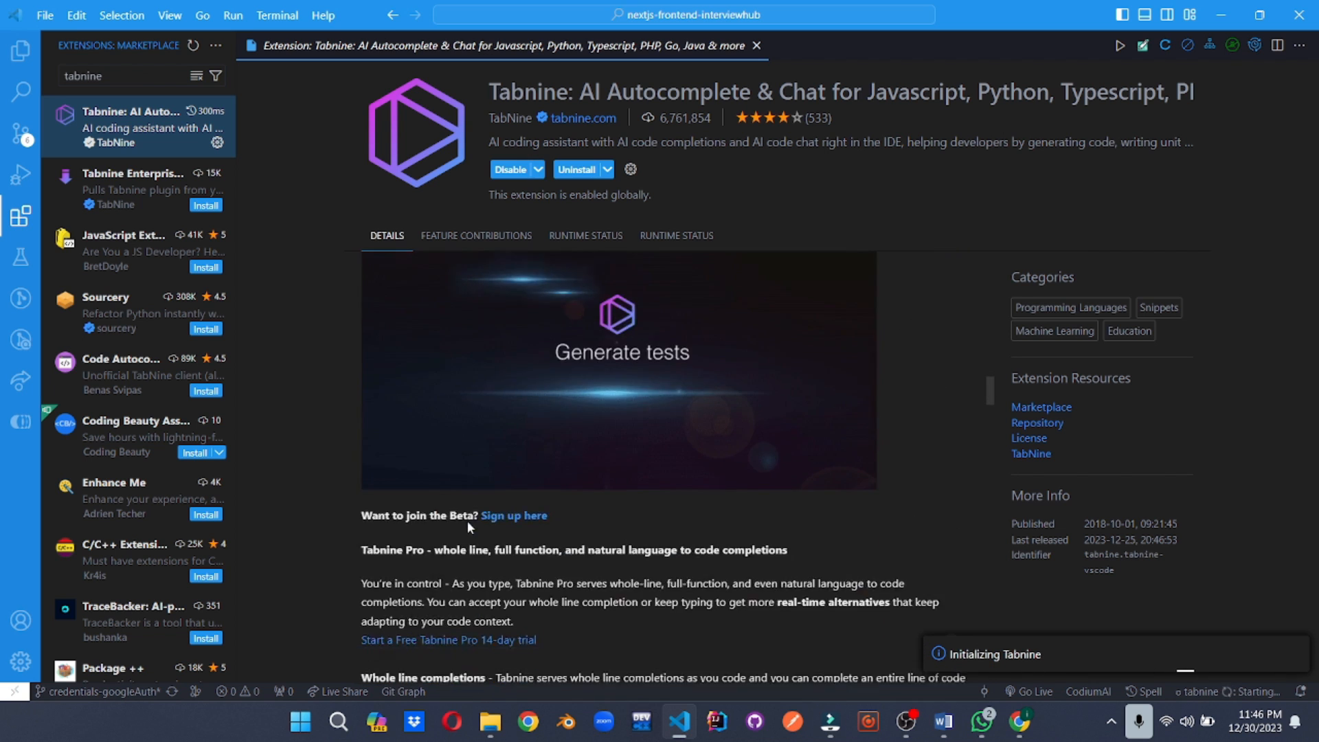
scroll(down, 3)
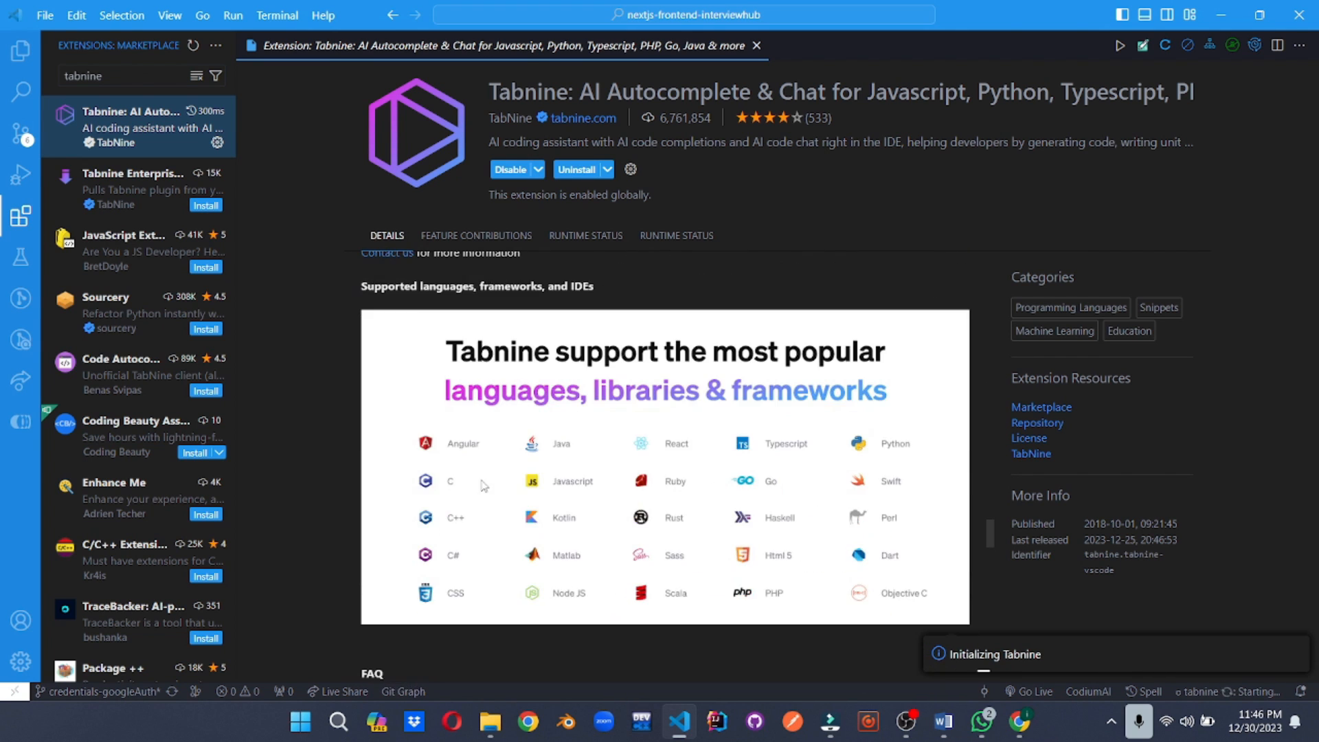
click(585, 235)
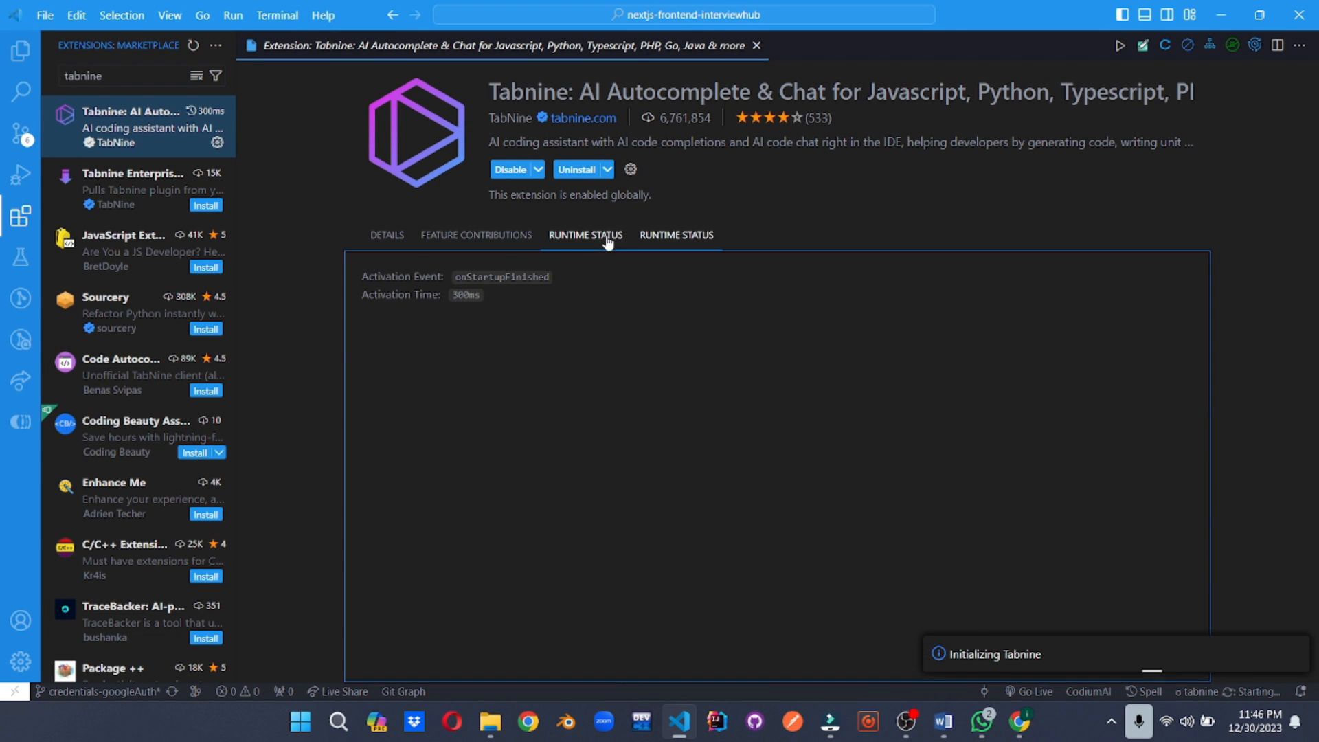
click(388, 235)
text(markdown li)
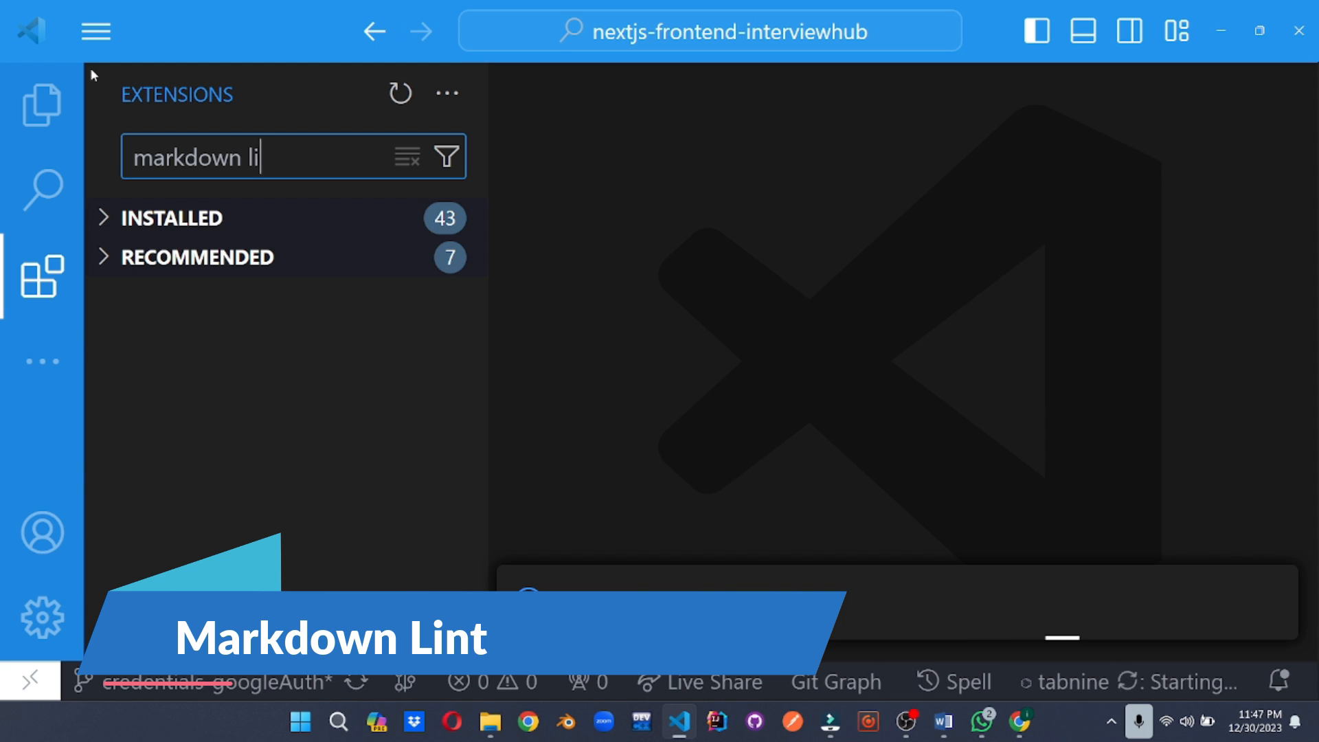
Step: Install markdownlint by David Anson and scroll through its install steps and rule list
text(nt)
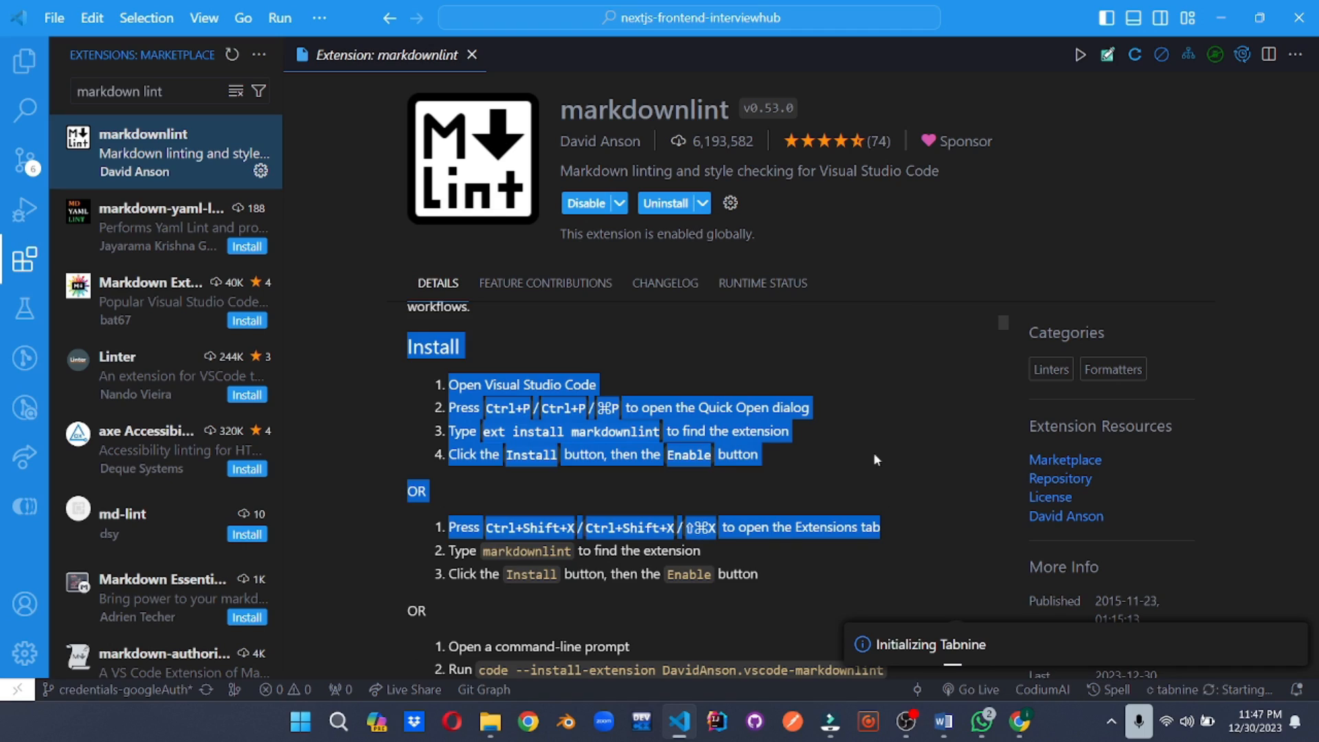
scroll(down, 3)
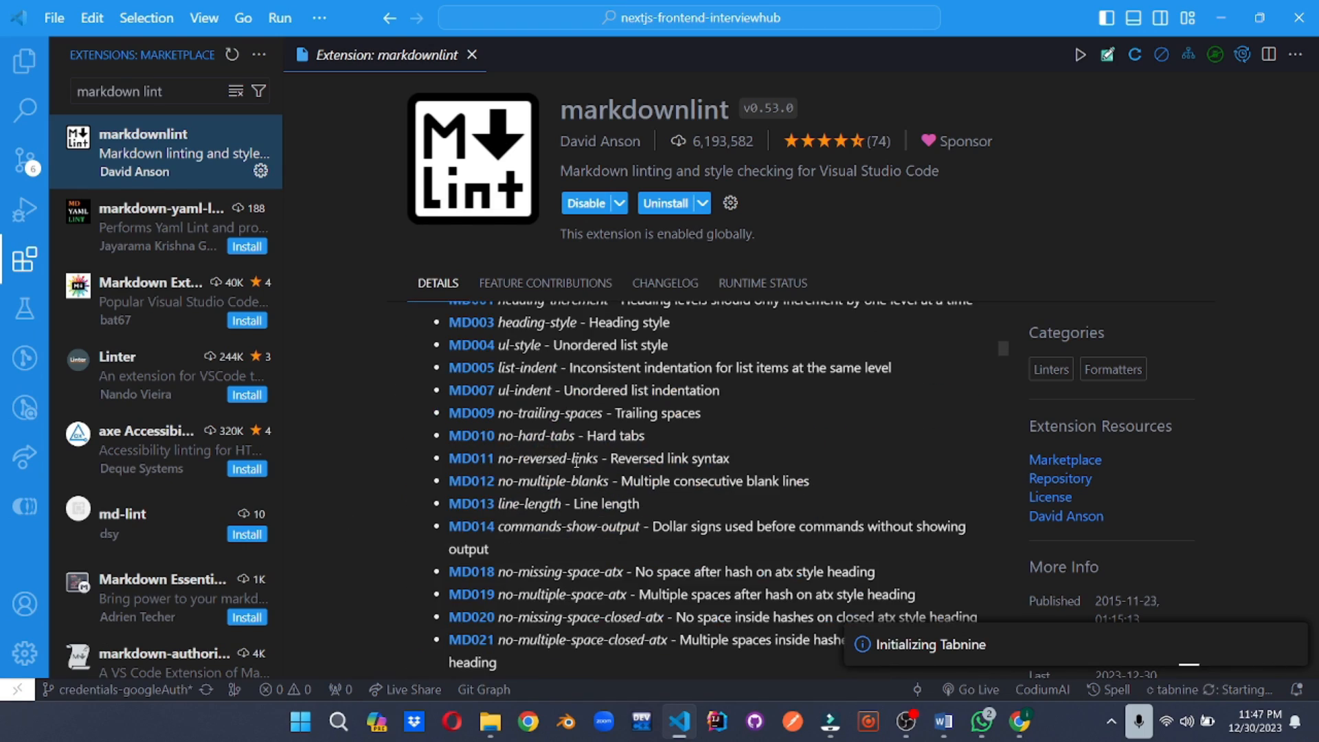